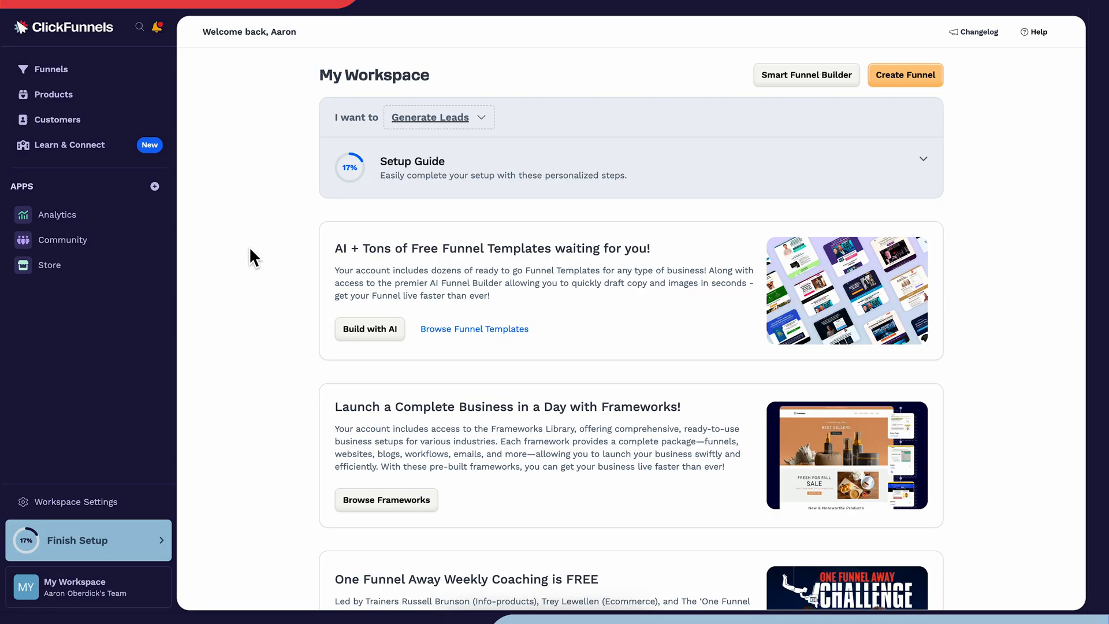
mouse_move(226, 254)
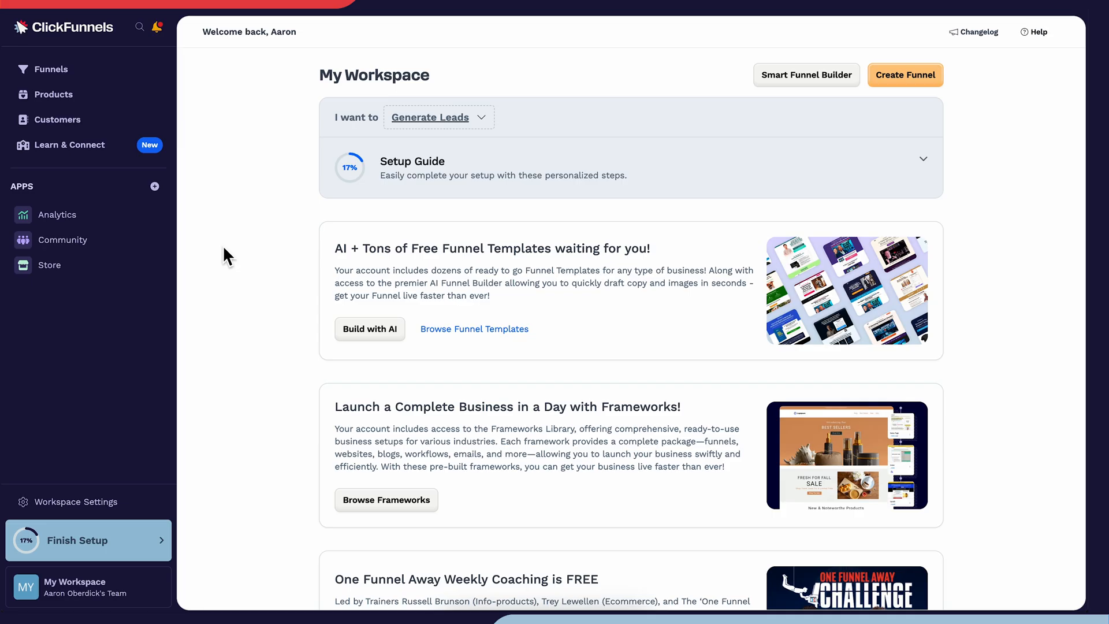
mouse_move(145, 265)
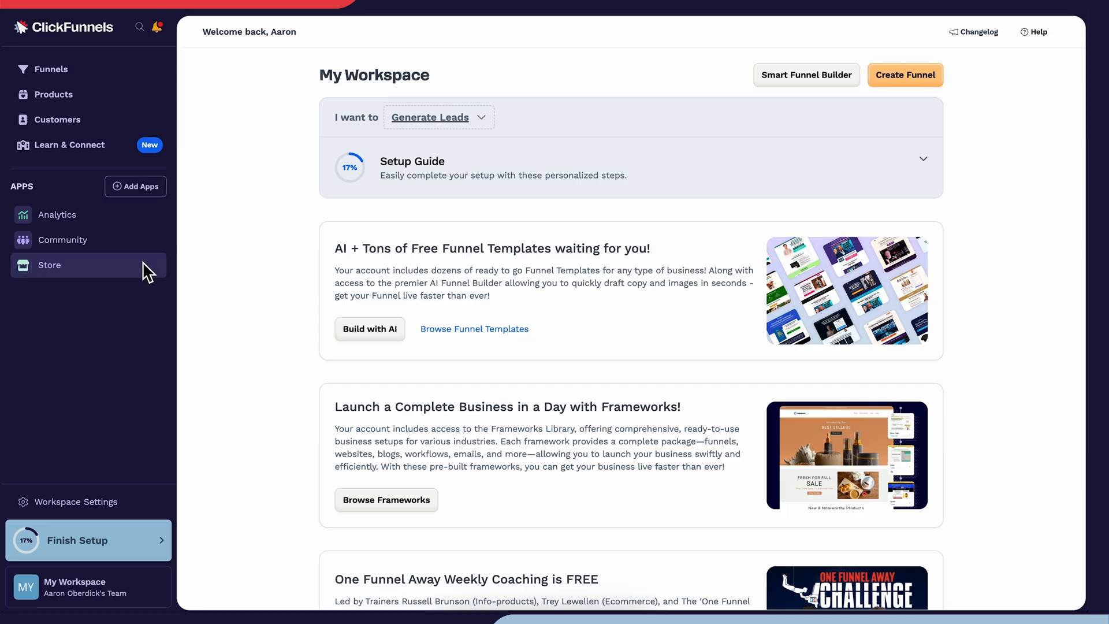
Browse the Add Apps catalogue down to the Store app and view its page
click(135, 186)
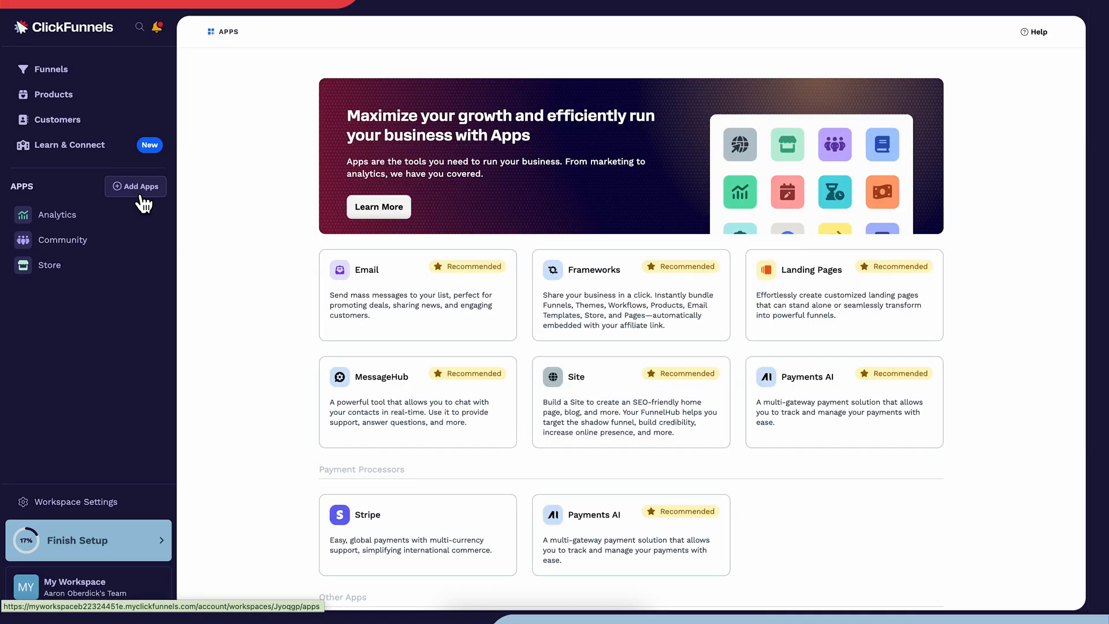
scroll(down, 3)
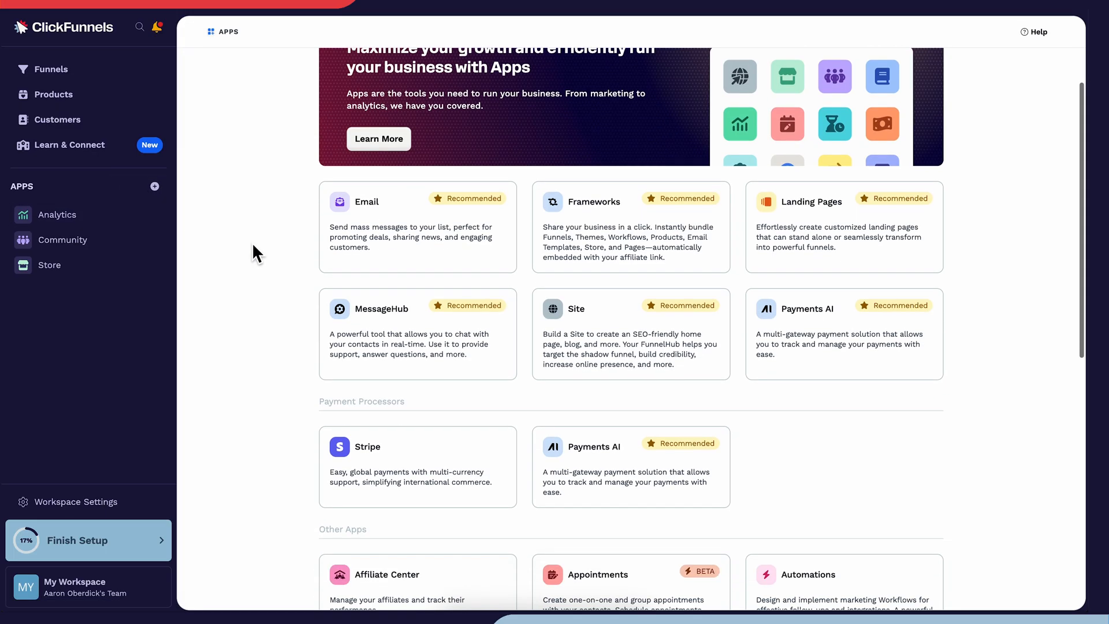
scroll(down, 3)
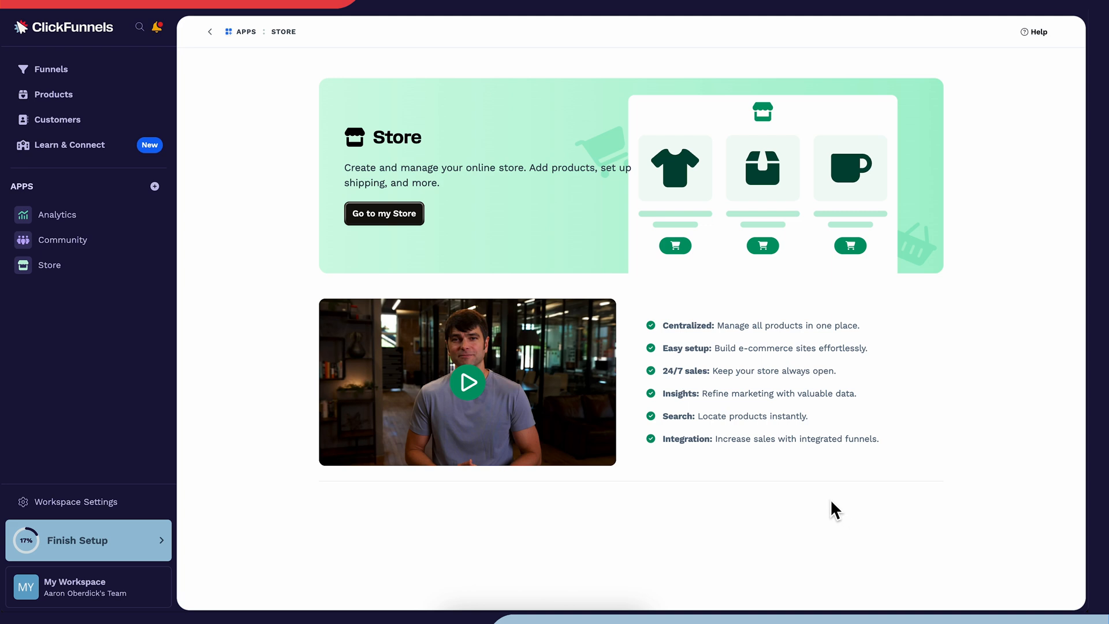
View the My Workspace Store overview dashboard, still in Draft with payments not set up
click(49, 265)
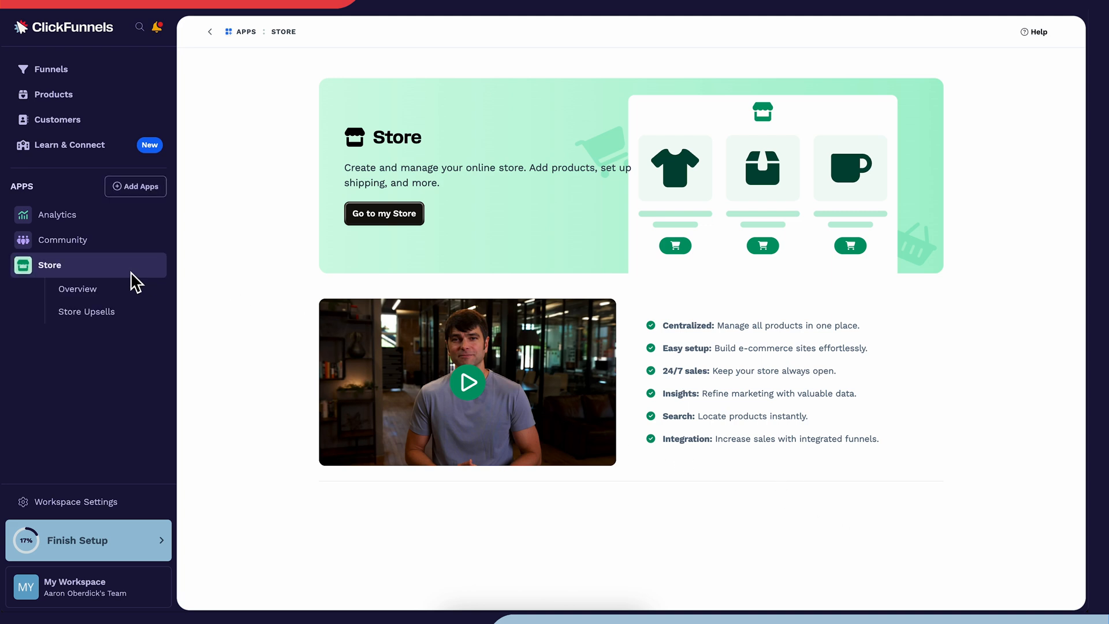
mouse_move(77, 289)
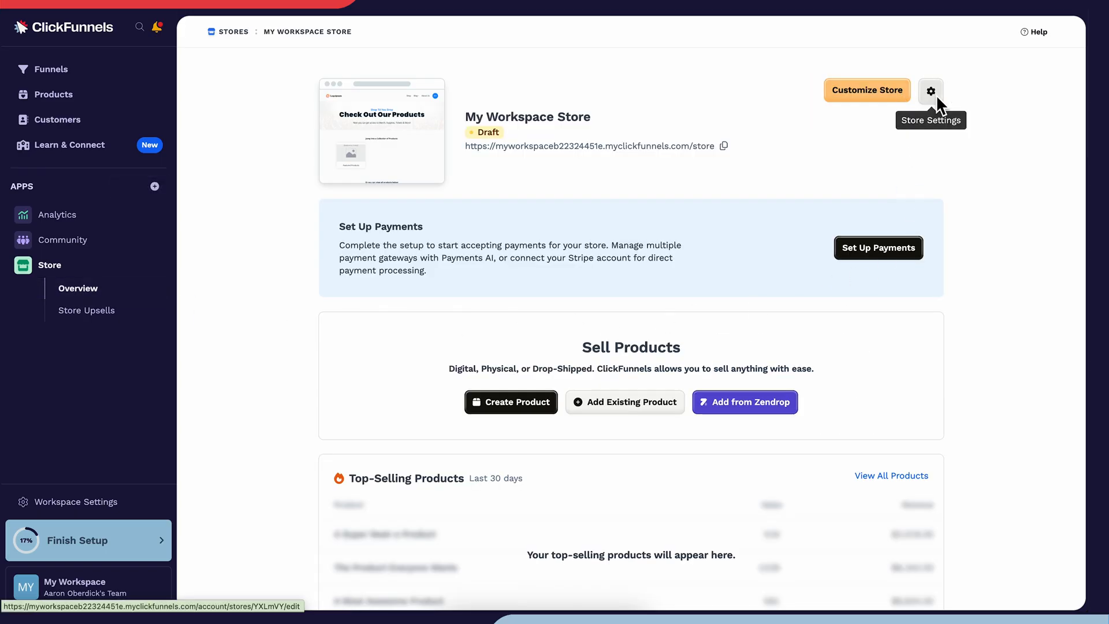
mouse_move(909, 176)
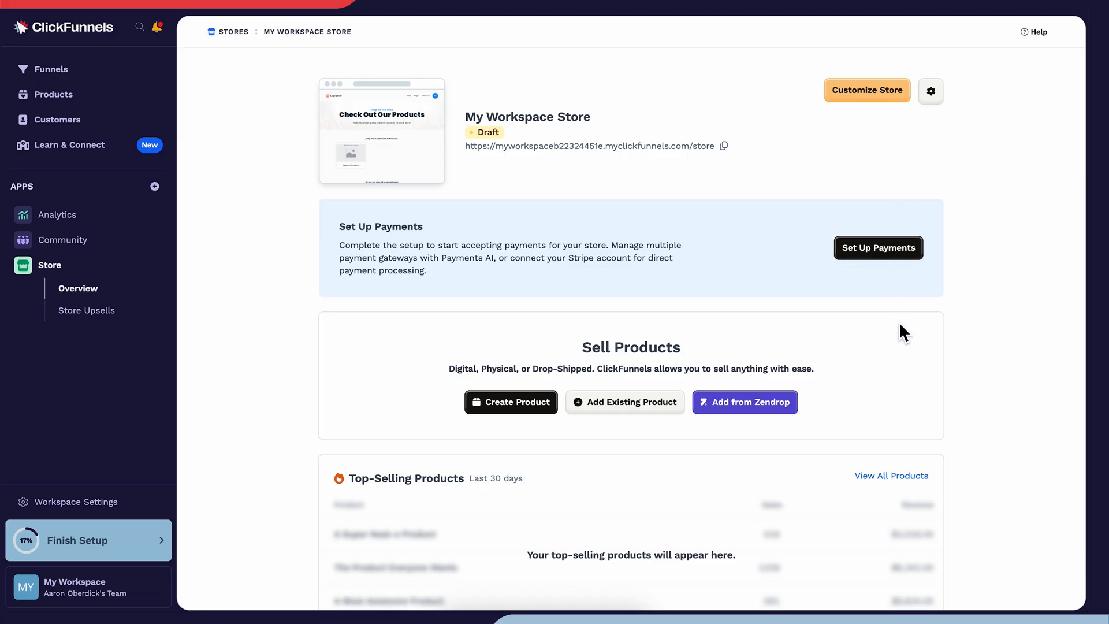
mouse_move(906, 354)
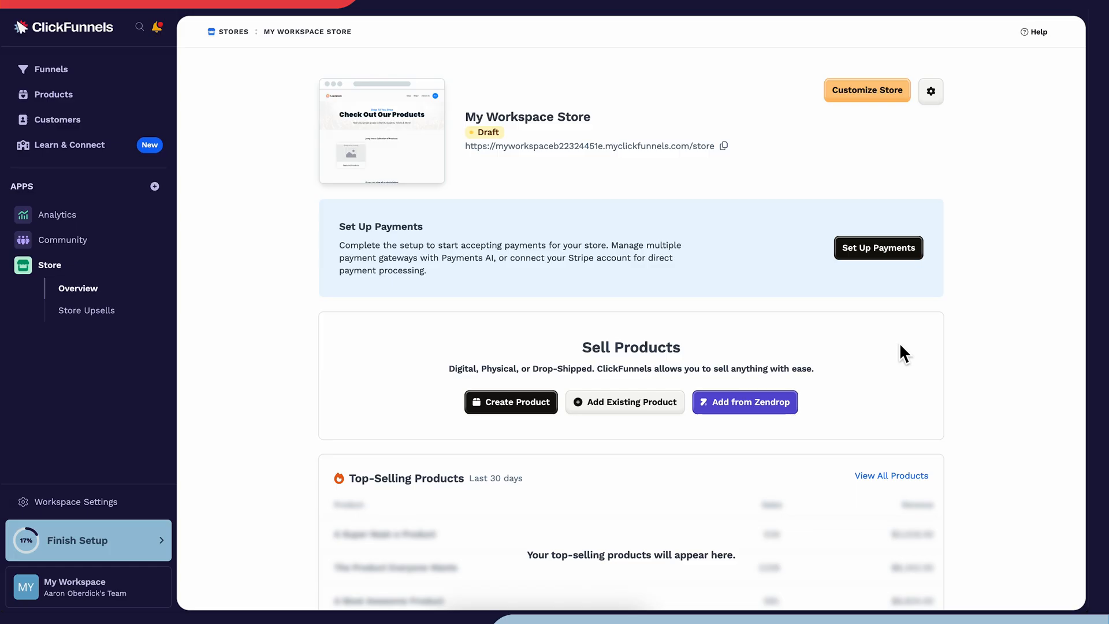
scroll(down, 3)
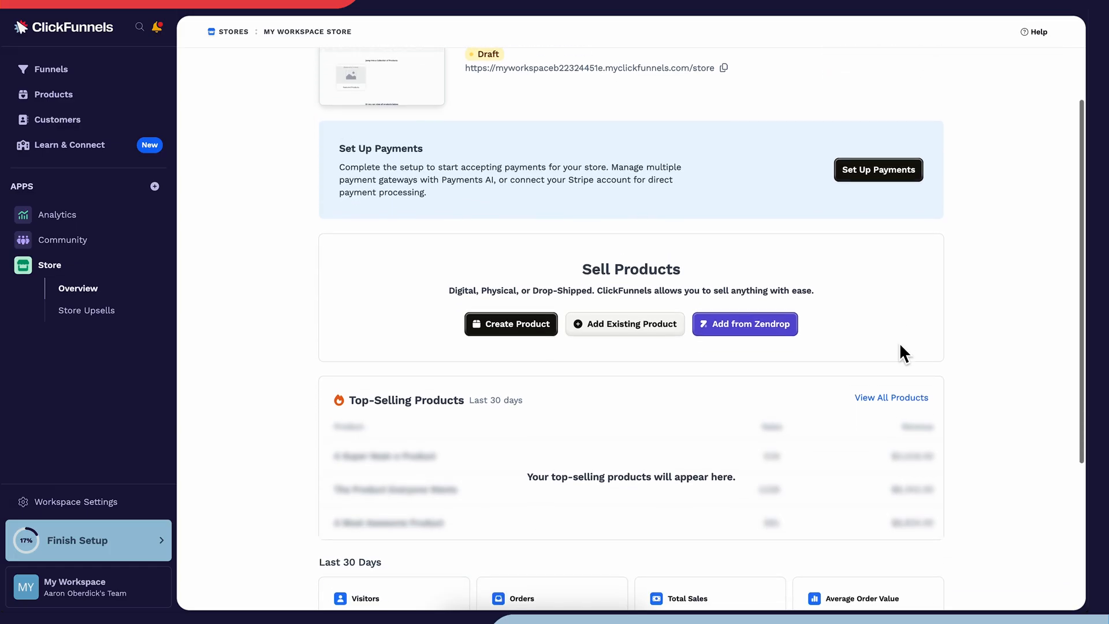
scroll(down, 3)
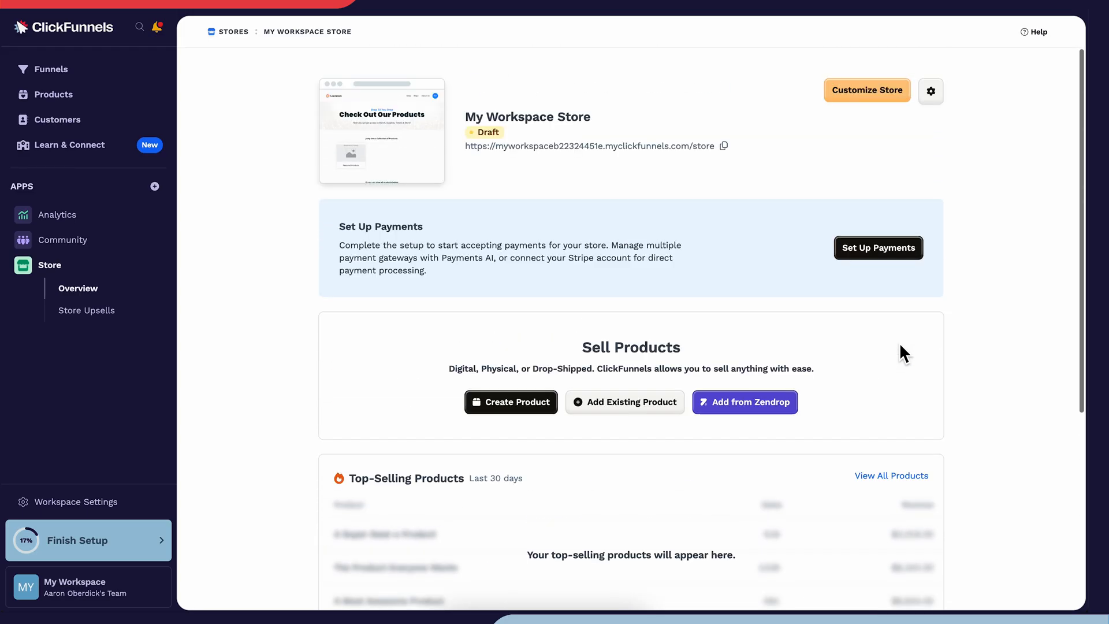
Customize the store and inspect the Hero Theme Product page's image placeholder
click(865, 90)
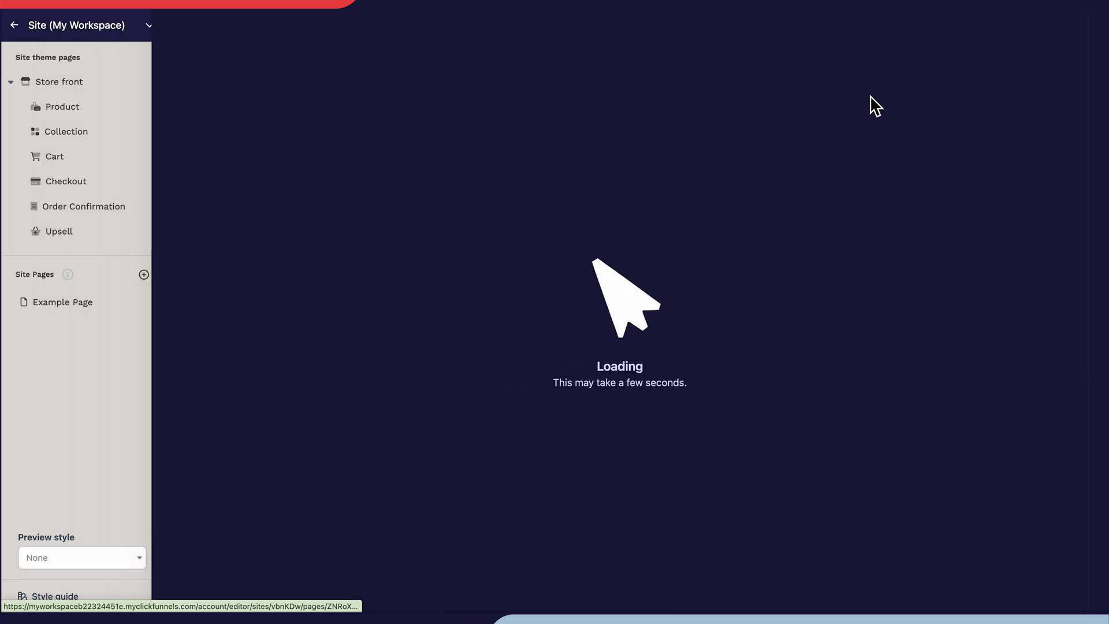
click(59, 81)
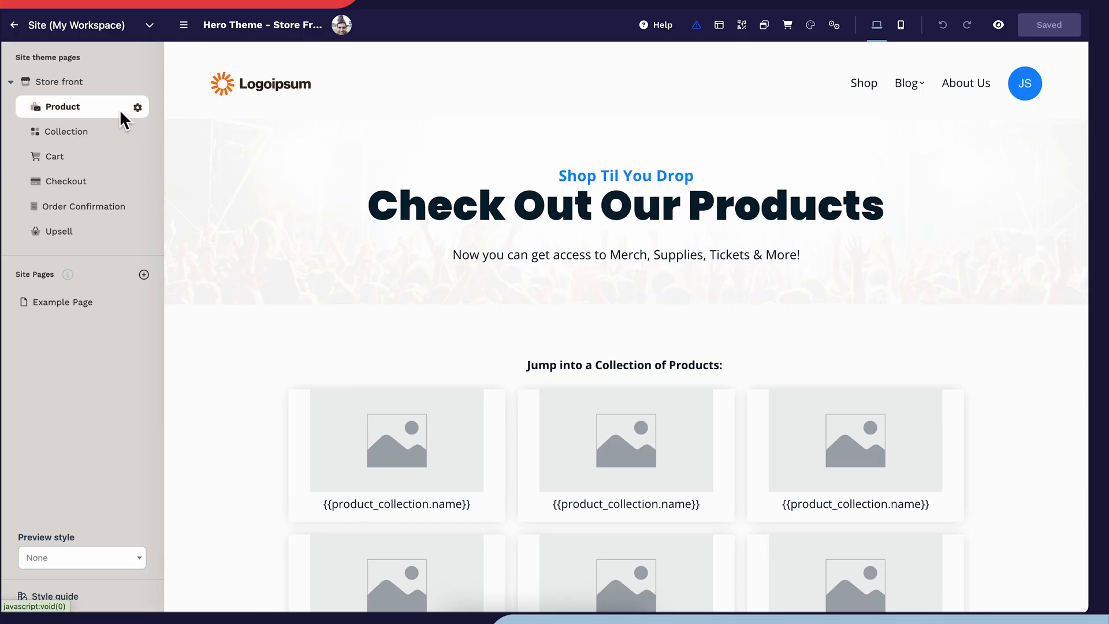
click(62, 107)
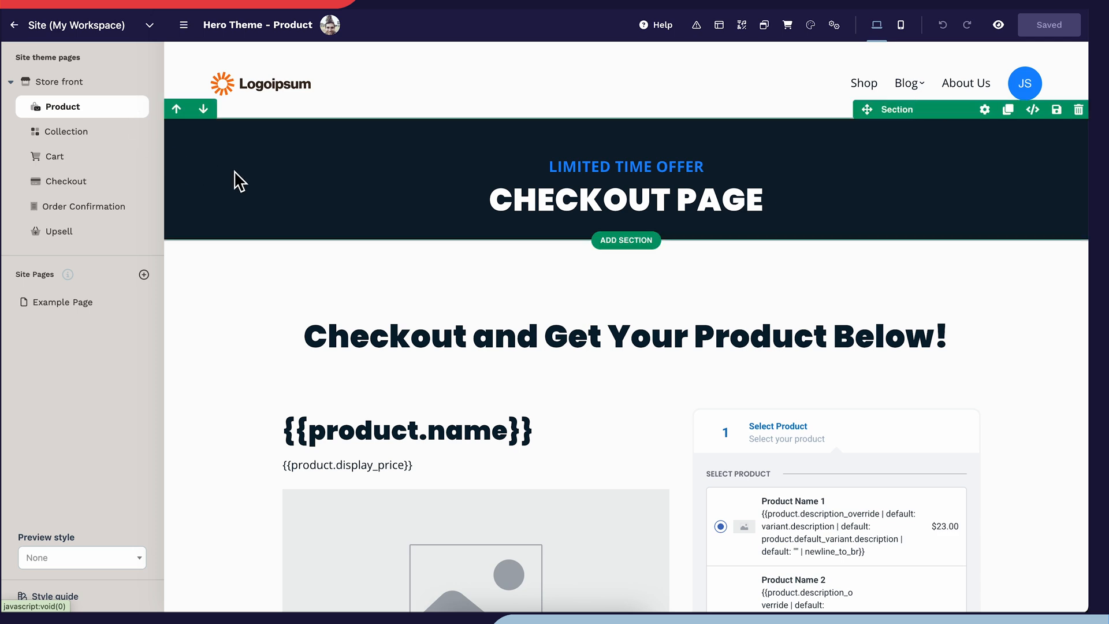
scroll(down, 3)
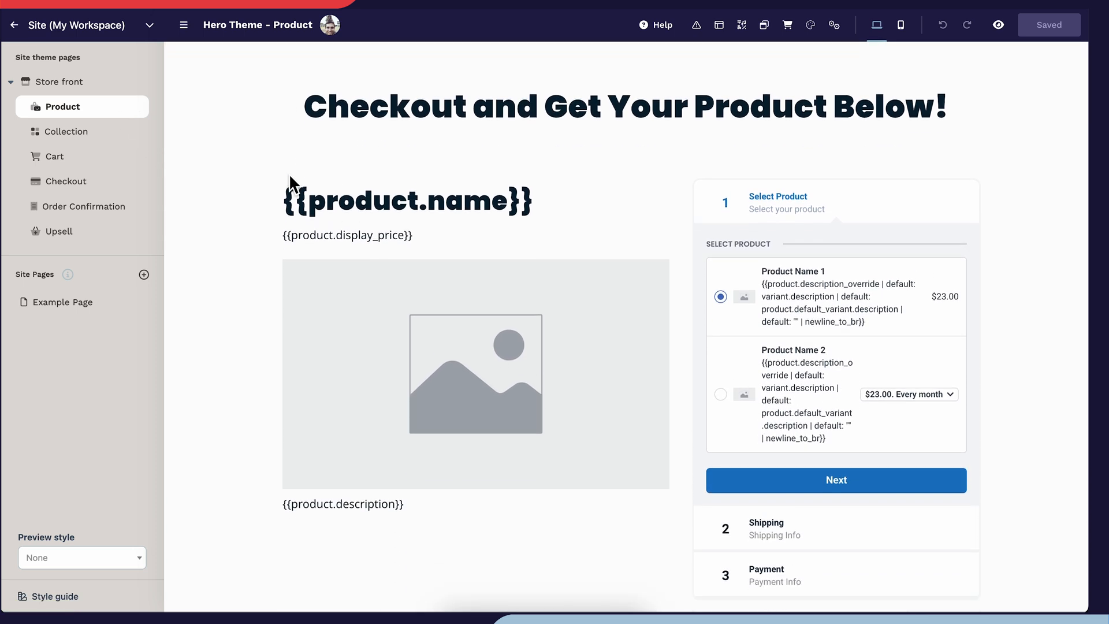
click(406, 200)
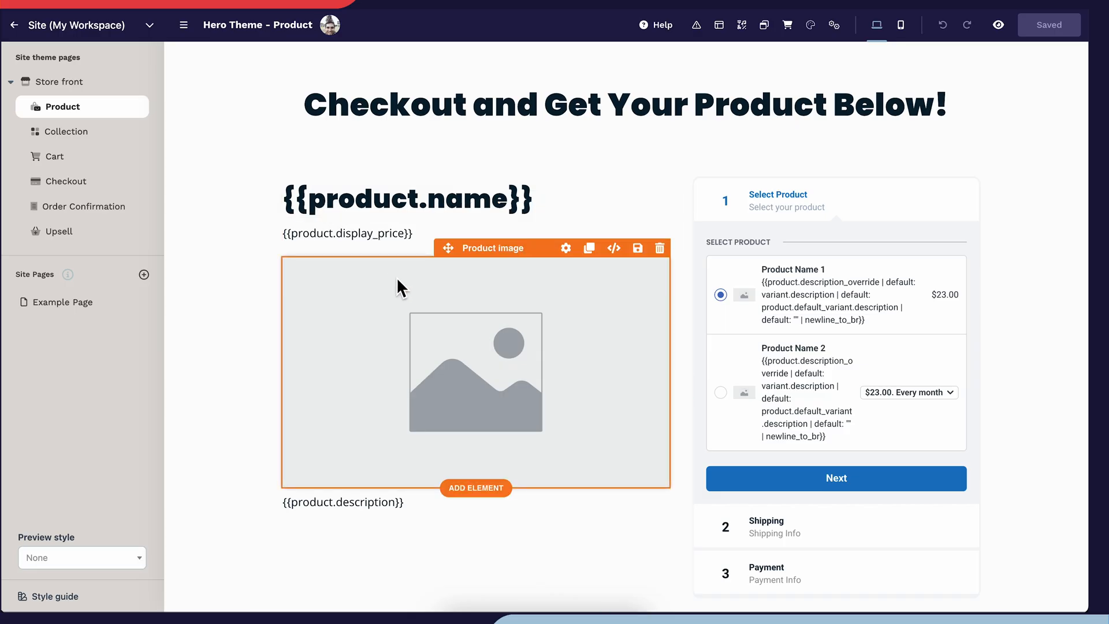
mouse_move(354, 270)
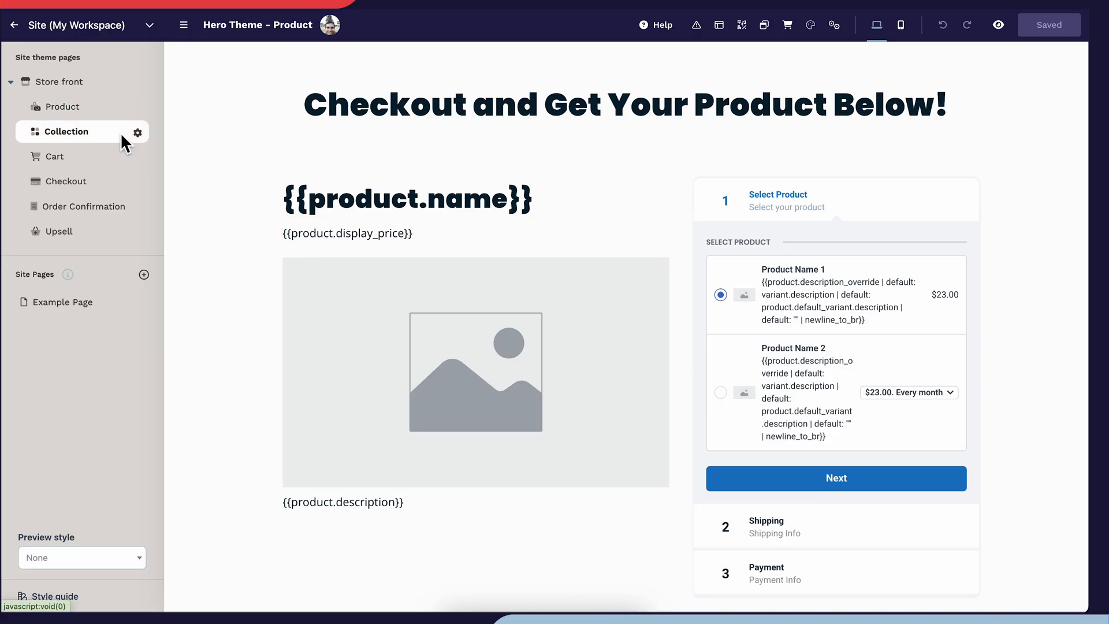
View the Hero Theme Collection page and select a product card in its grid
click(66, 132)
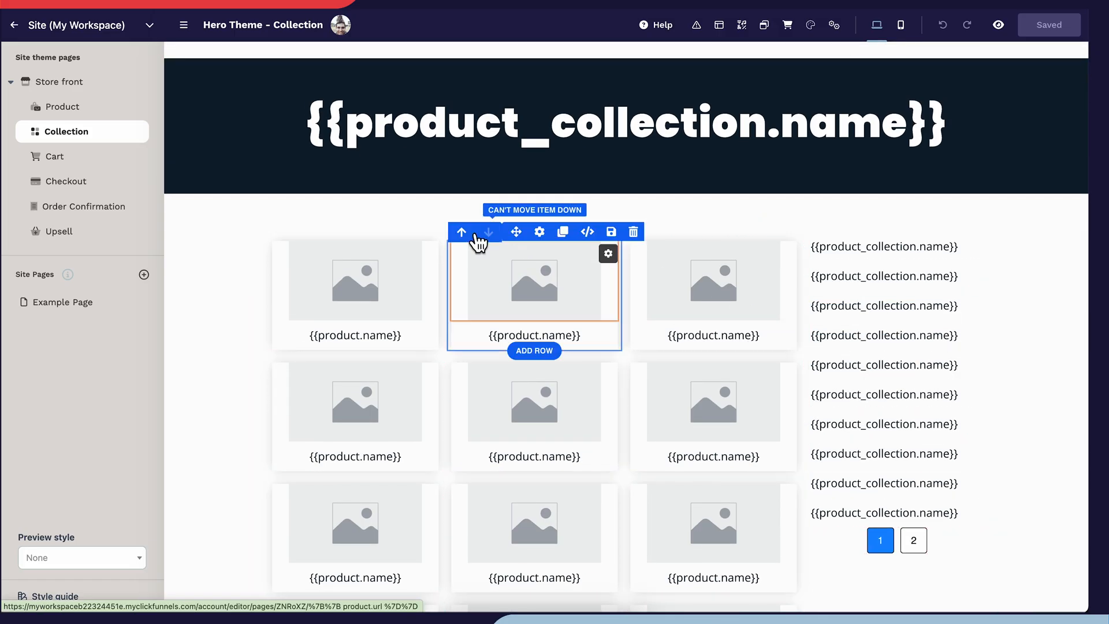
click(787, 24)
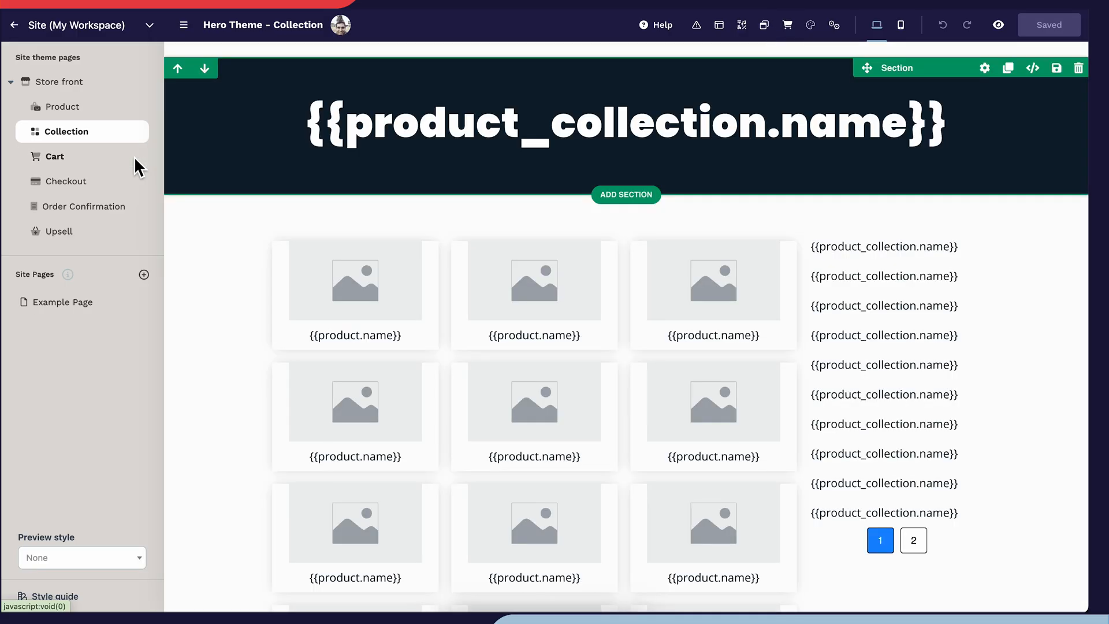
Review the Checkout, Order Confirmation and Upsell theme pages in turn
click(65, 181)
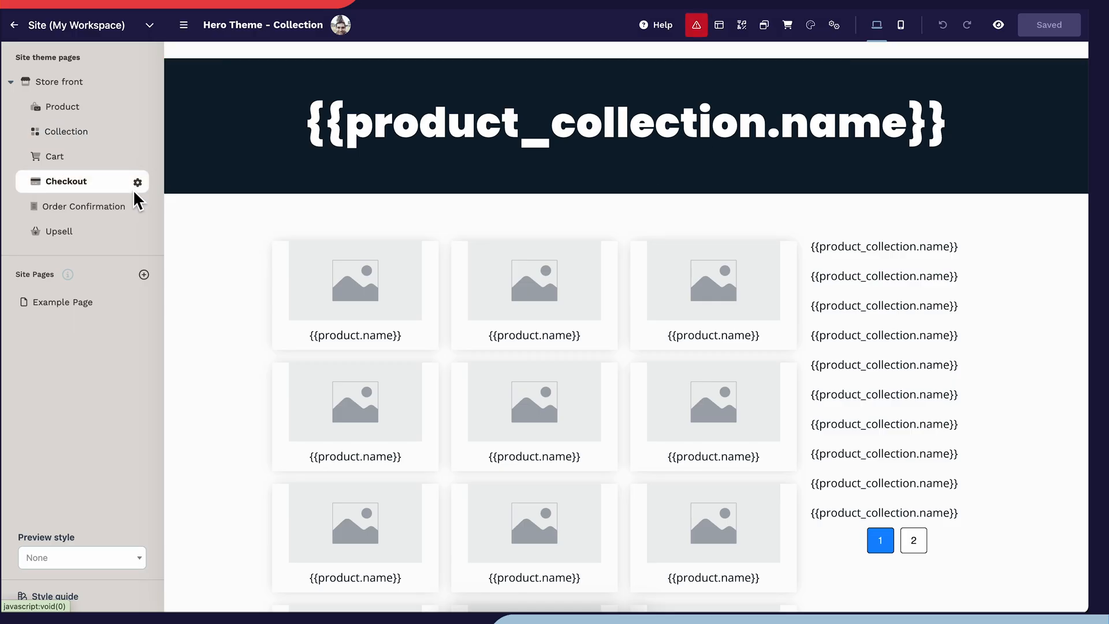
click(65, 181)
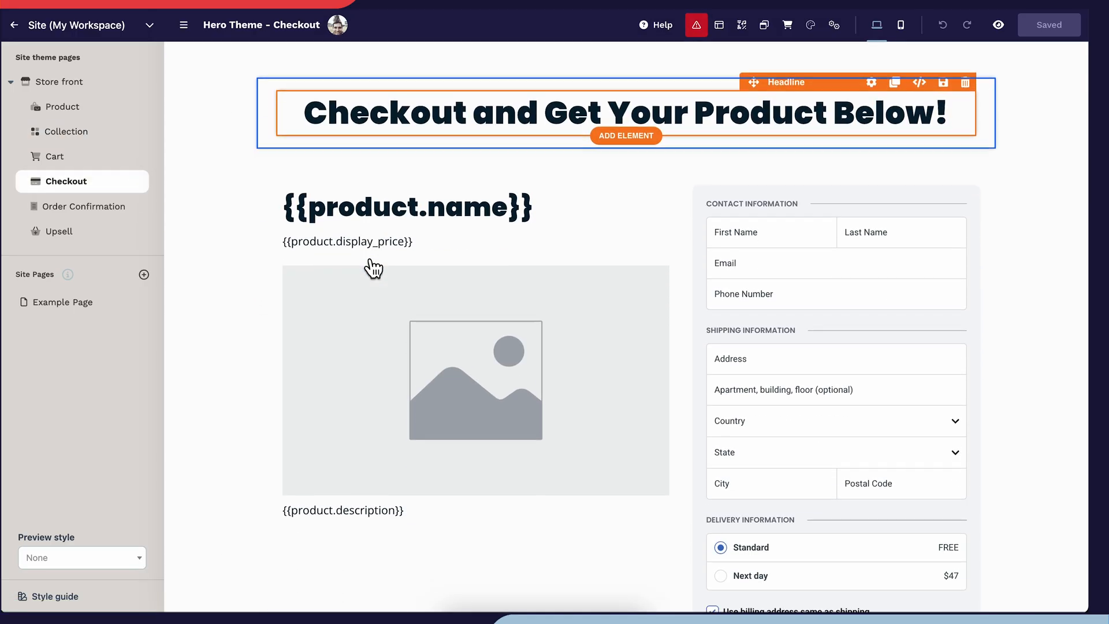
scroll(down, 3)
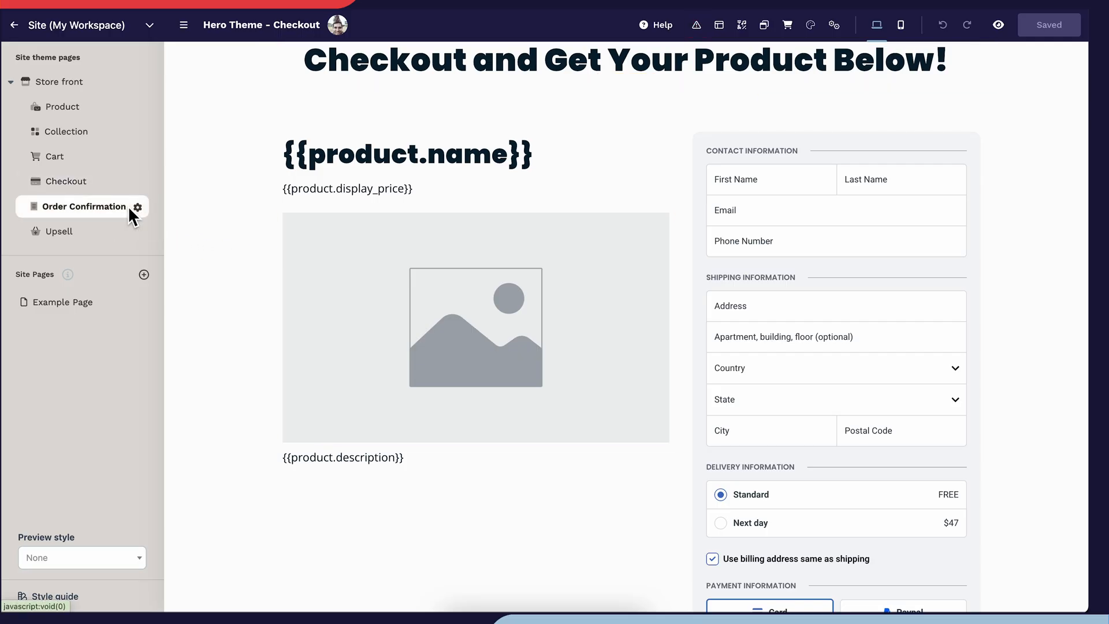
click(84, 205)
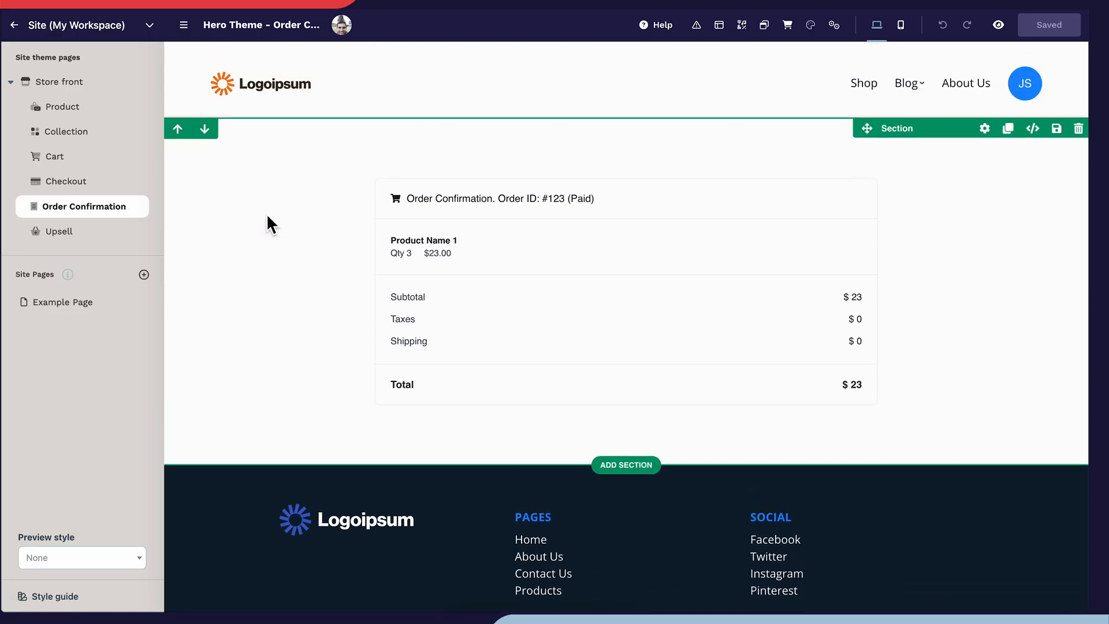
mouse_move(104, 242)
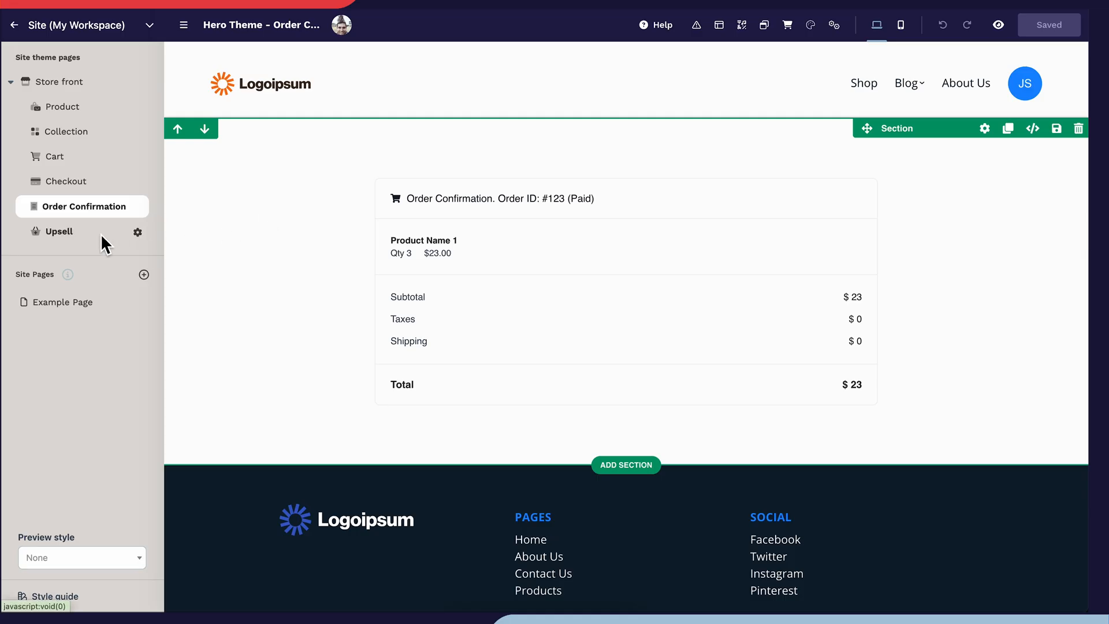
click(60, 231)
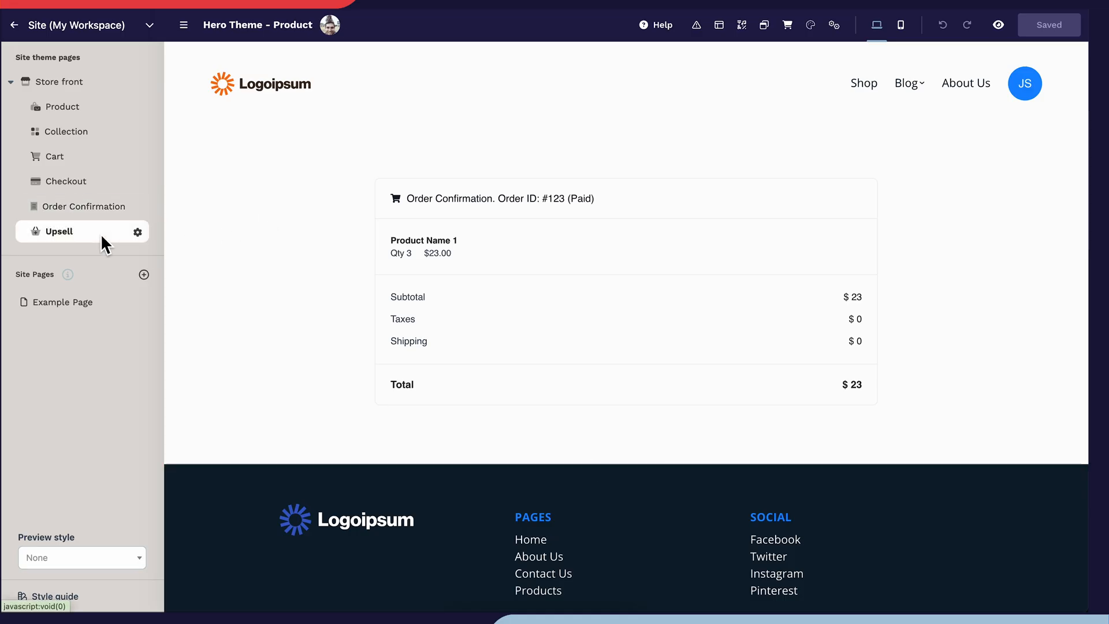
click(57, 231)
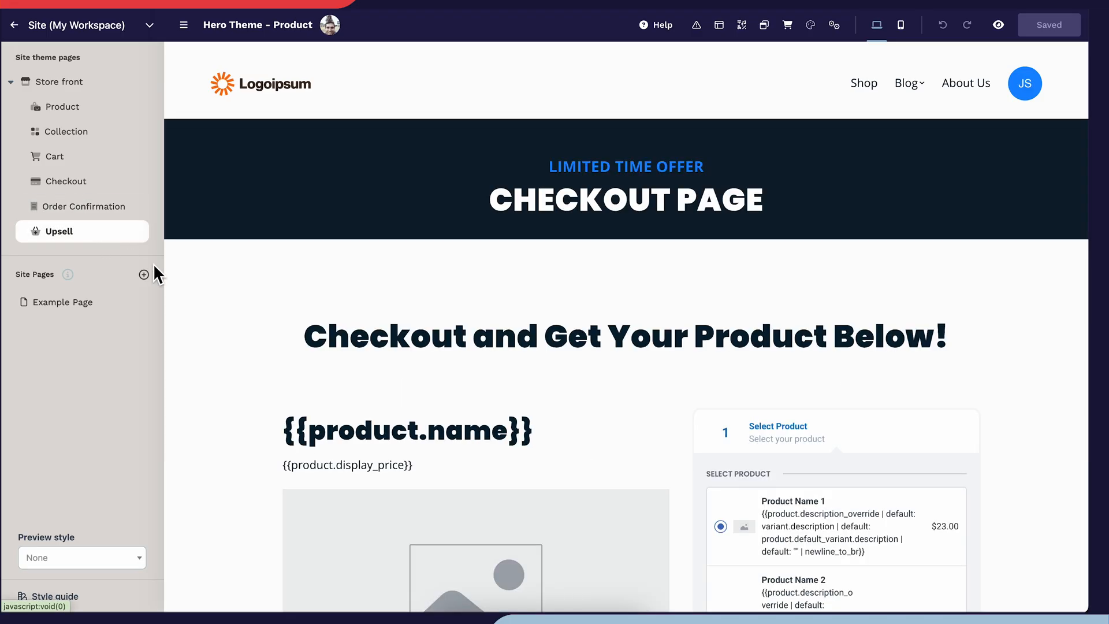
scroll(down, 3)
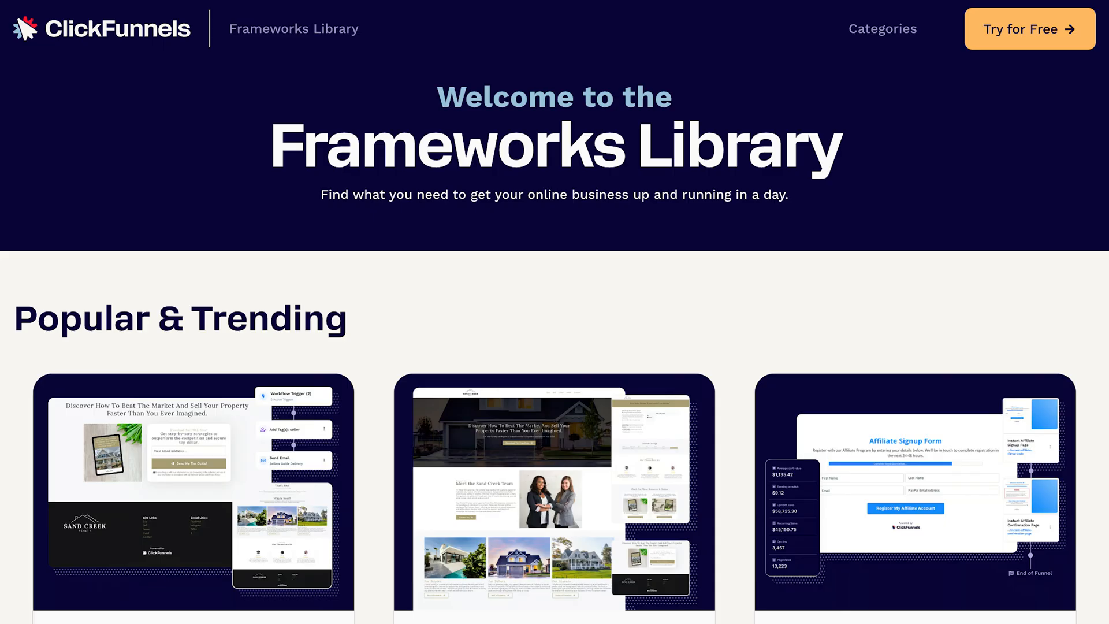
Scroll the Frameworks Library to the Kelly's Kitchen ecommerce framework and view its details
scroll(down, 3)
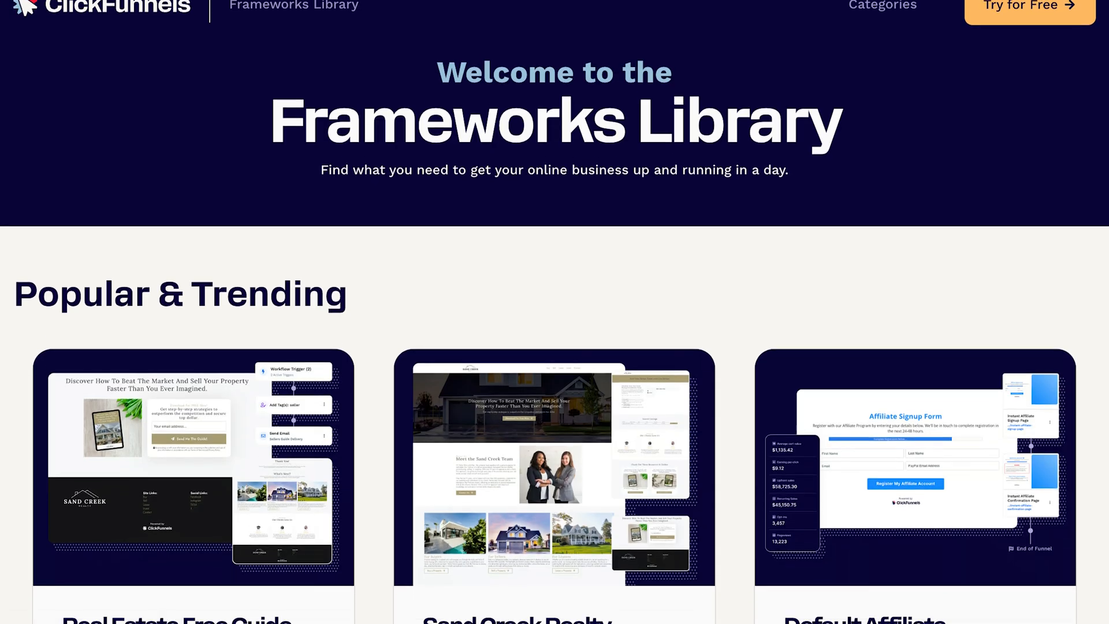
scroll(down, 3)
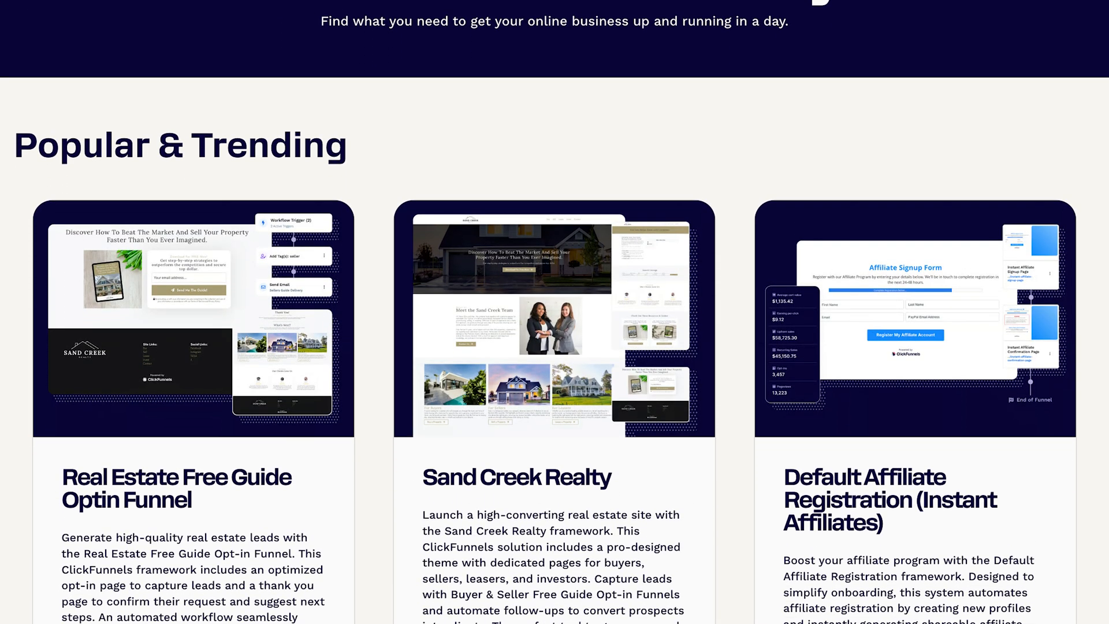
scroll(down, 3)
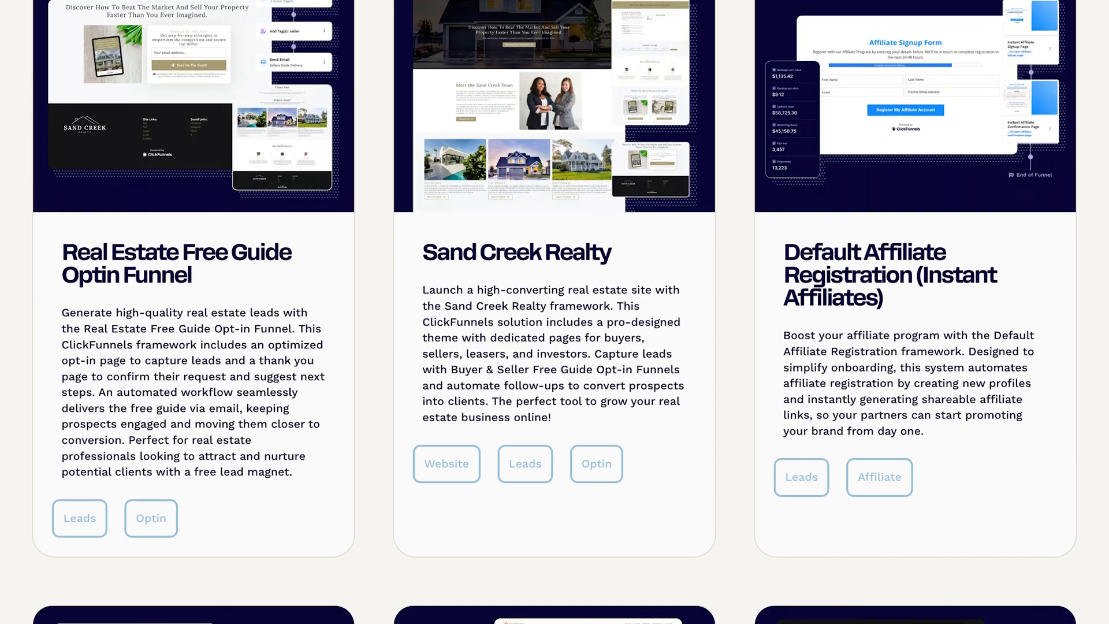
scroll(down, 3)
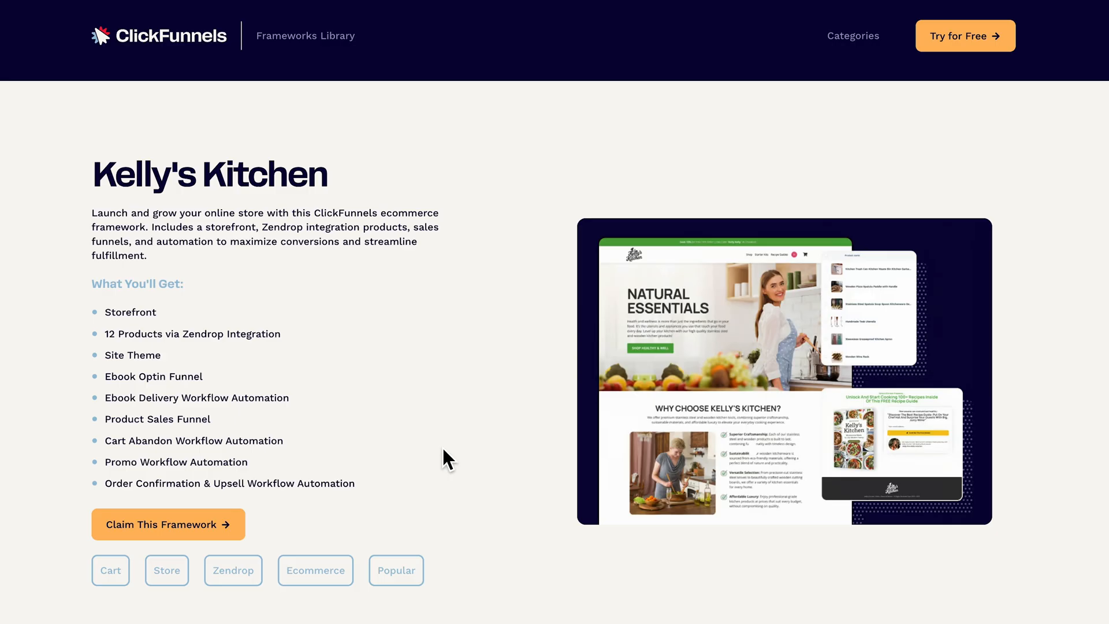
mouse_move(245, 533)
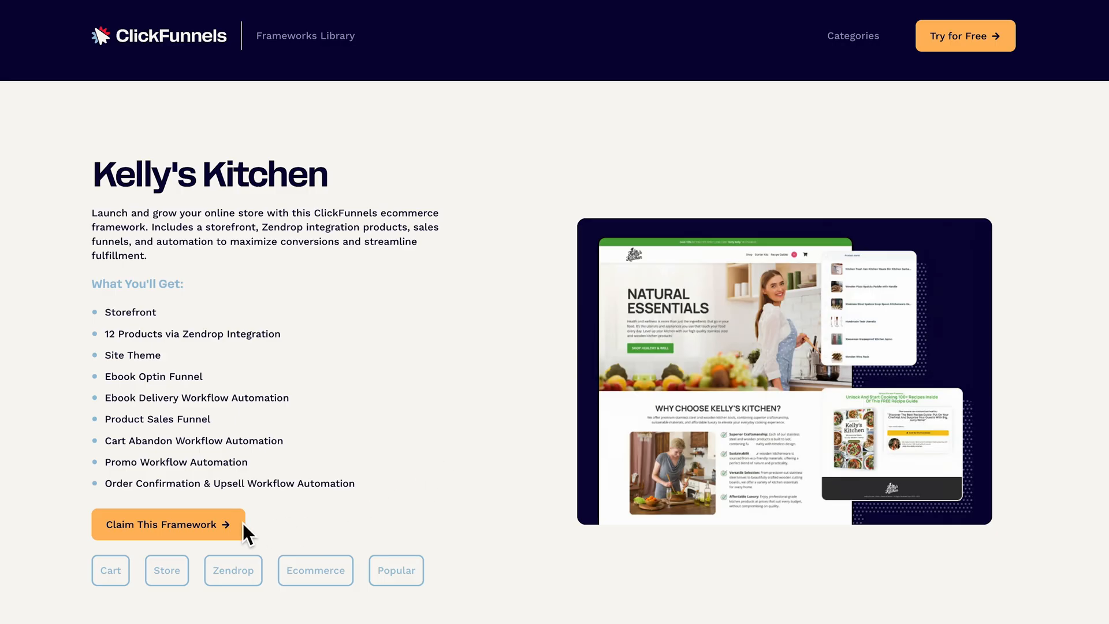
Claim Kelly's Kitchen into the team workspace and apply its Kelly's Kitchen Theme
click(167, 525)
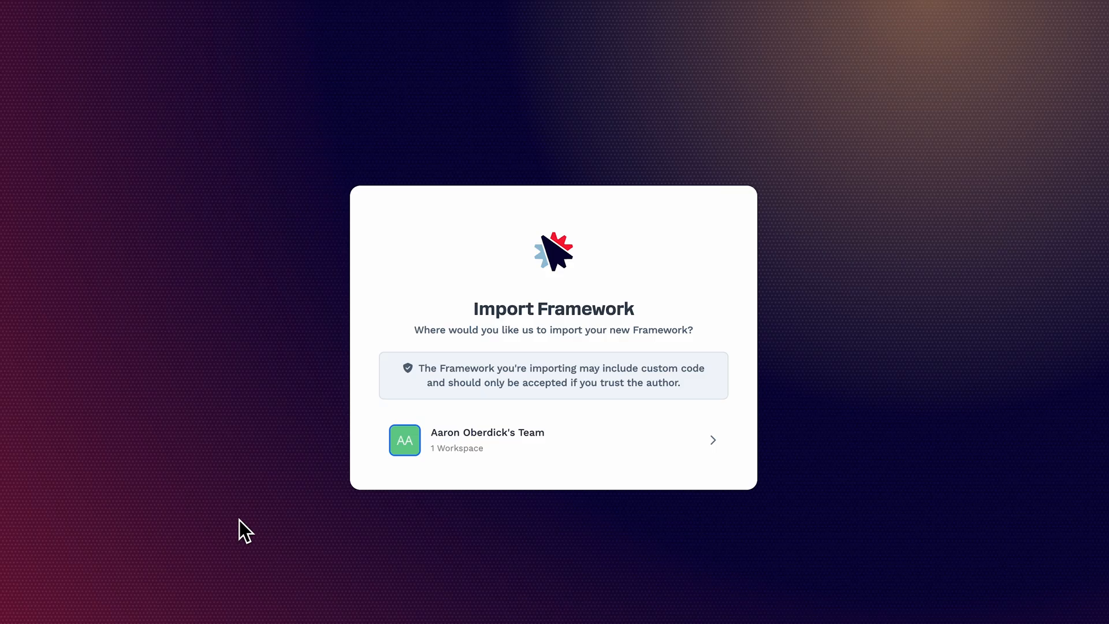
mouse_move(648, 456)
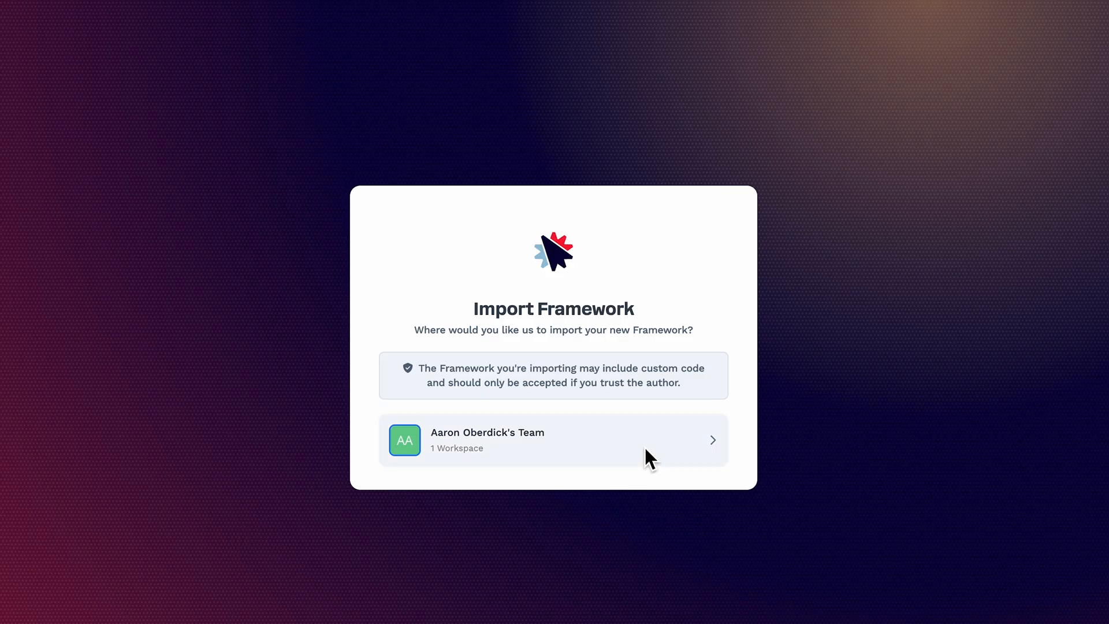
click(553, 439)
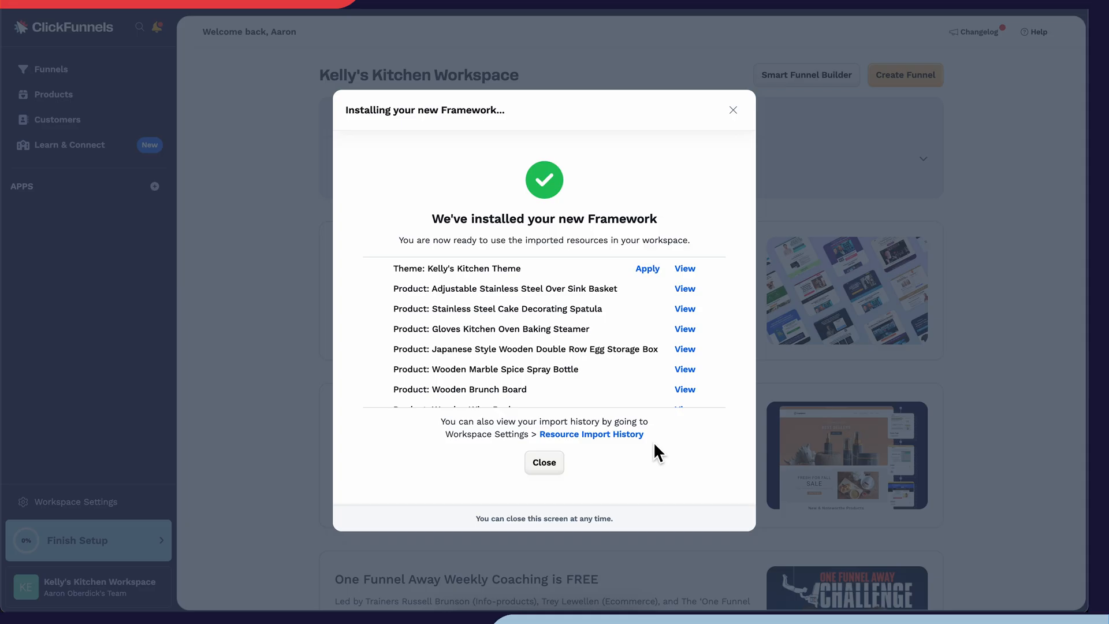
mouse_move(659, 283)
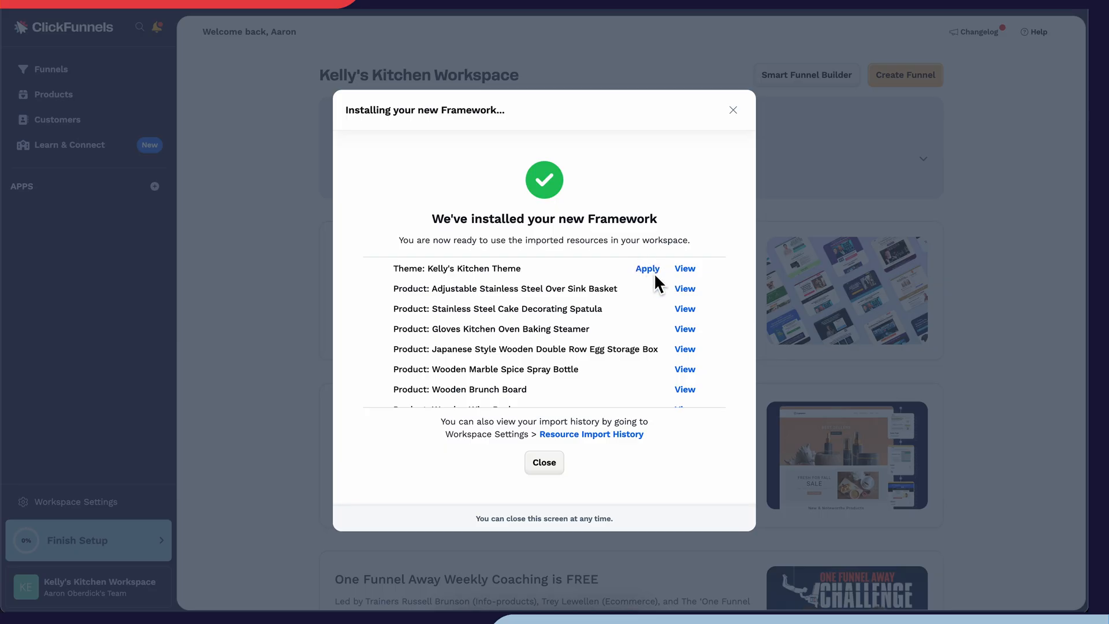
click(647, 268)
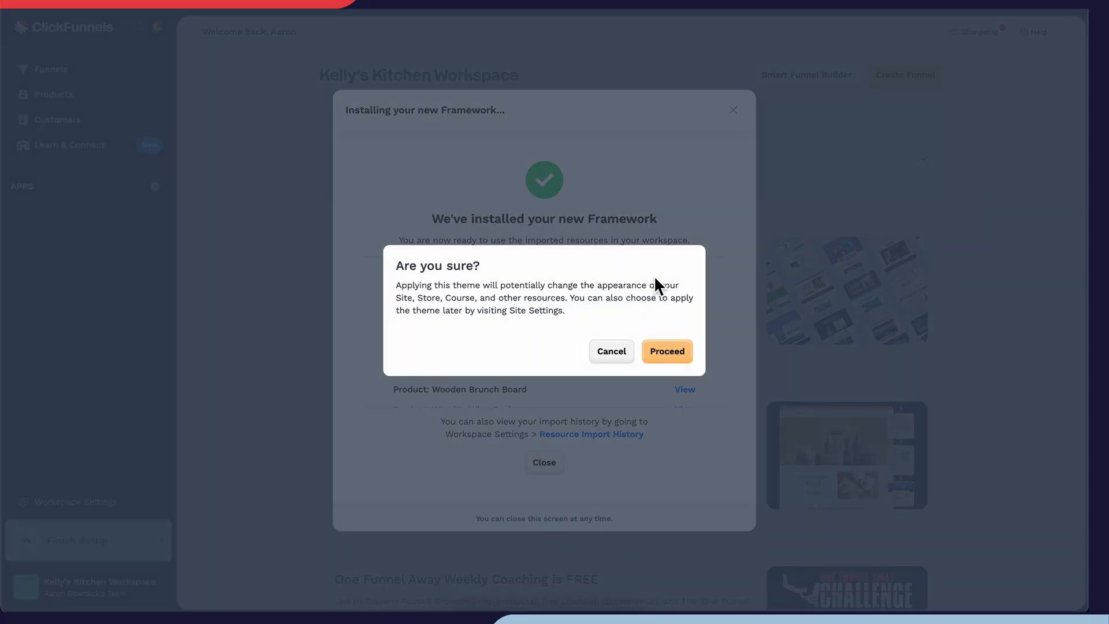
click(666, 352)
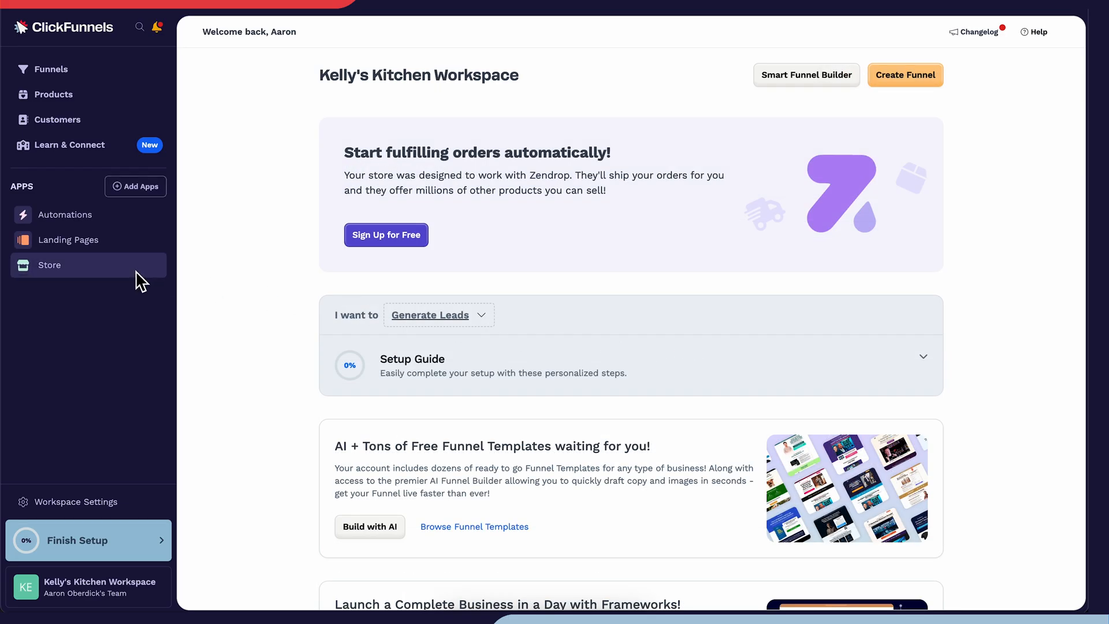
Customize the themed store and preview its Product then Collection page templates
click(50, 265)
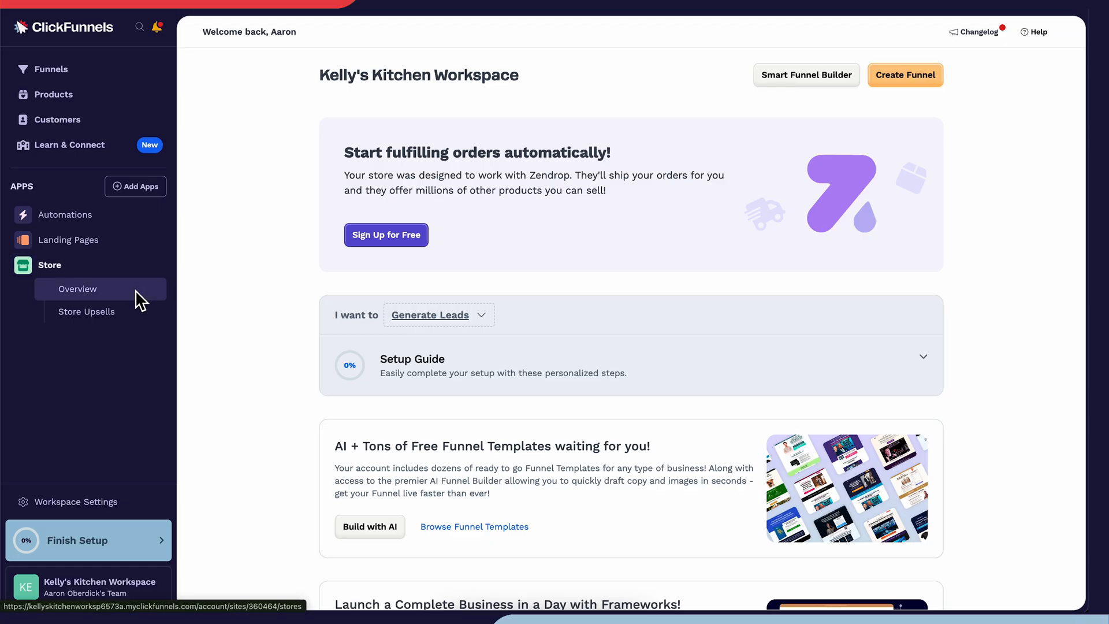
click(78, 289)
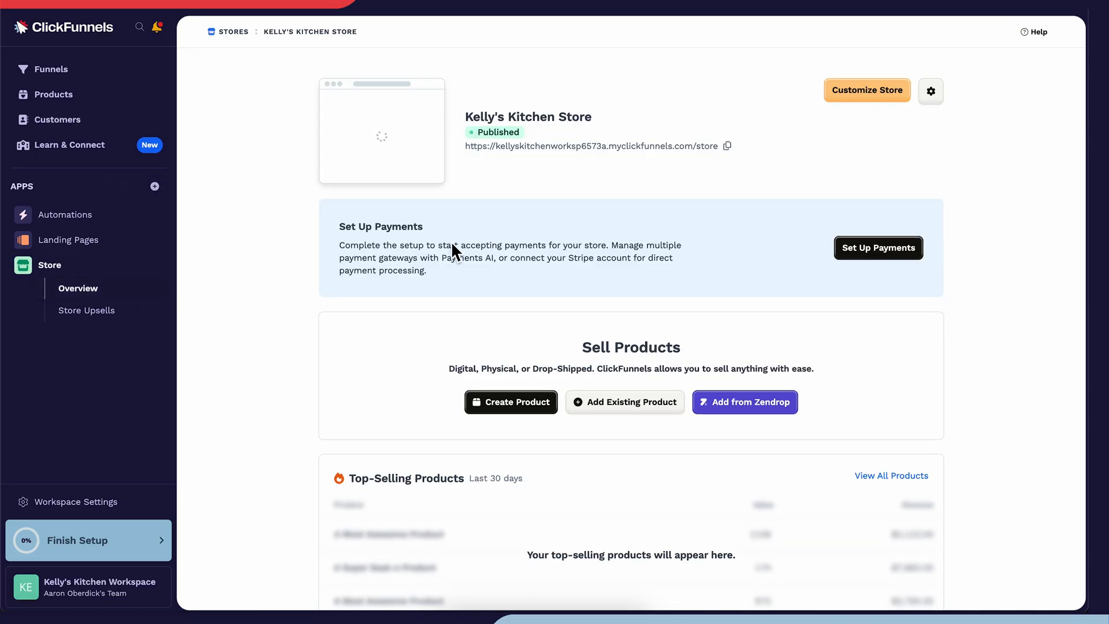
click(866, 90)
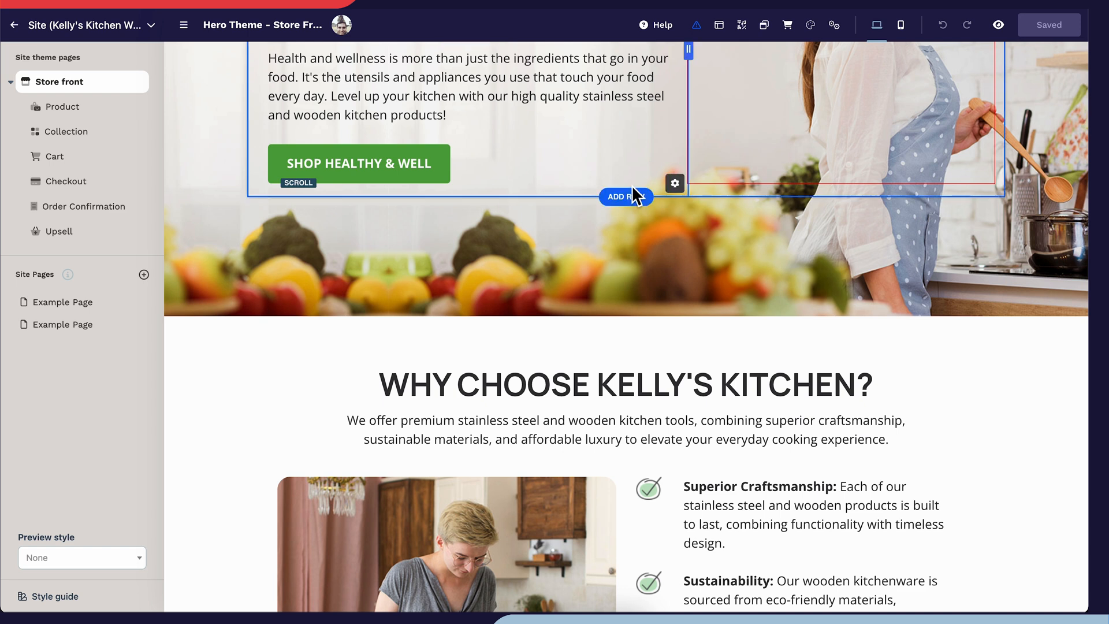
click(62, 106)
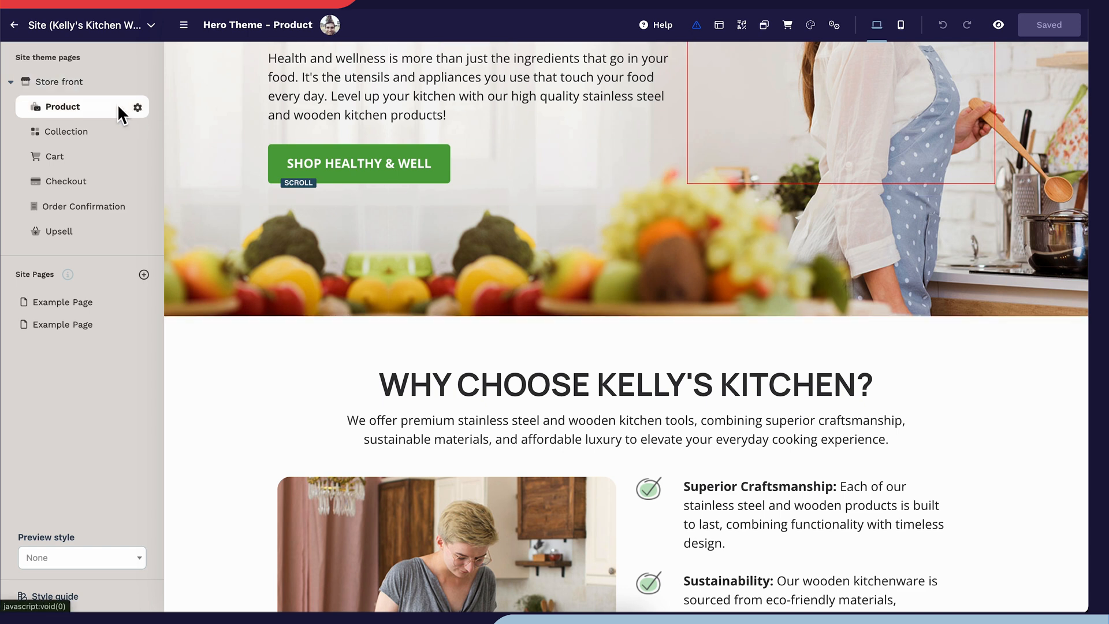
click(63, 106)
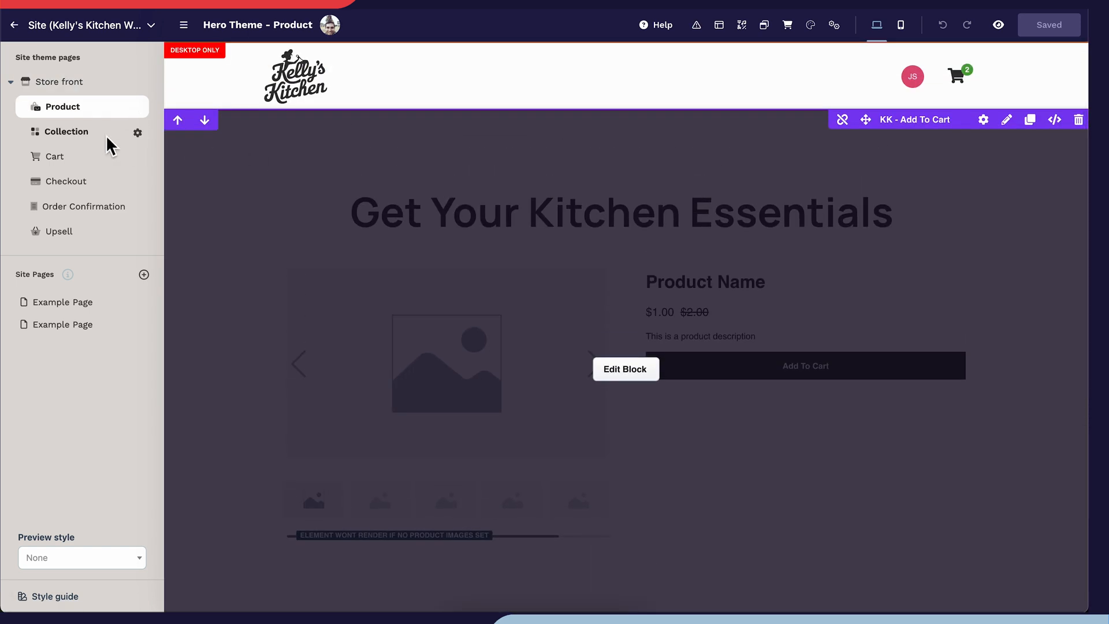
click(67, 130)
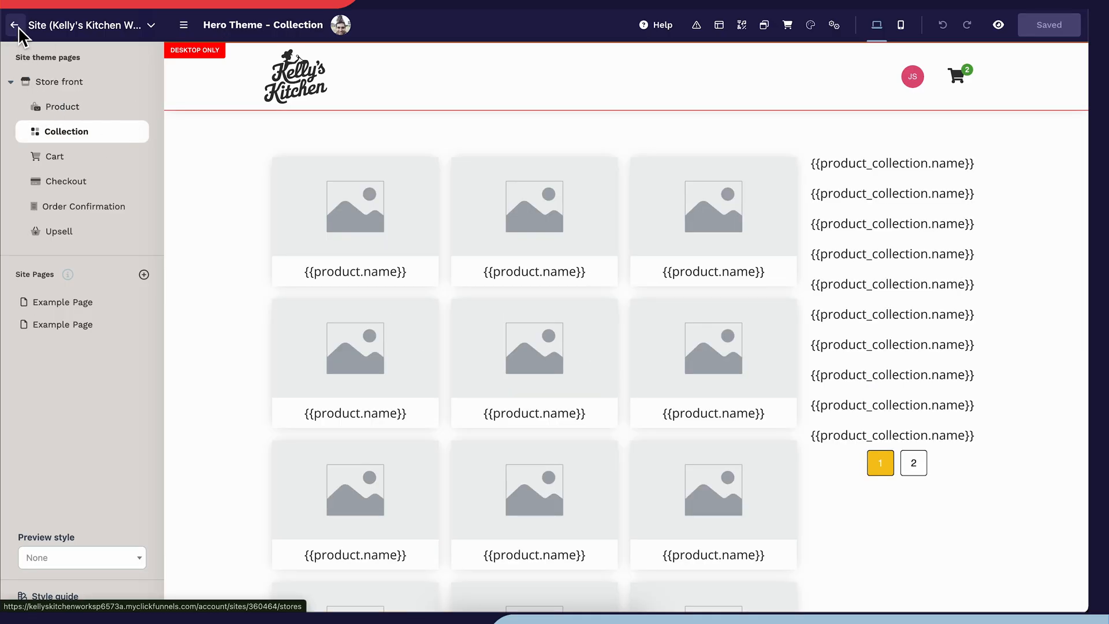
Leave the editor and review the All Products list of 12 imported kitchen products
click(12, 25)
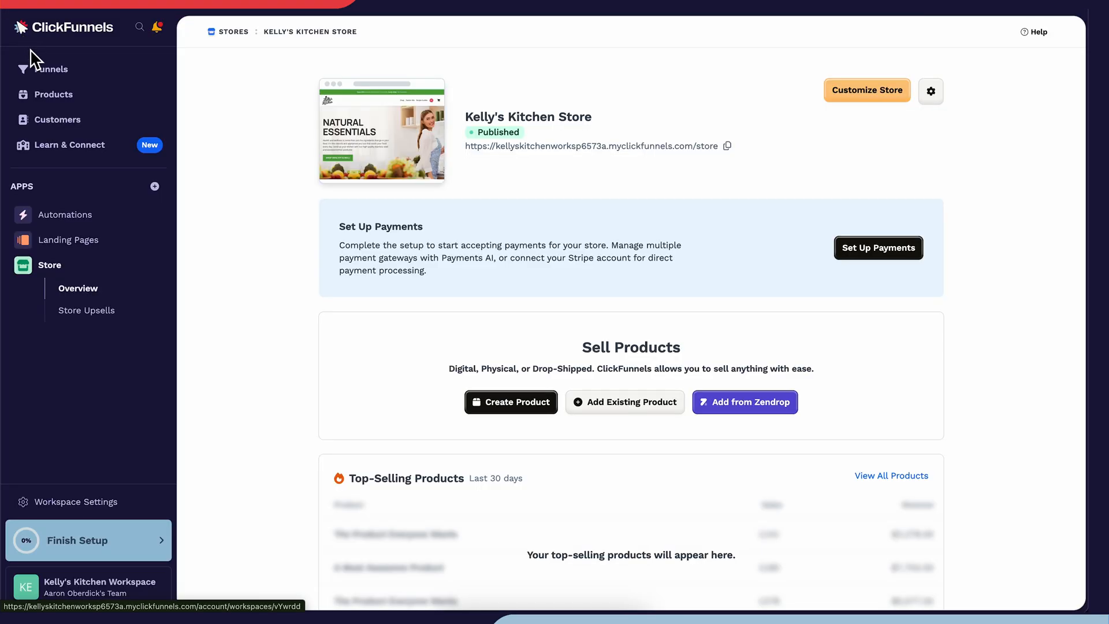
click(54, 93)
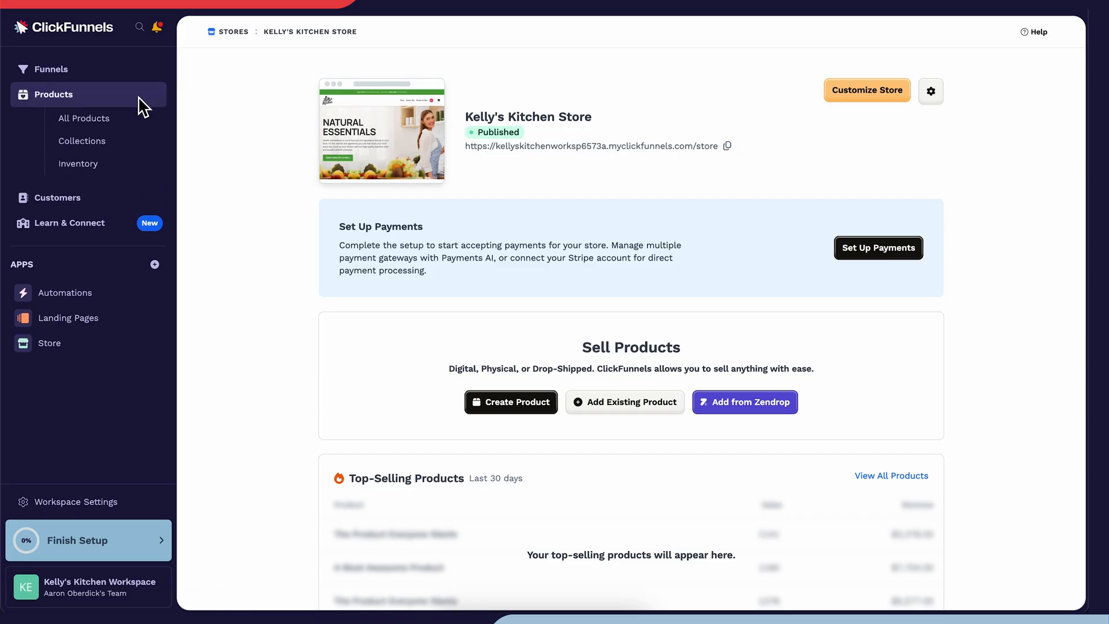
click(83, 118)
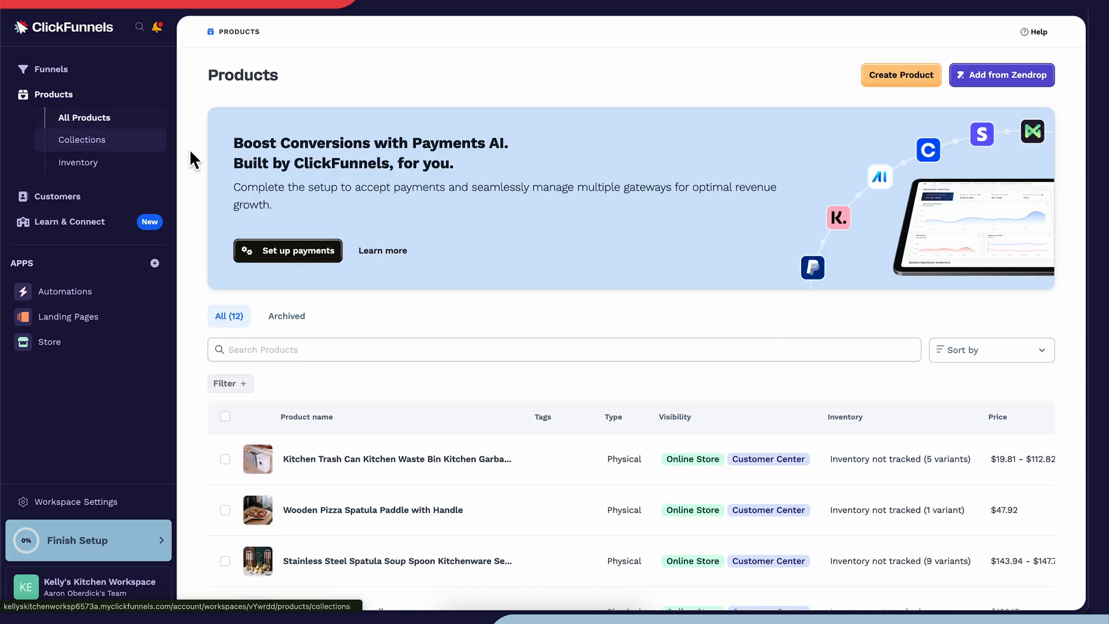
scroll(down, 3)
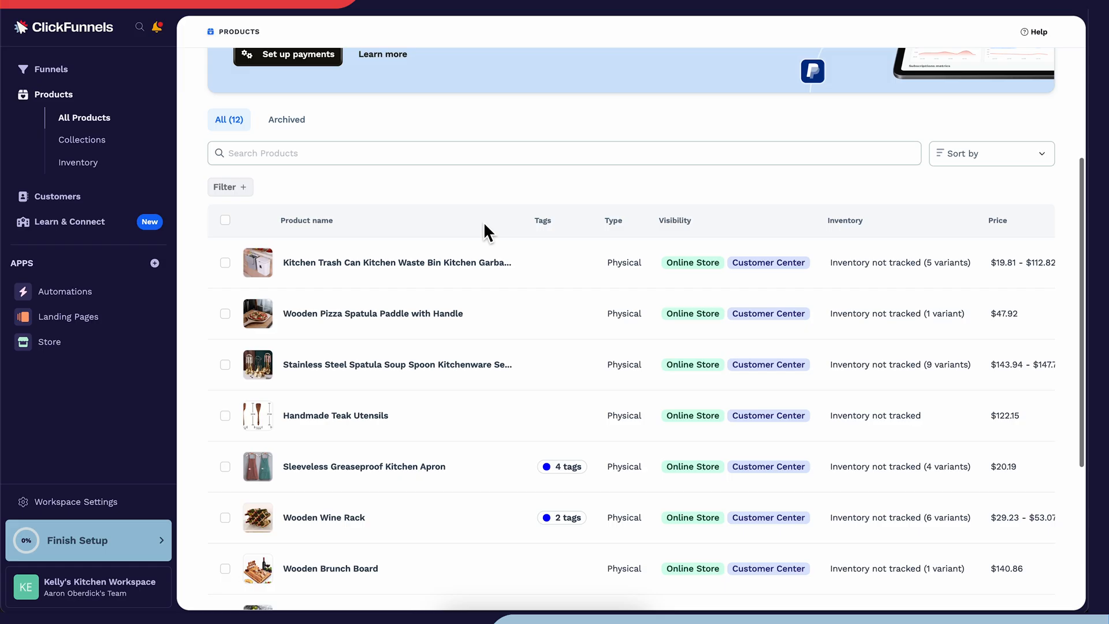
scroll(down, 3)
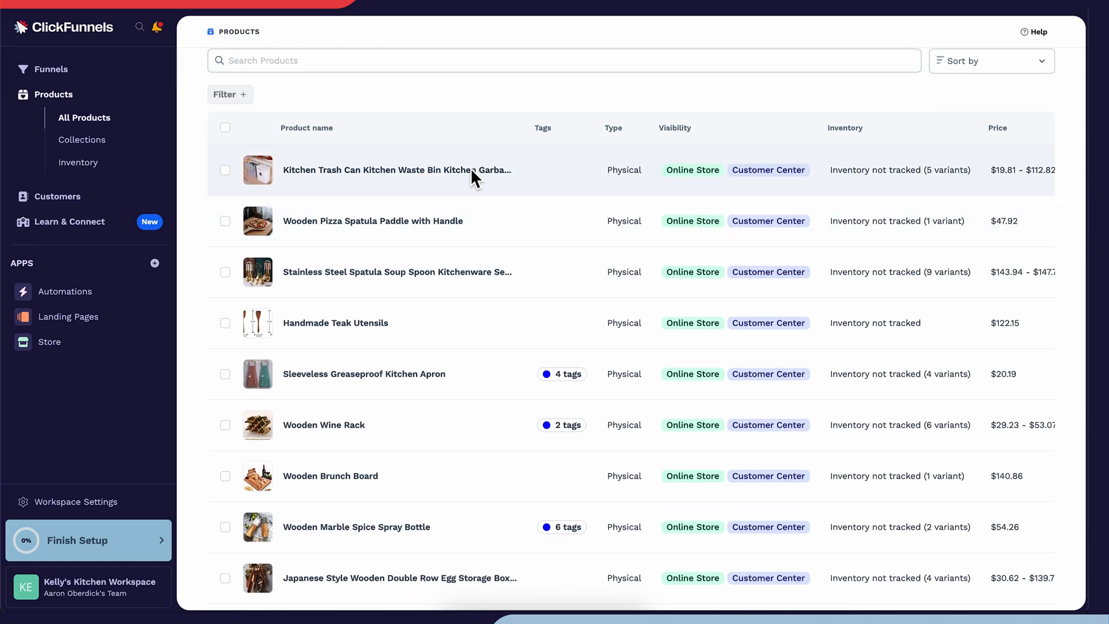
Review the Kitchen Trash Can product's description, images, colour variants and SEO settings
click(395, 169)
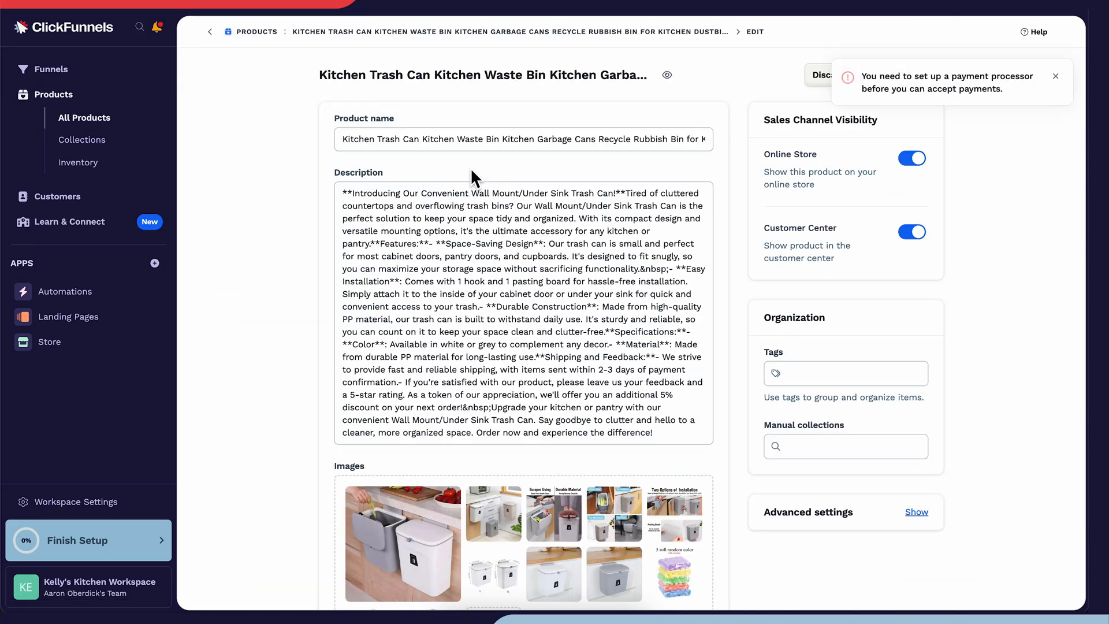
scroll(down, 3)
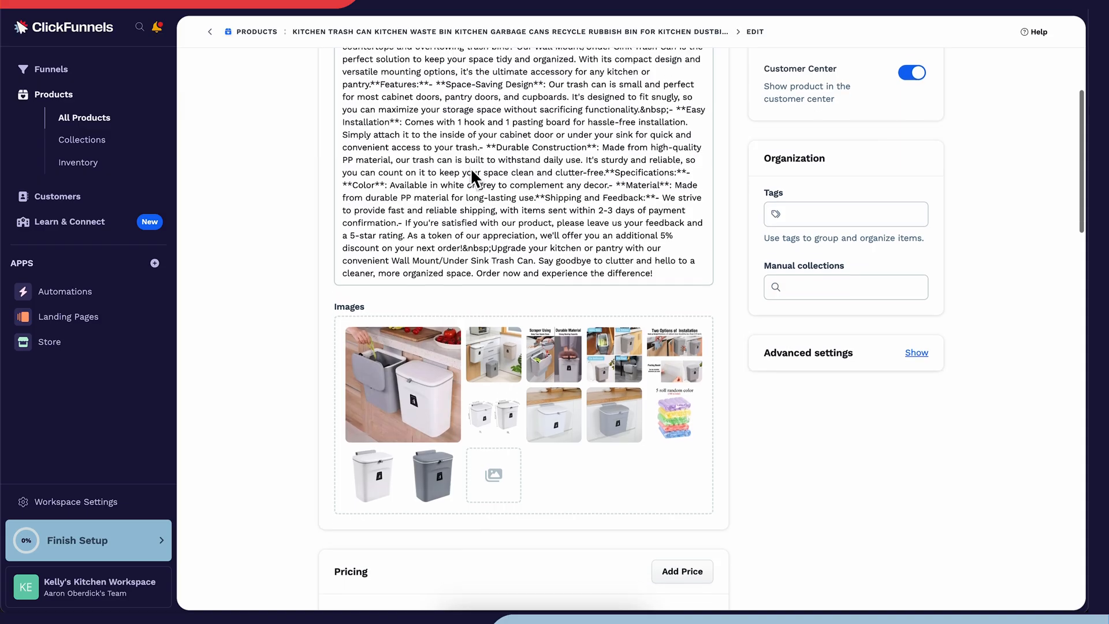
scroll(down, 3)
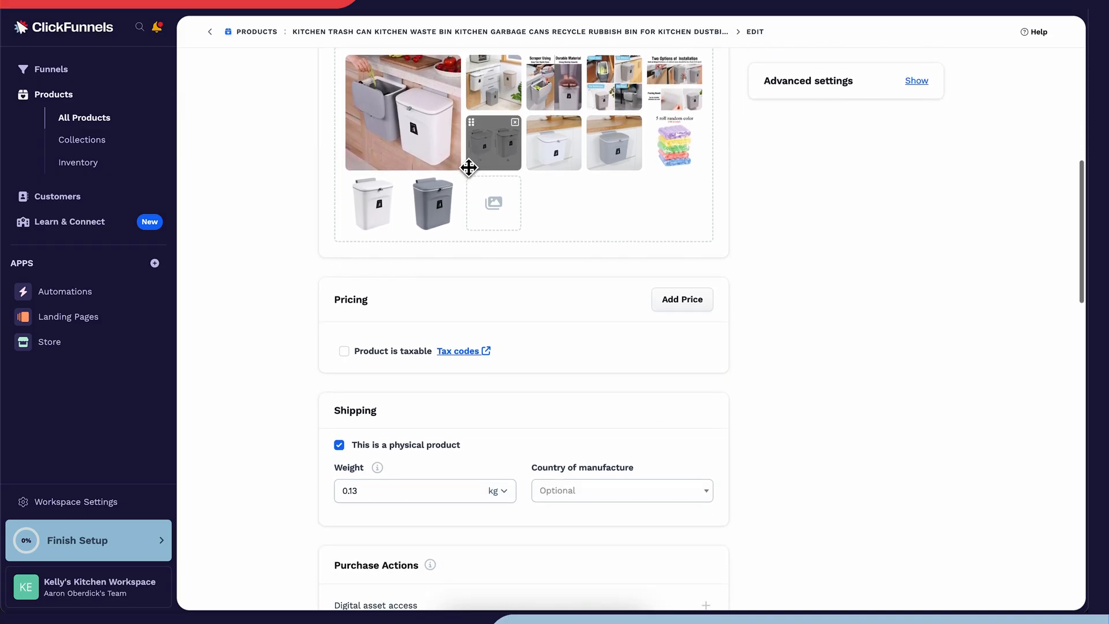
scroll(down, 3)
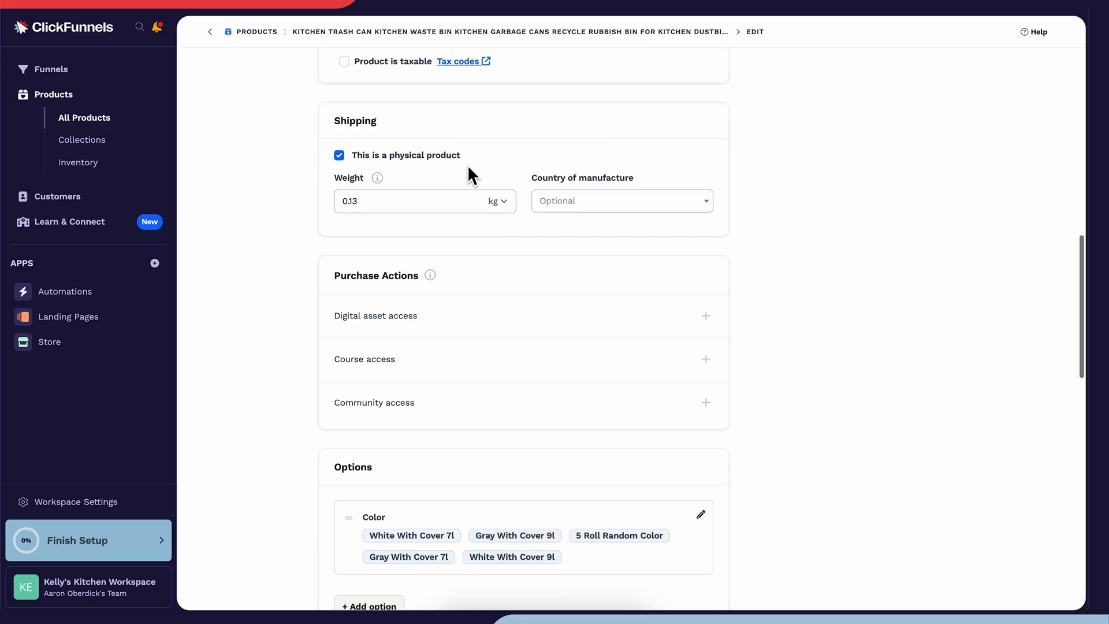
scroll(down, 3)
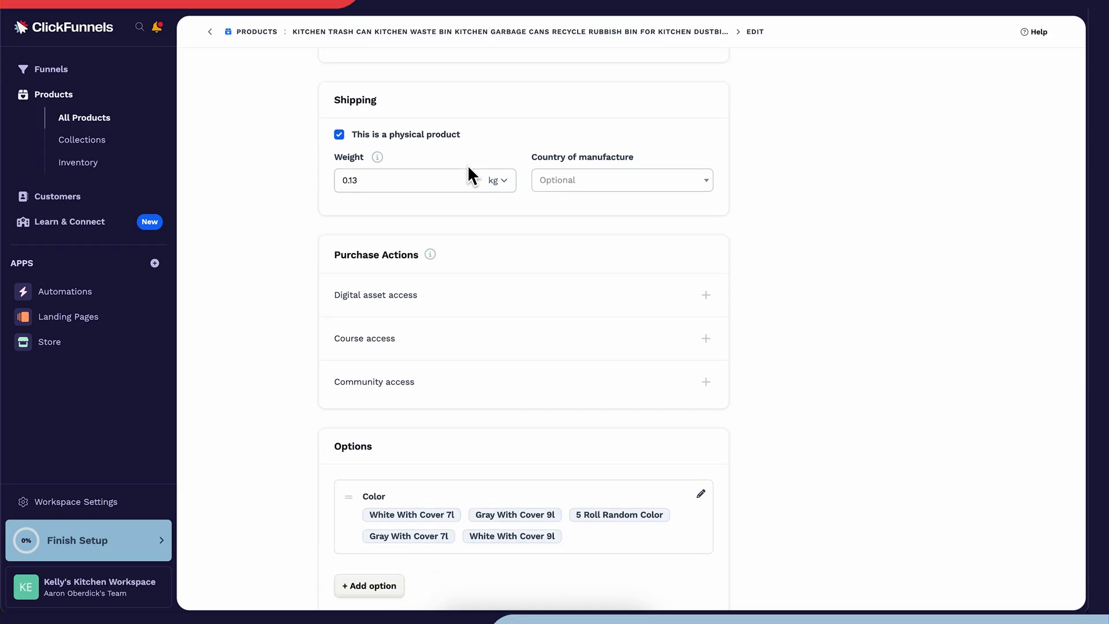
scroll(down, 3)
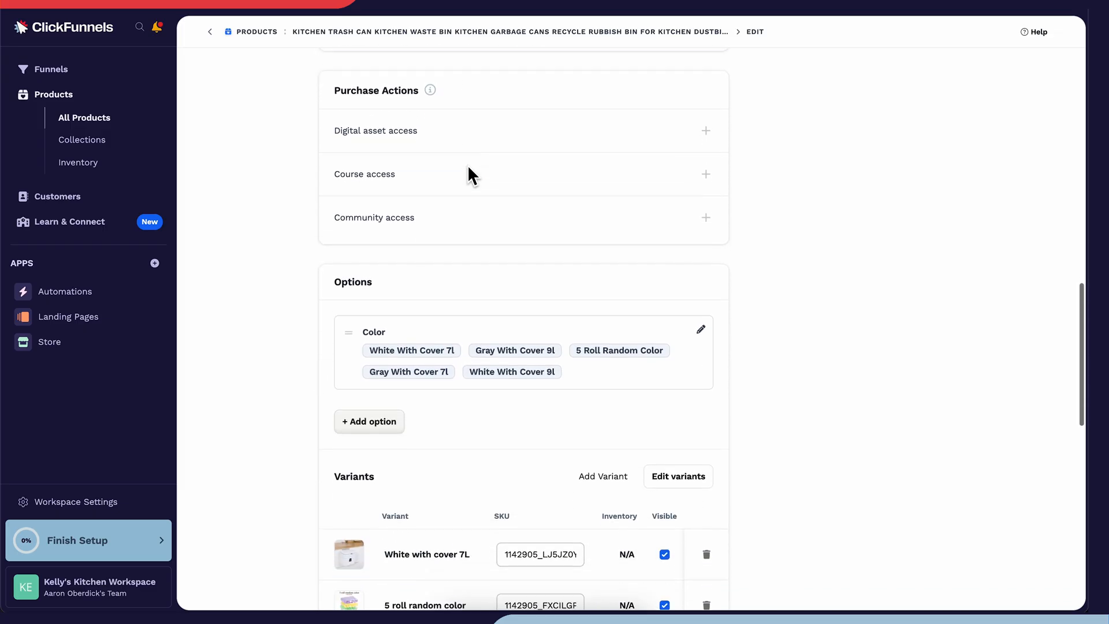
scroll(down, 3)
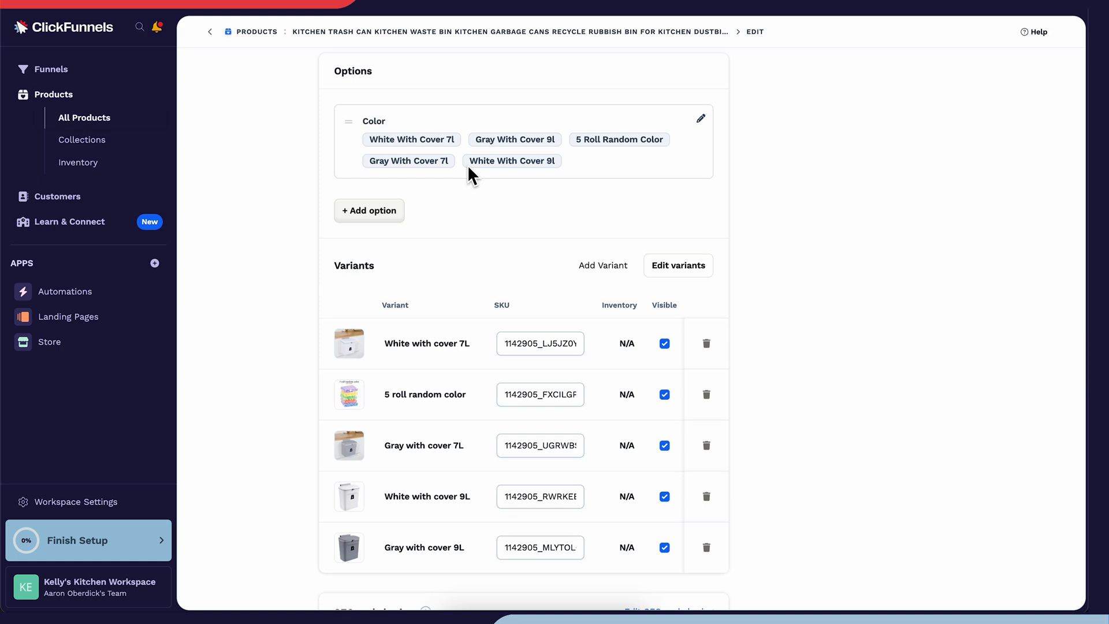
scroll(down, 3)
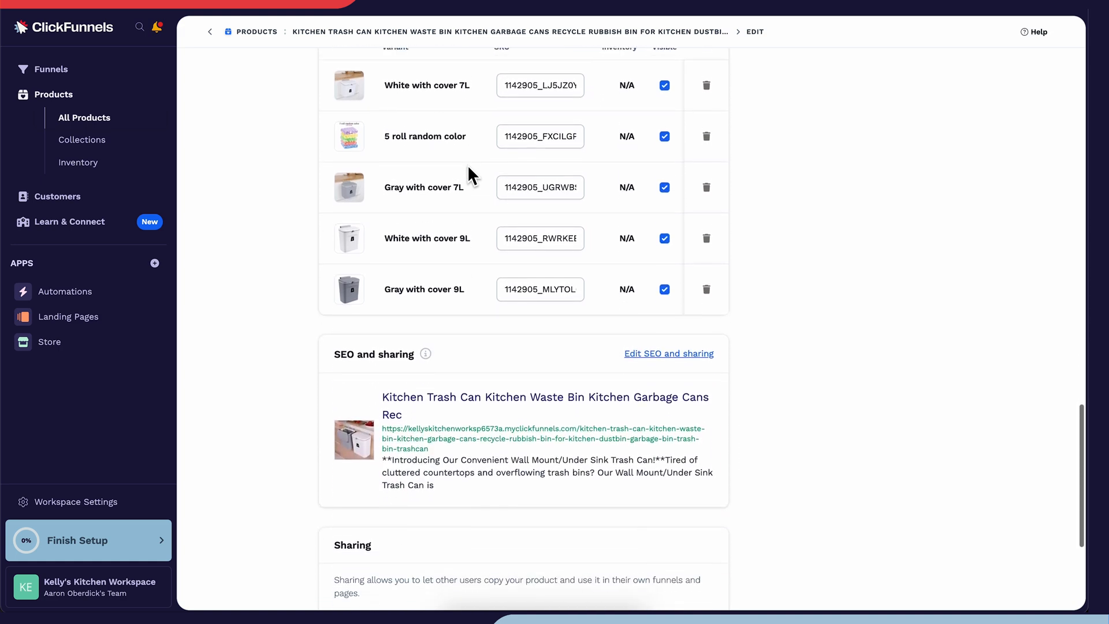
scroll(down, 3)
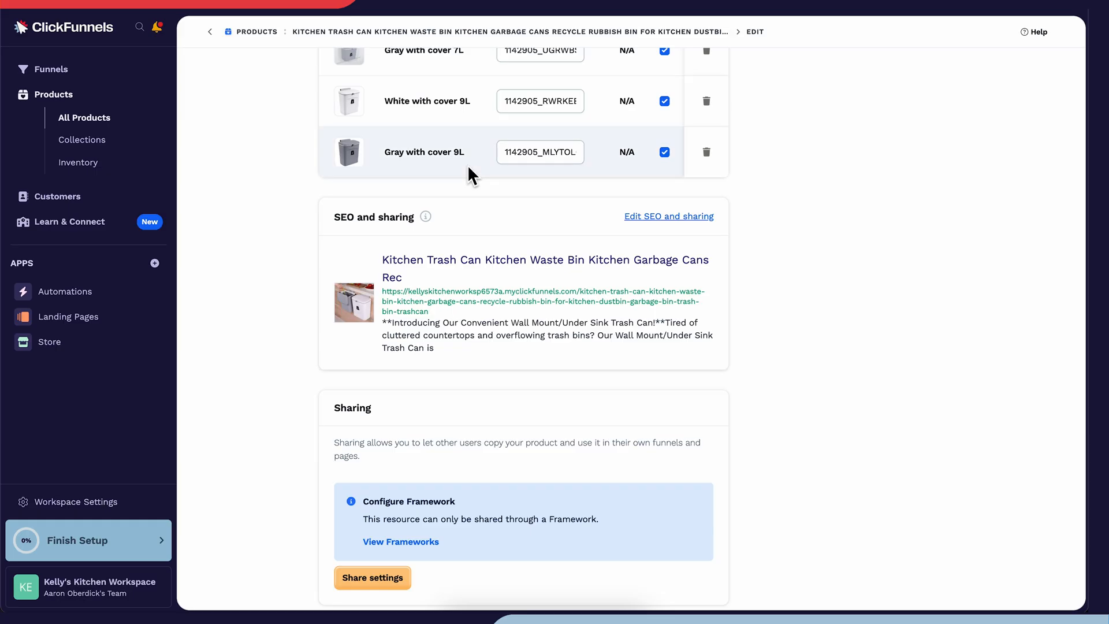
scroll(down, 3)
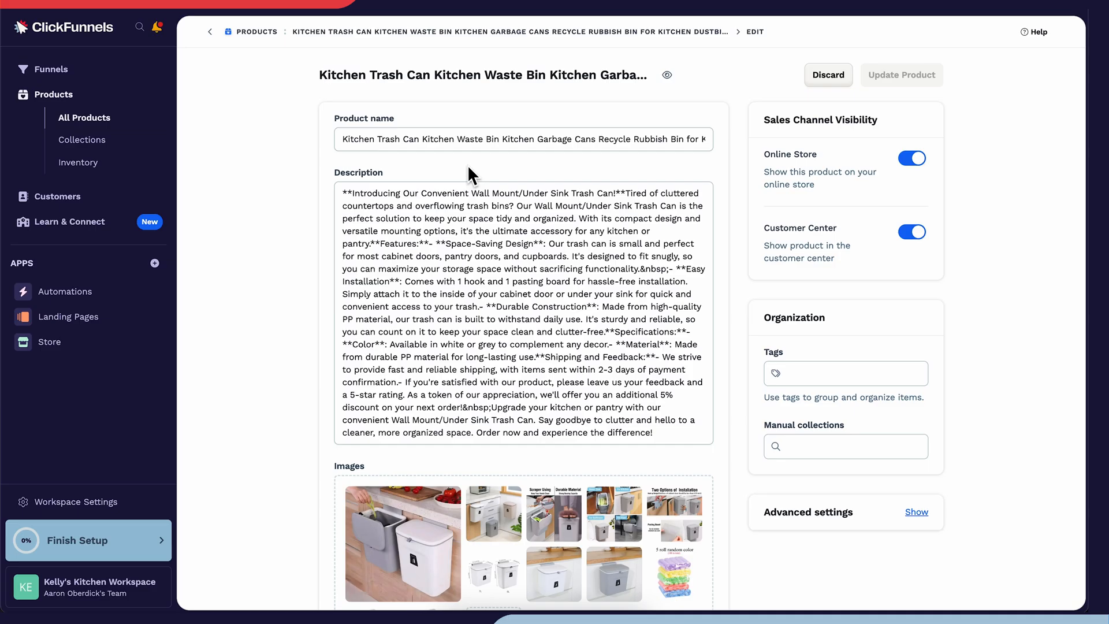
mouse_move(834, 180)
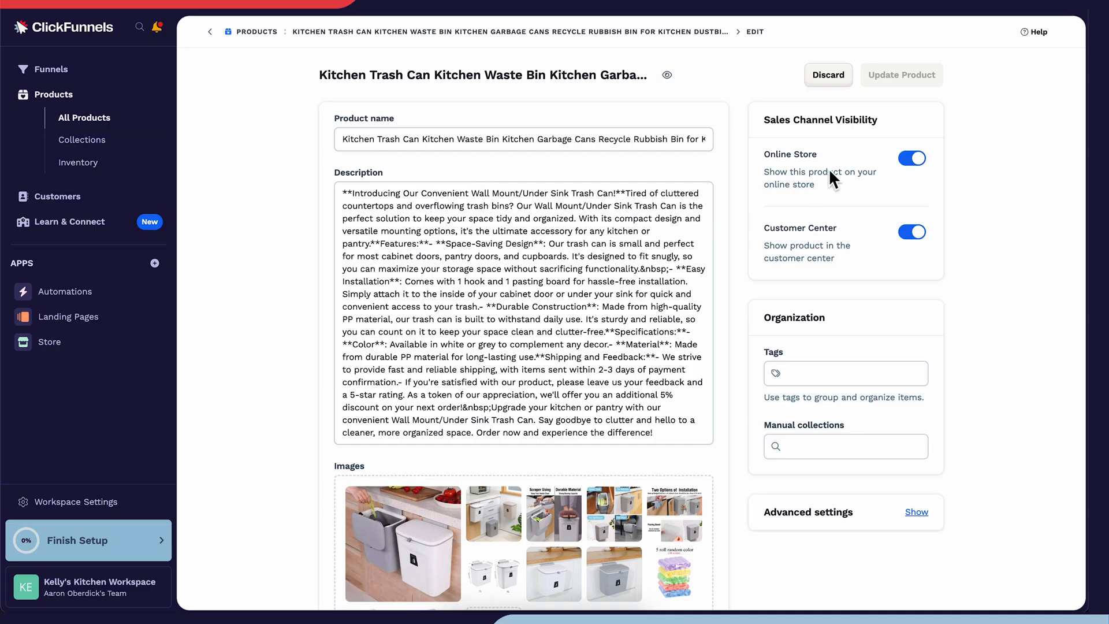
mouse_move(849, 213)
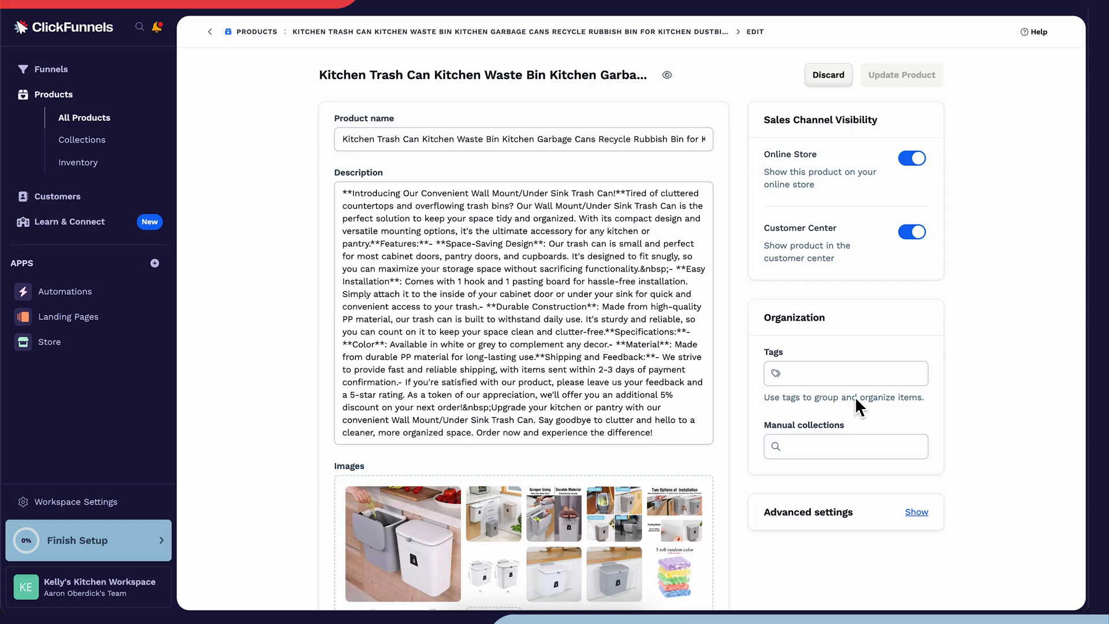
mouse_move(876, 452)
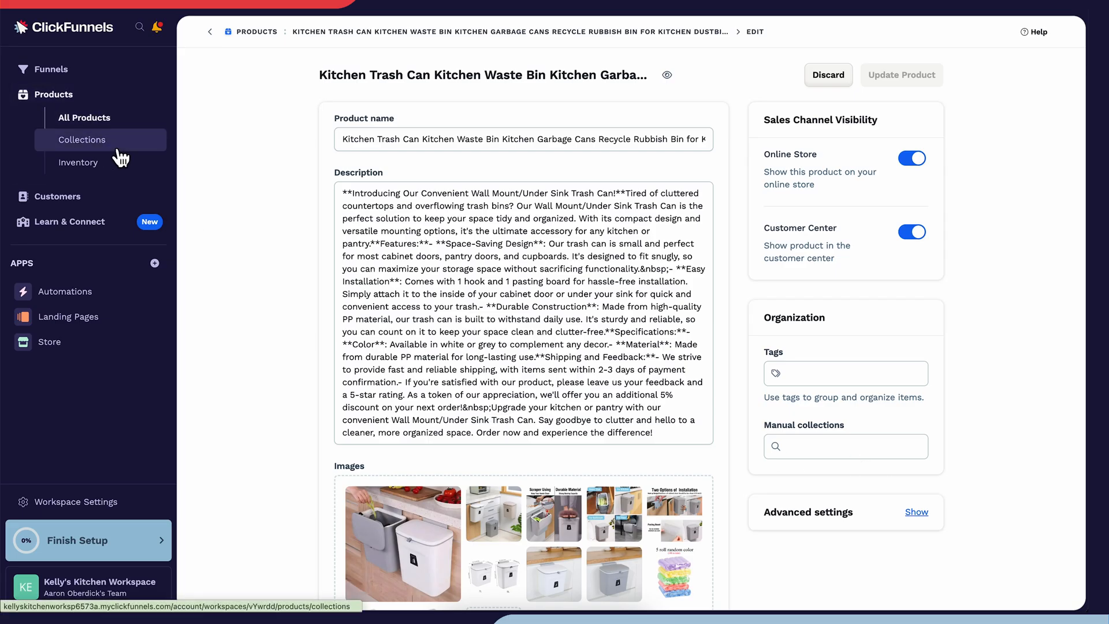
Start a new collection named 'Products under $50' from the Collections list
click(82, 140)
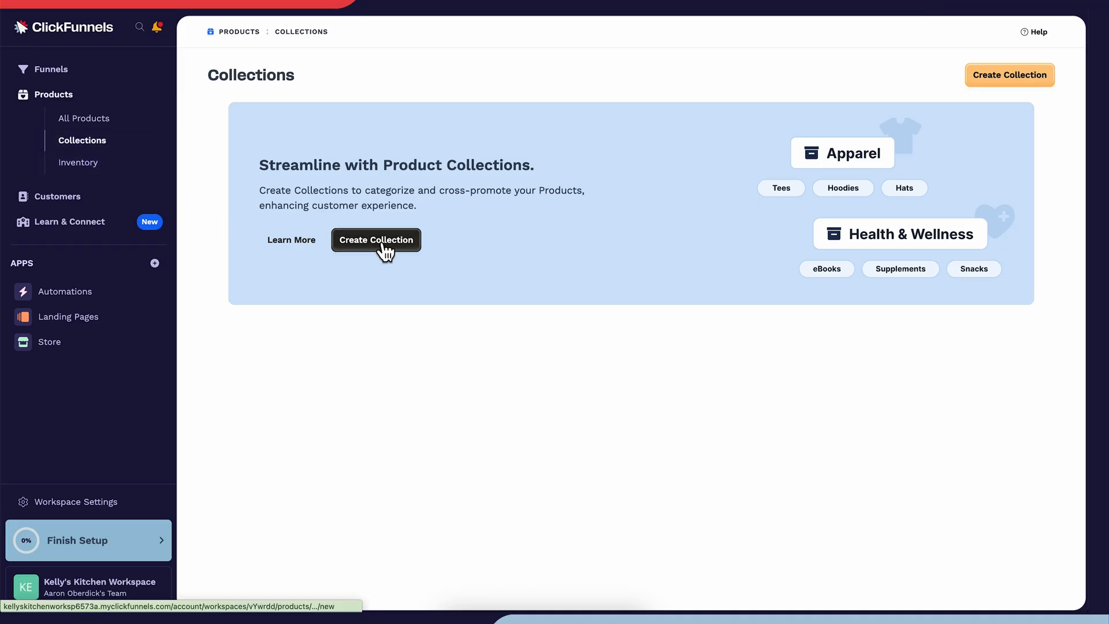
click(376, 239)
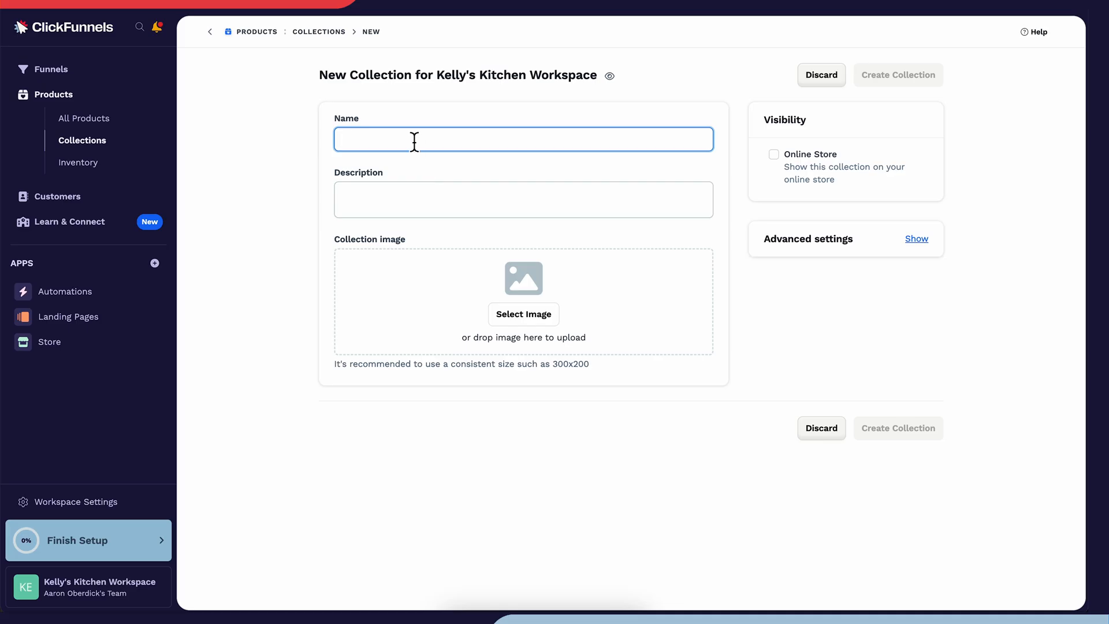
text(Product)
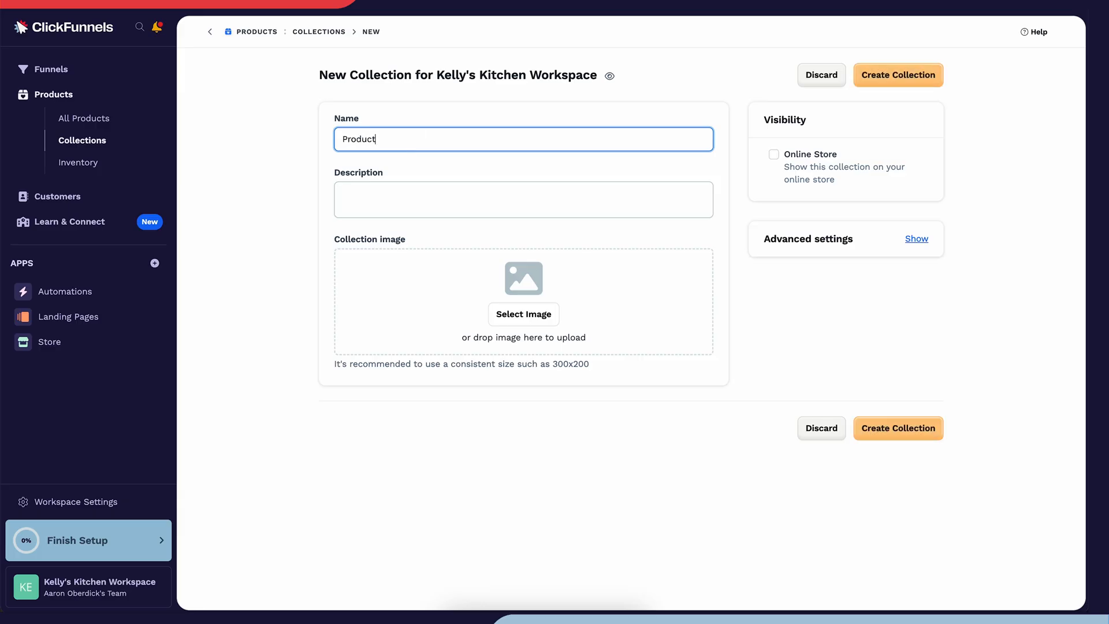
text(Products under 50)
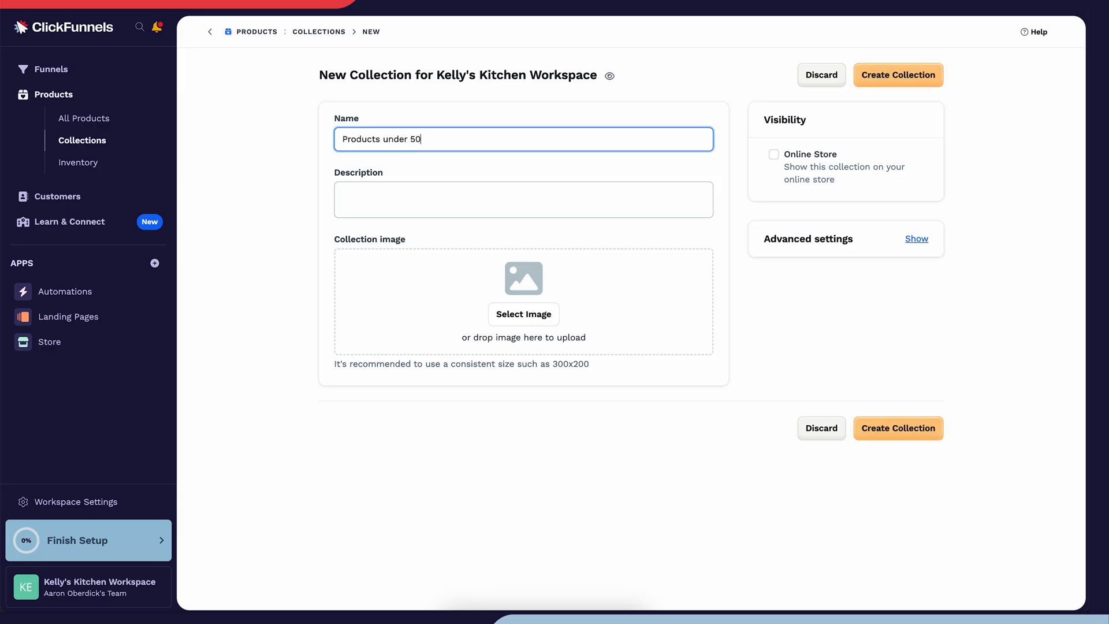
text($)
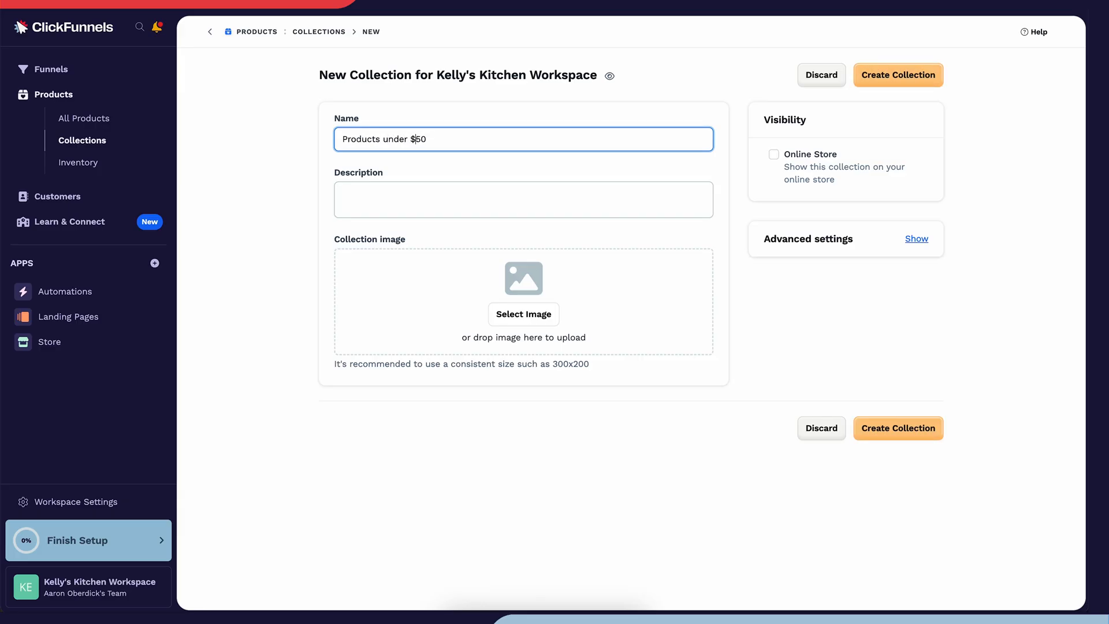
Describe it as 'All products under $50' and create the collection
text(A)
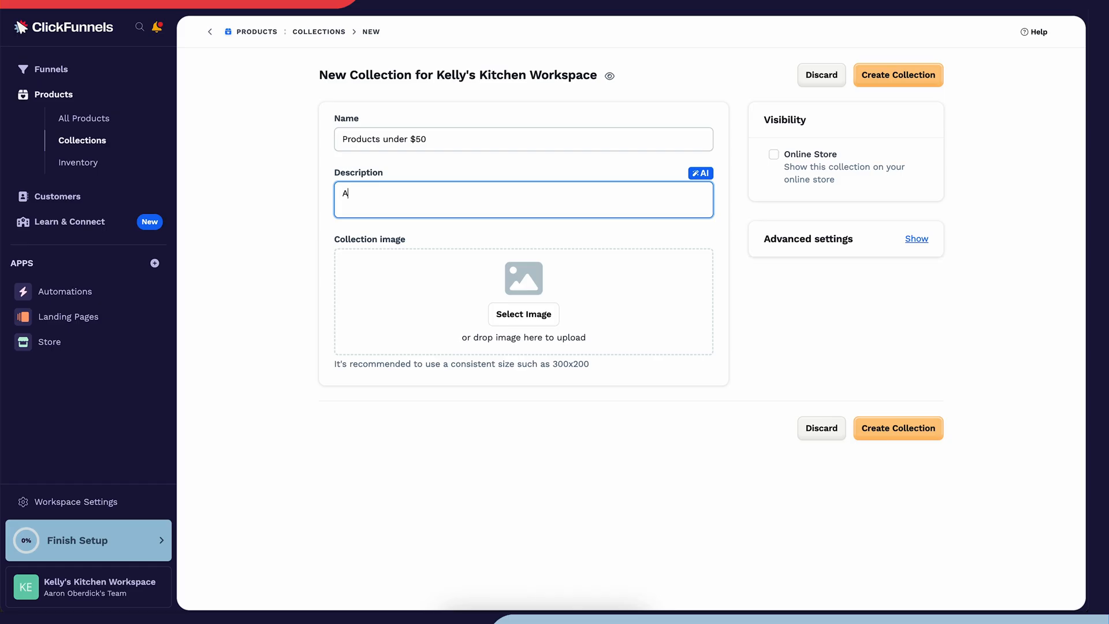
text(ll products under)
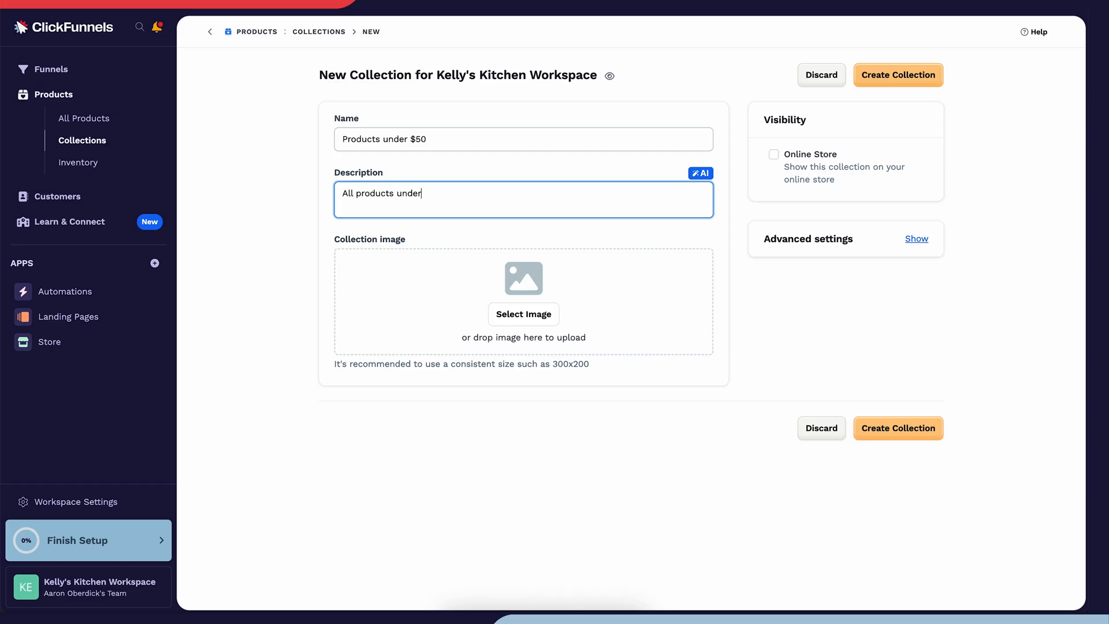
text($50)
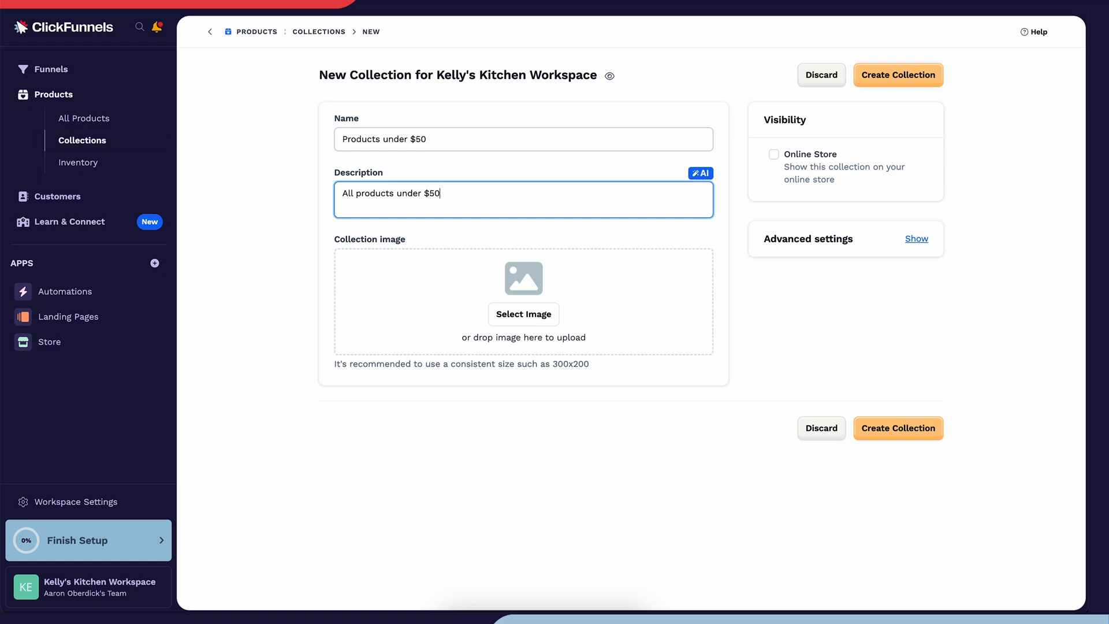
mouse_move(661, 137)
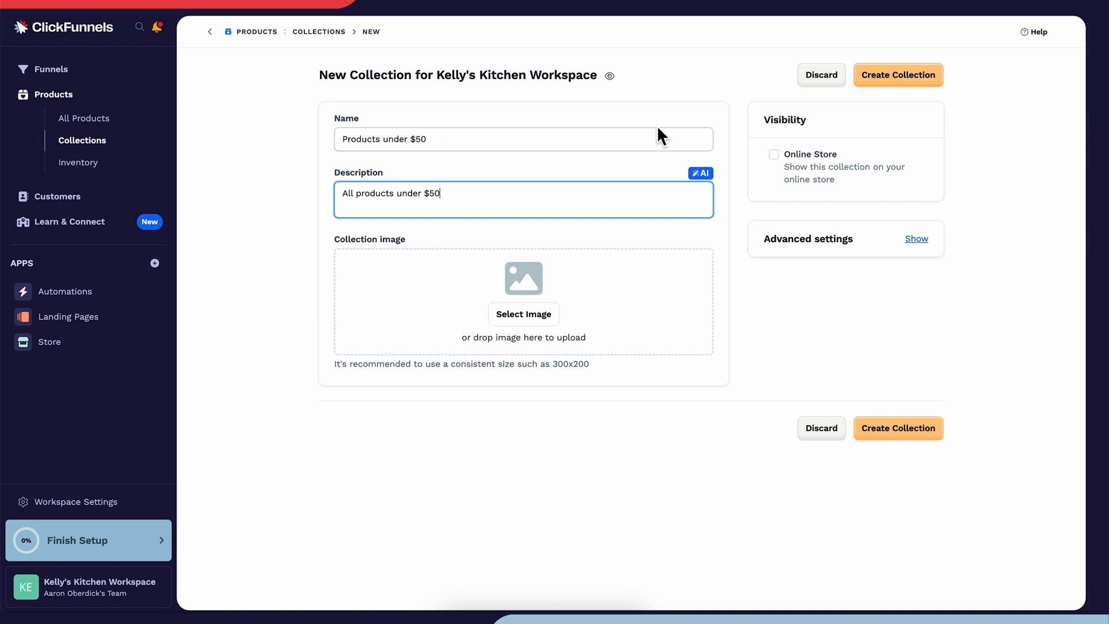
click(899, 75)
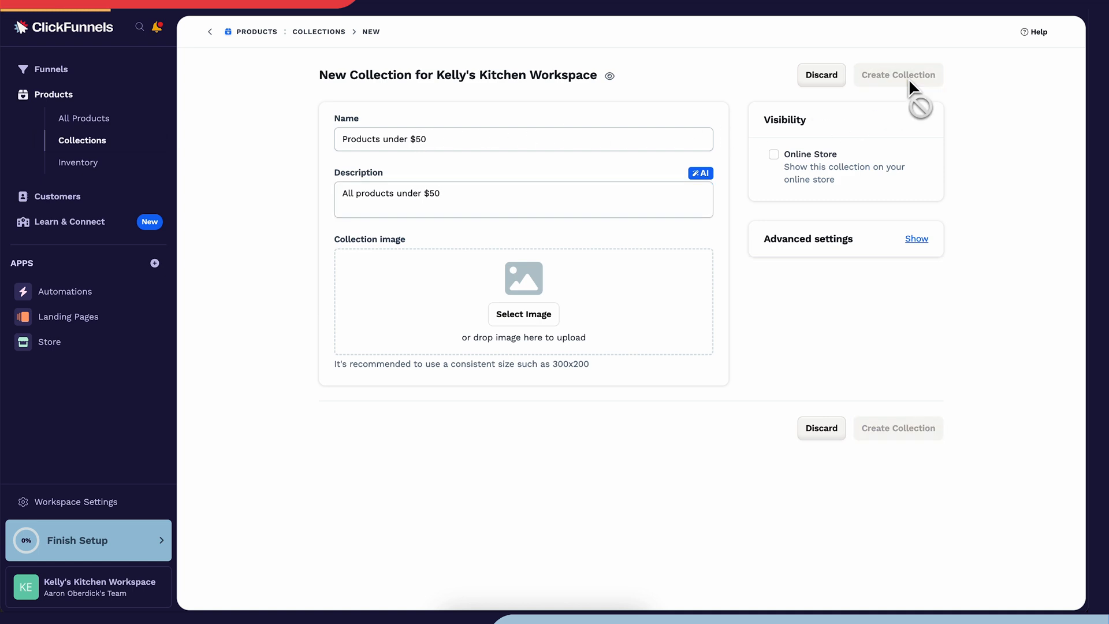
Make the collection Automatic and add a filter rule for its products
click(897, 74)
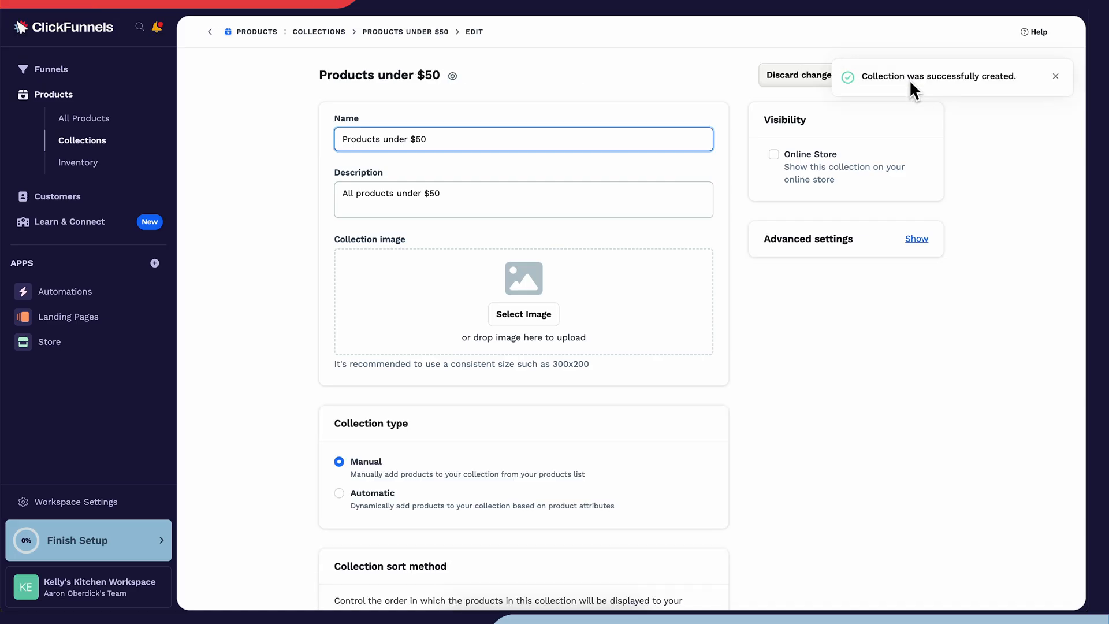
mouse_move(895, 178)
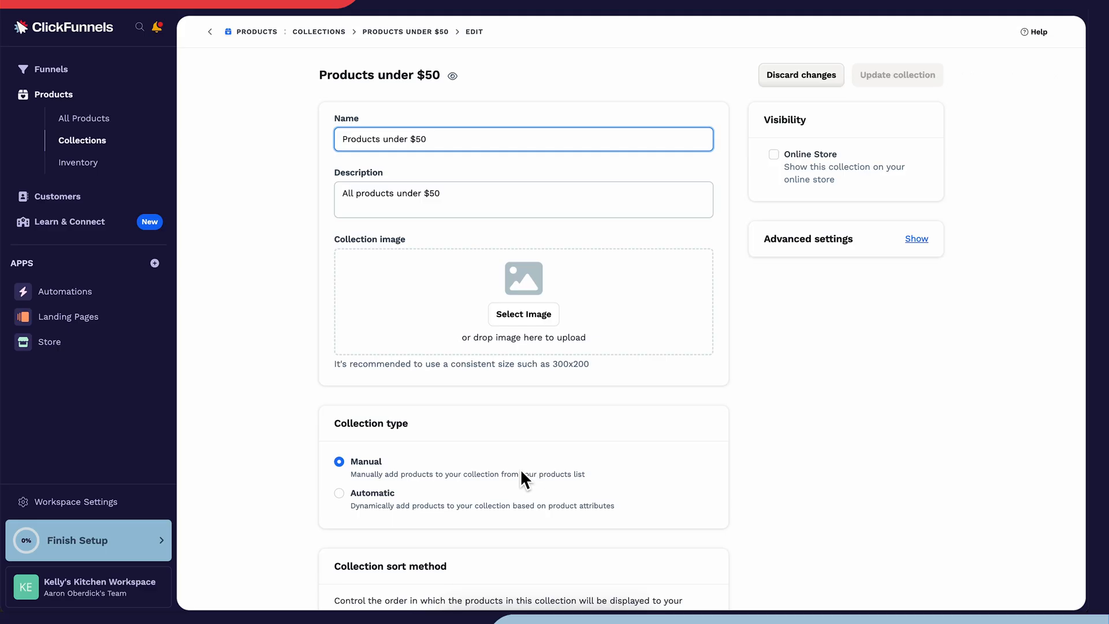
click(339, 494)
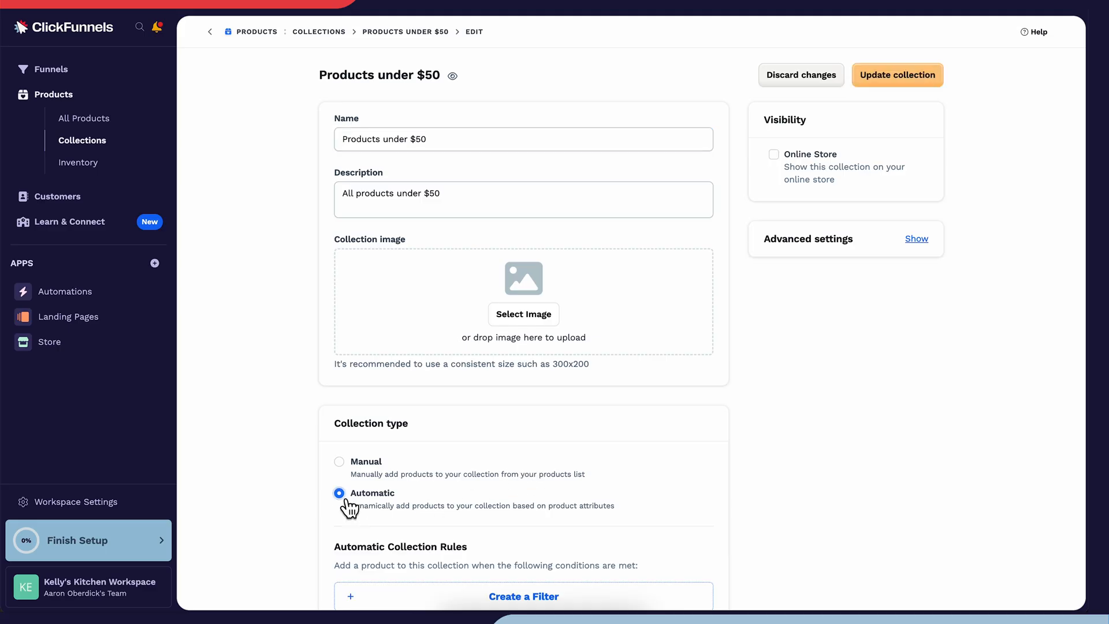
scroll(down, 3)
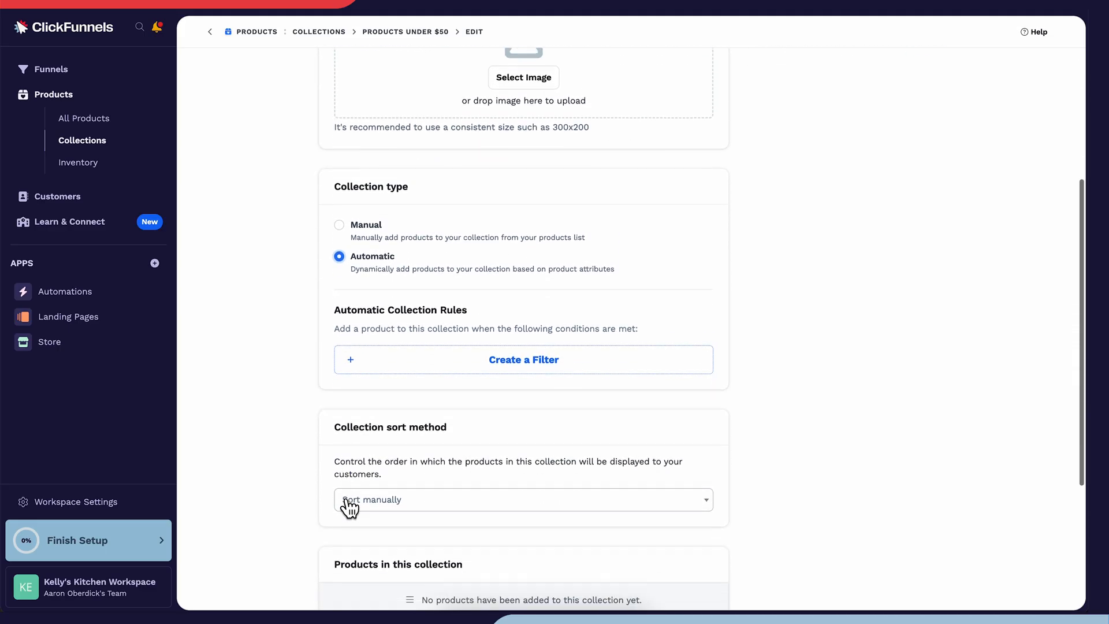
scroll(down, 3)
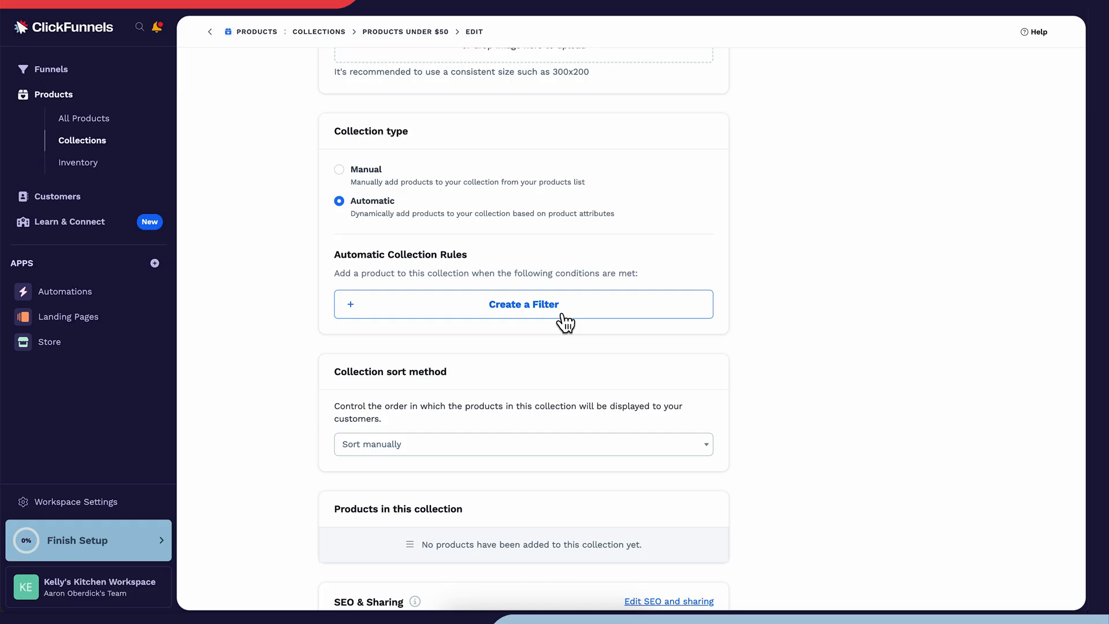
click(523, 304)
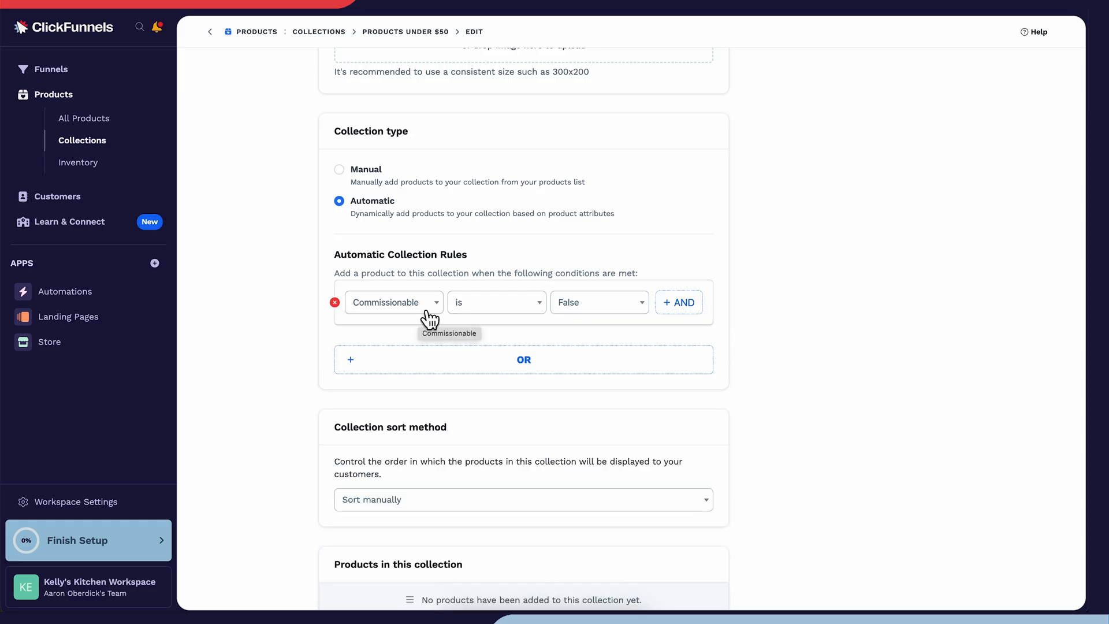
Set the rule to Price Amount is less than 50
click(393, 302)
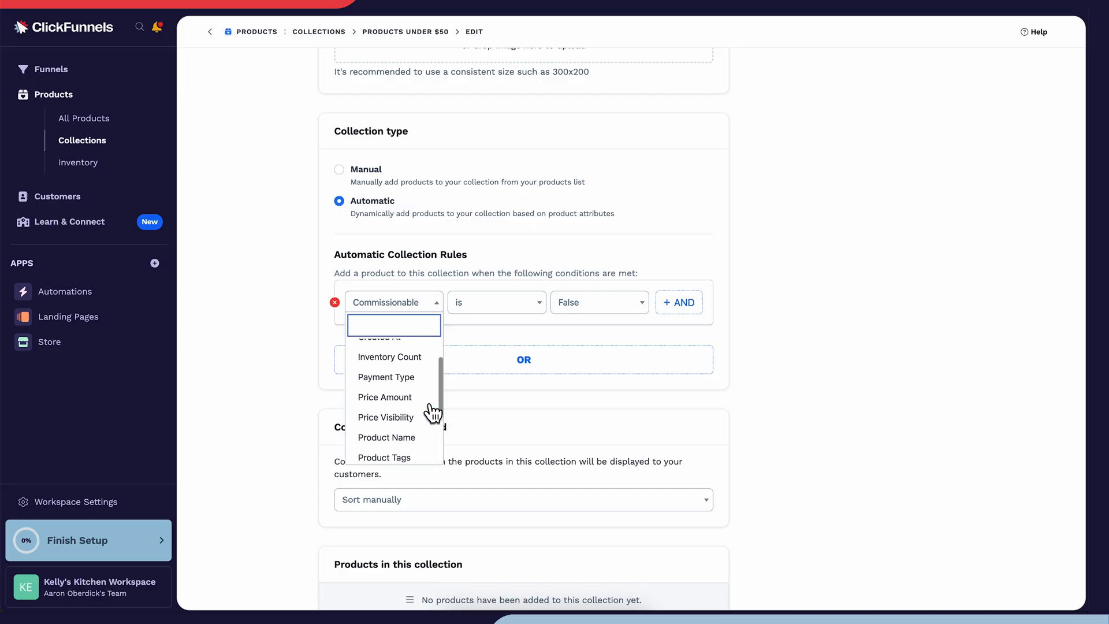
click(385, 396)
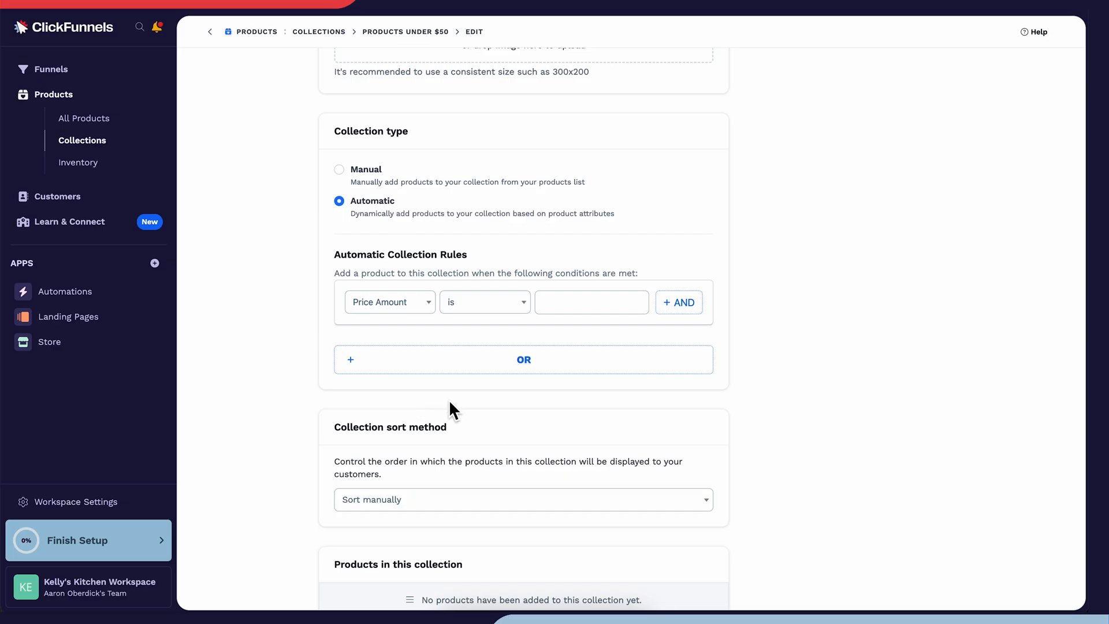
click(484, 301)
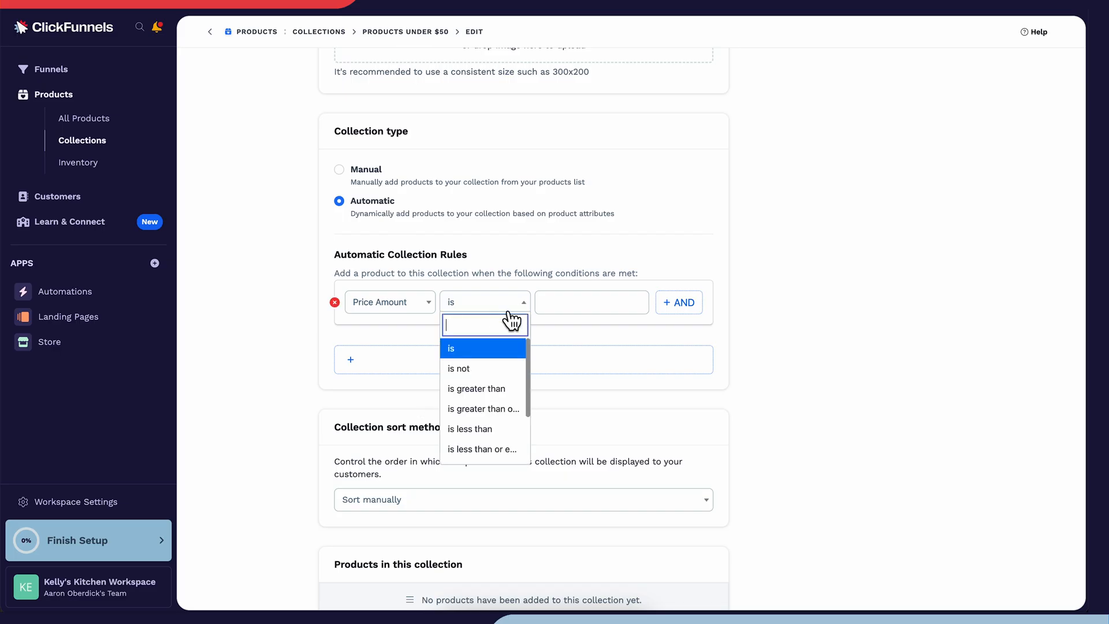
click(469, 429)
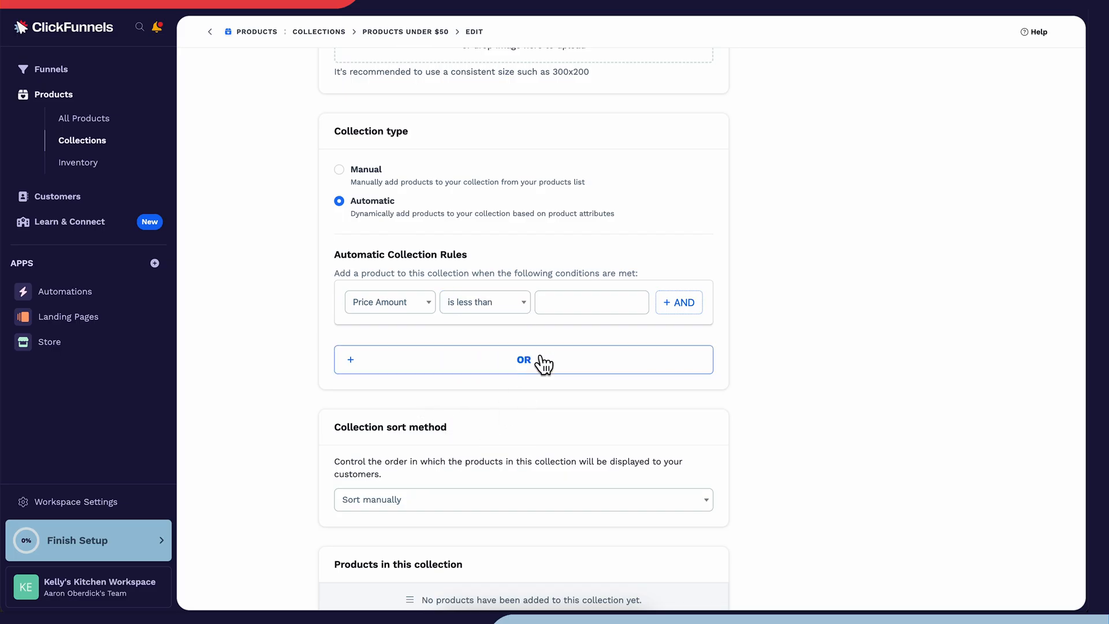
text(50)
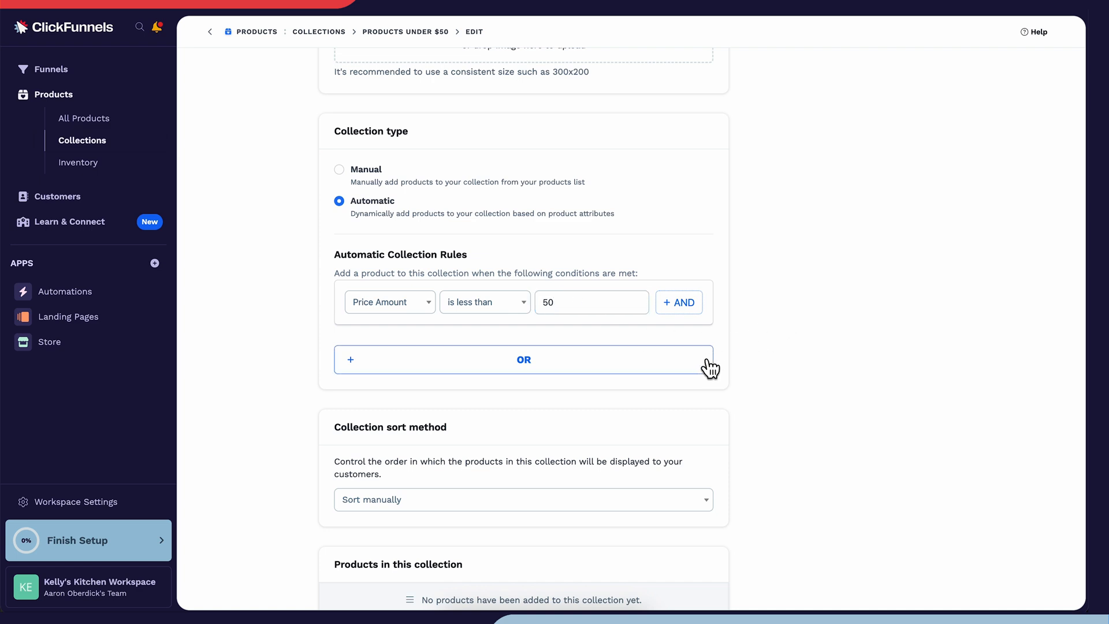
mouse_move(707, 367)
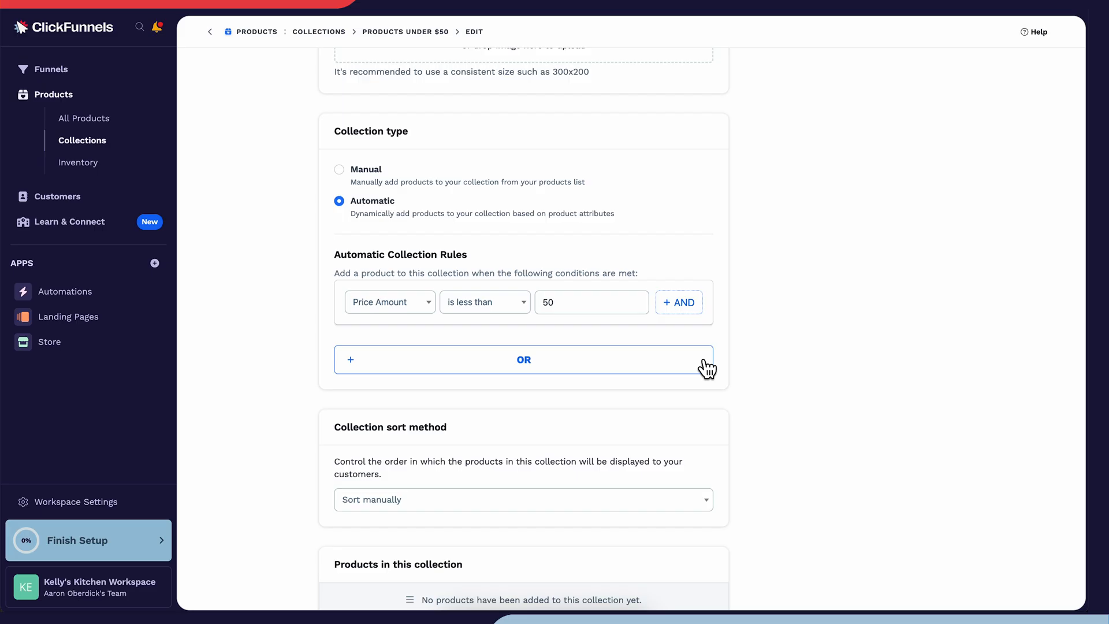
Sort the collection's products by Name (A-Z)
scroll(down, 3)
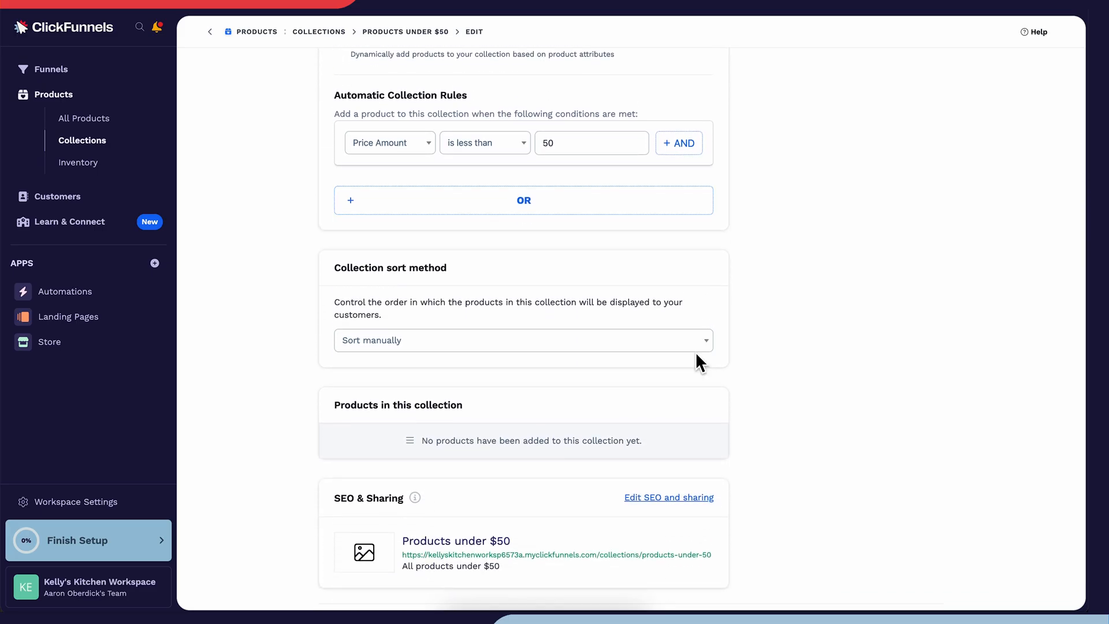
click(522, 340)
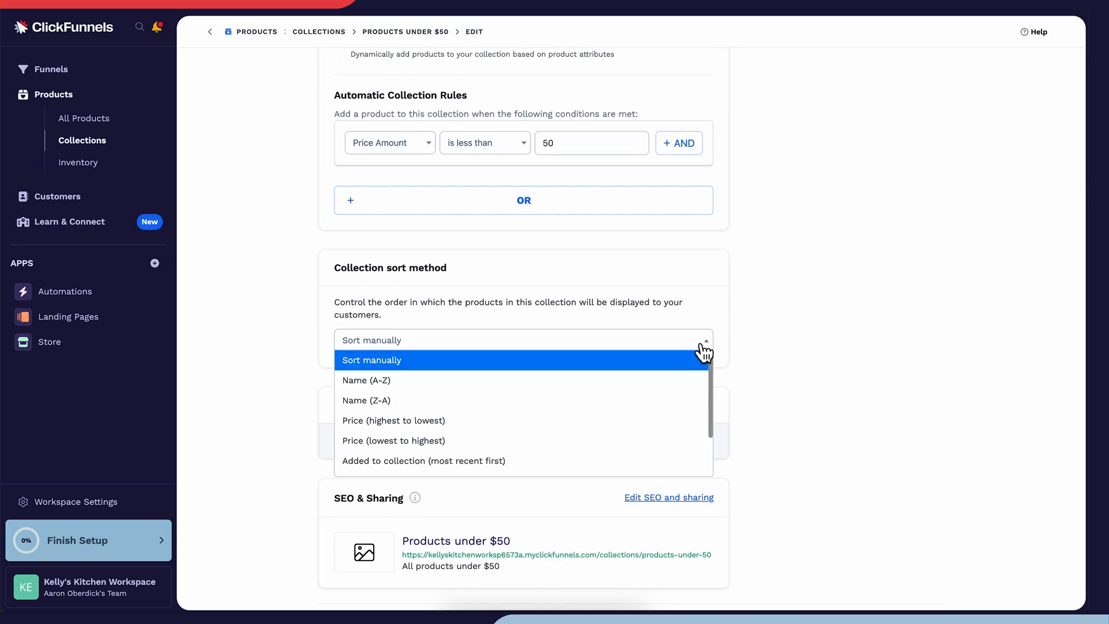
click(367, 380)
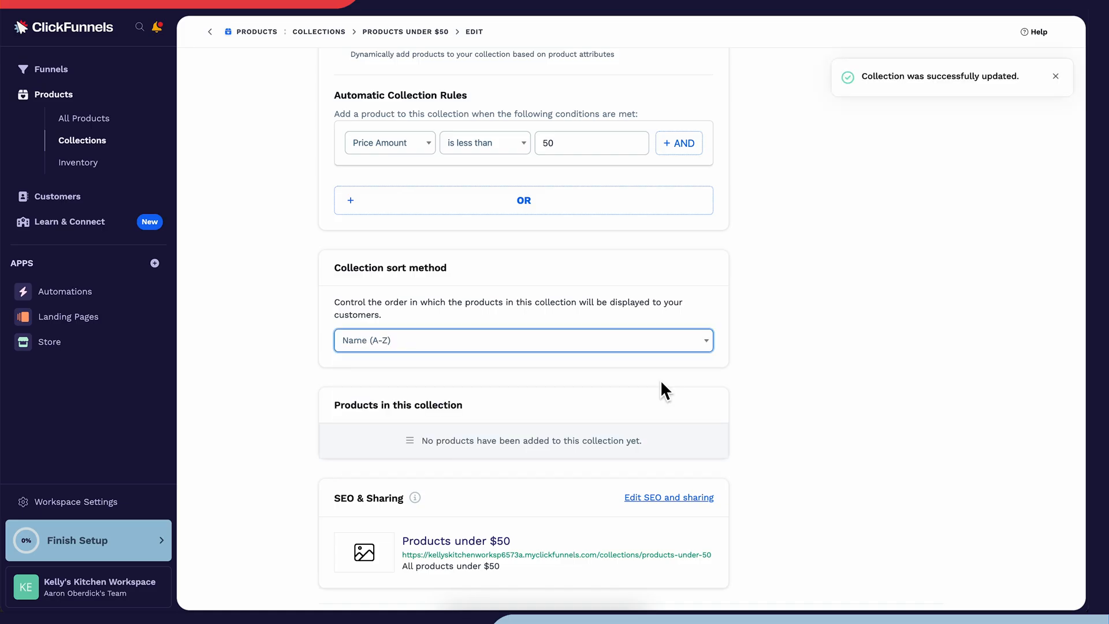
Expand SEO & Sharing to review the title, description and /collections/products-under-50 path
scroll(down, 3)
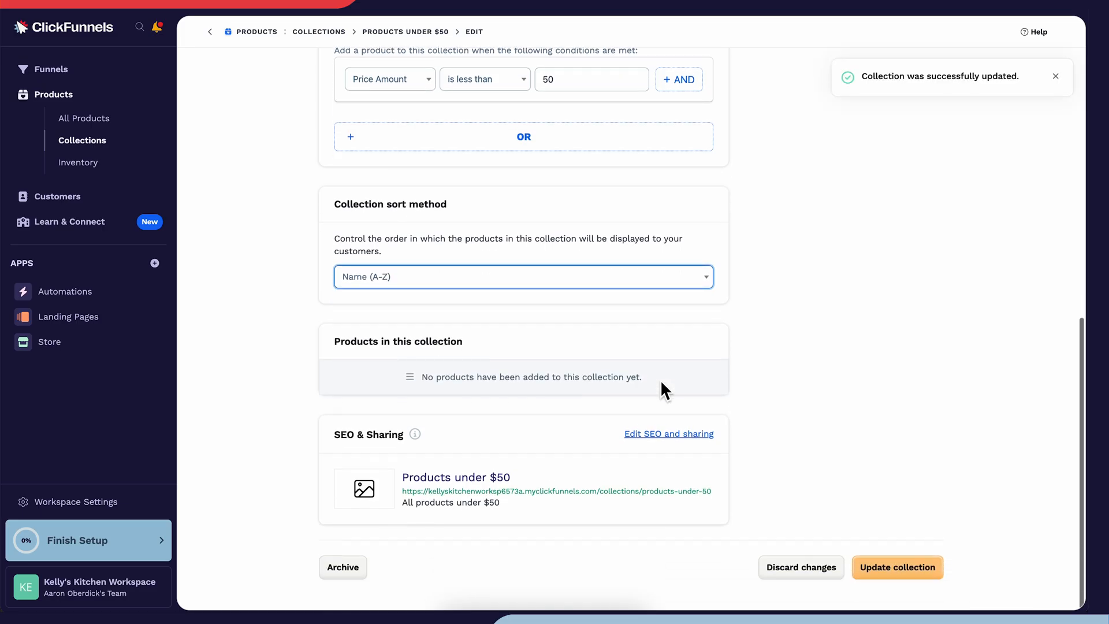
click(668, 433)
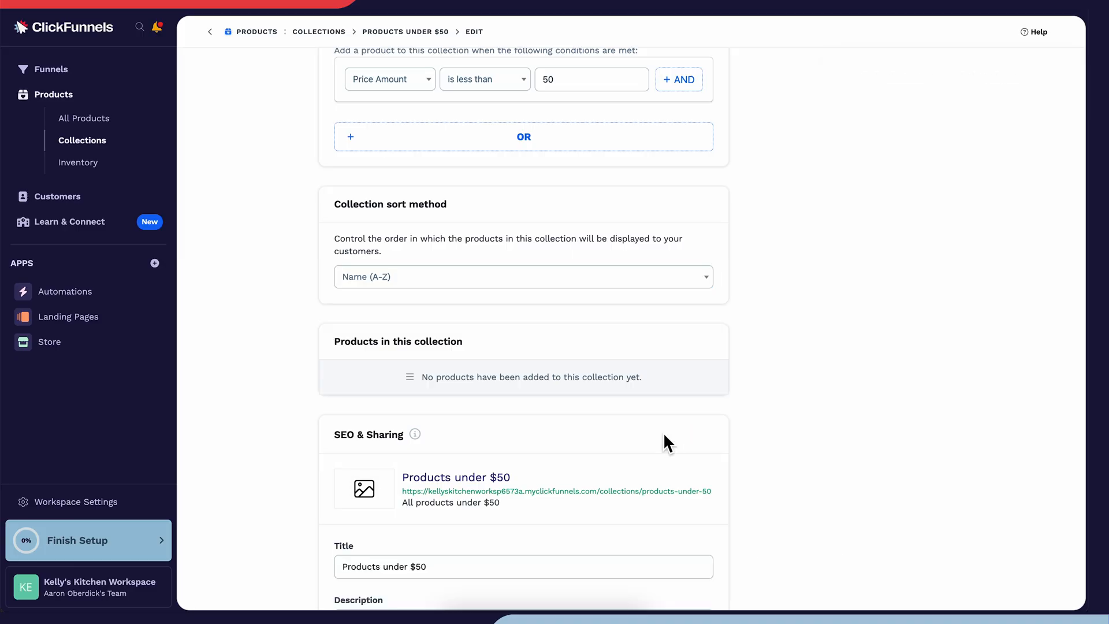
scroll(down, 3)
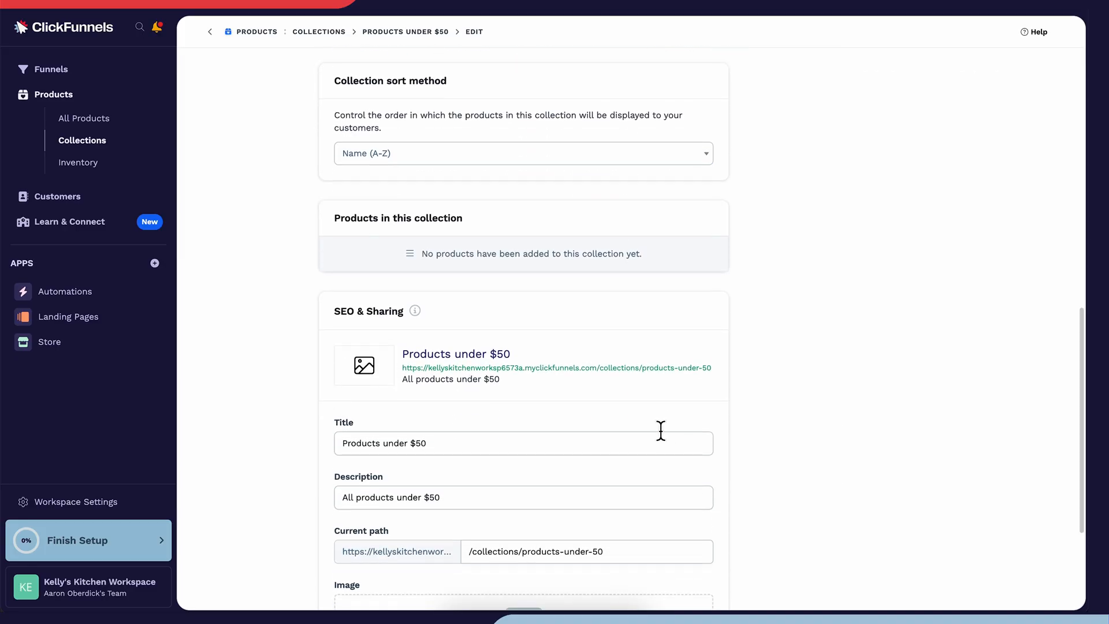
scroll(down, 3)
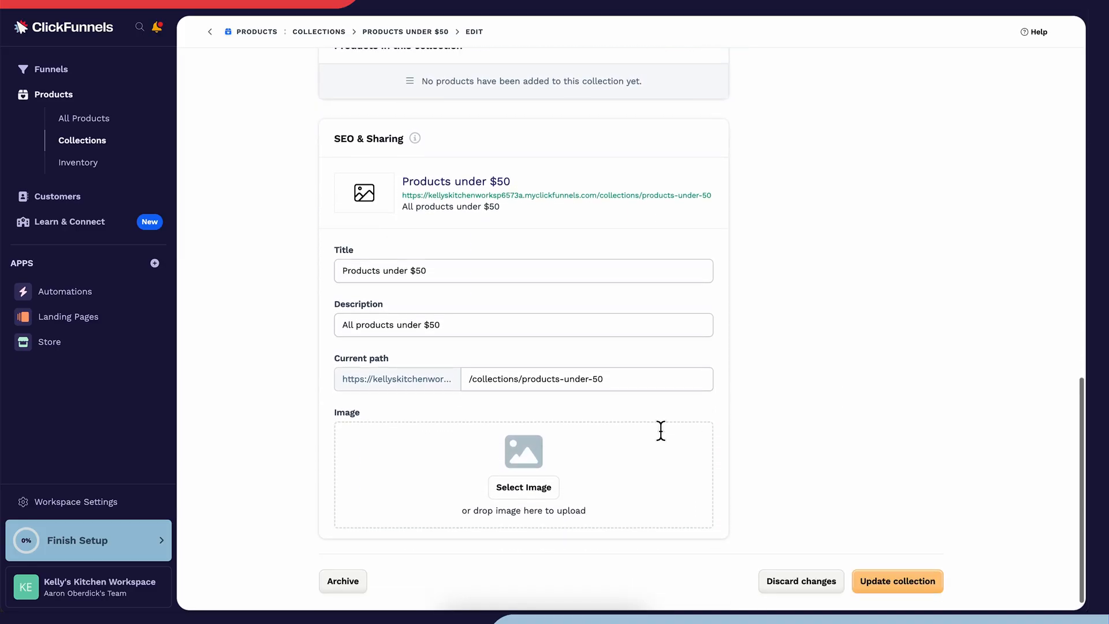
mouse_move(663, 441)
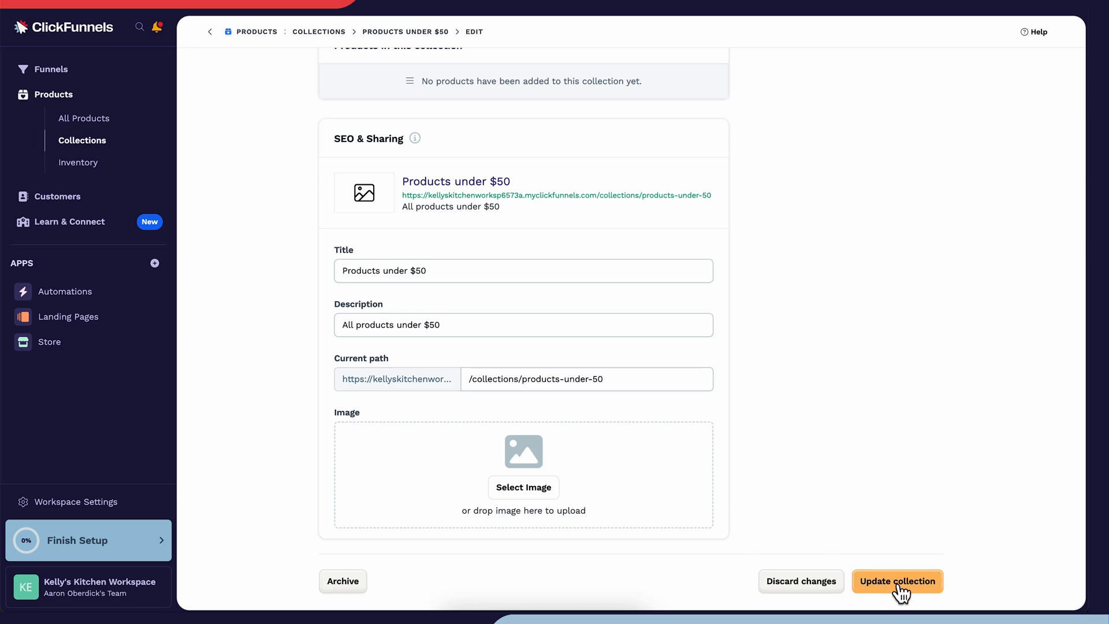
Update the collection, review its eight matching products, and return to the Collections list
click(898, 582)
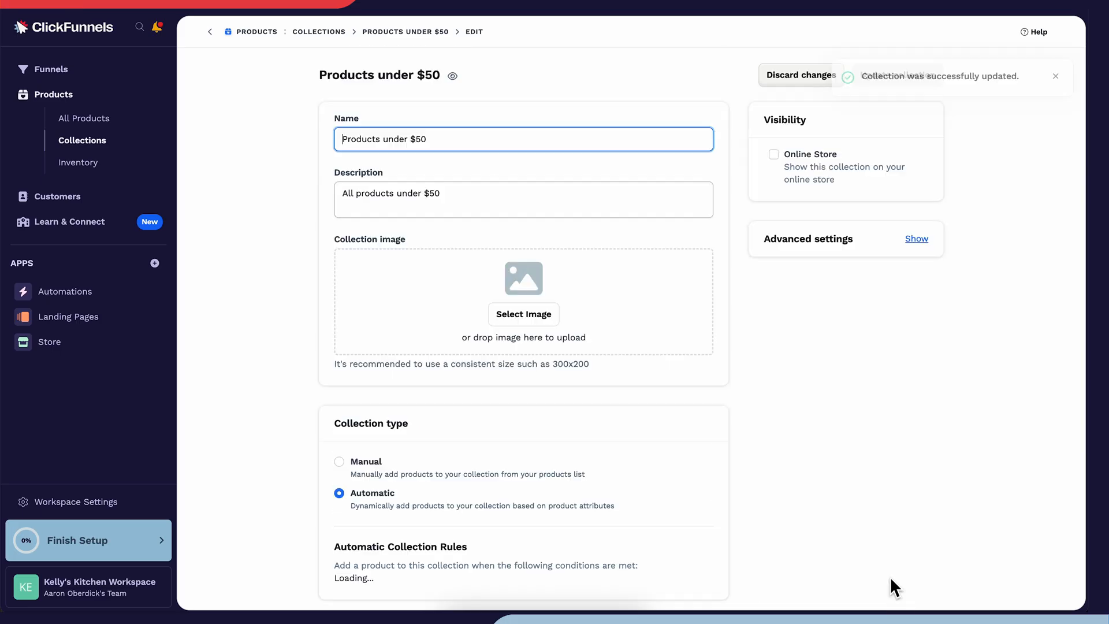
scroll(down, 3)
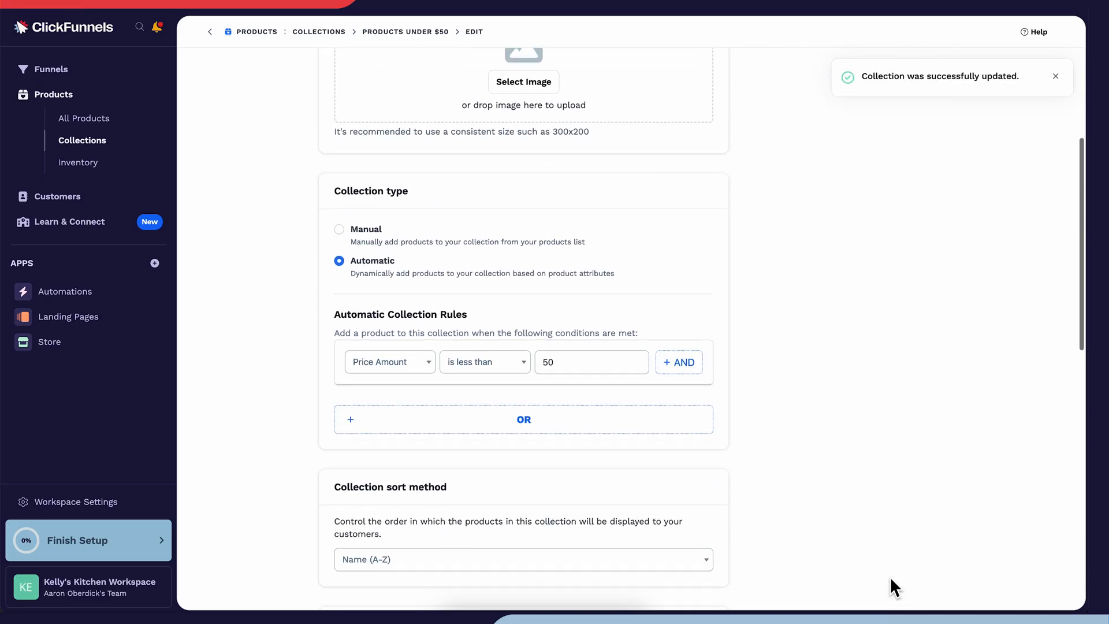
scroll(down, 3)
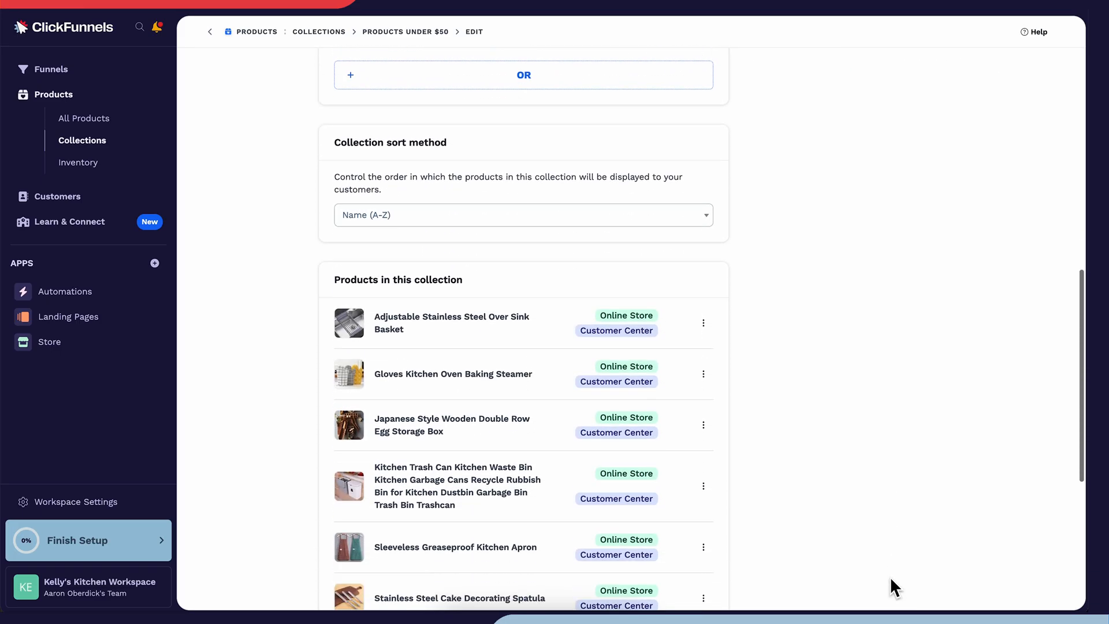
scroll(down, 3)
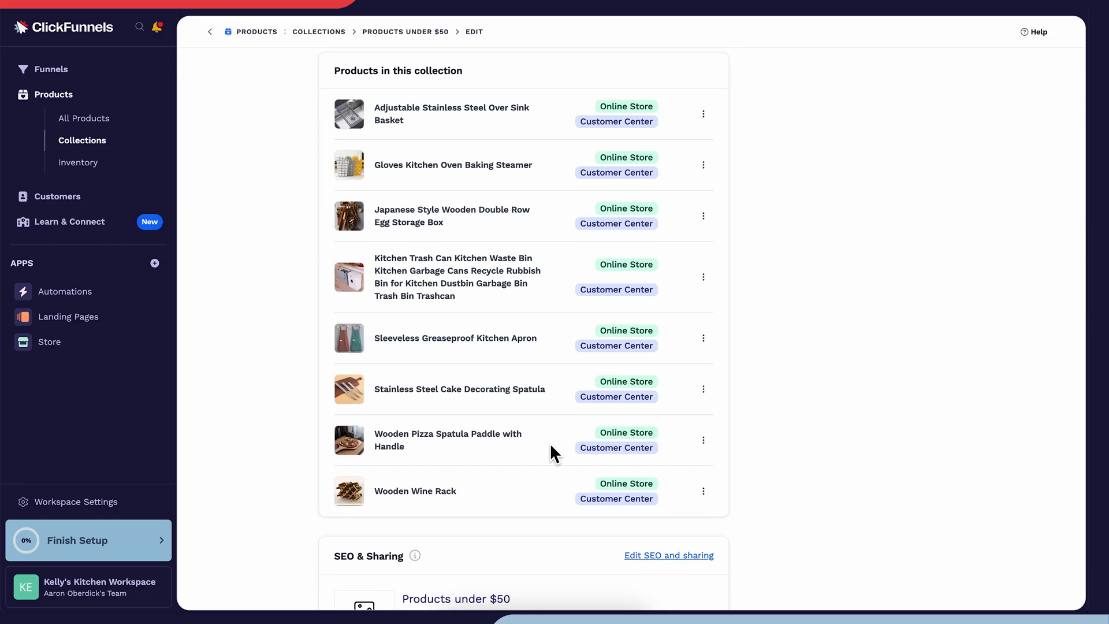
click(82, 140)
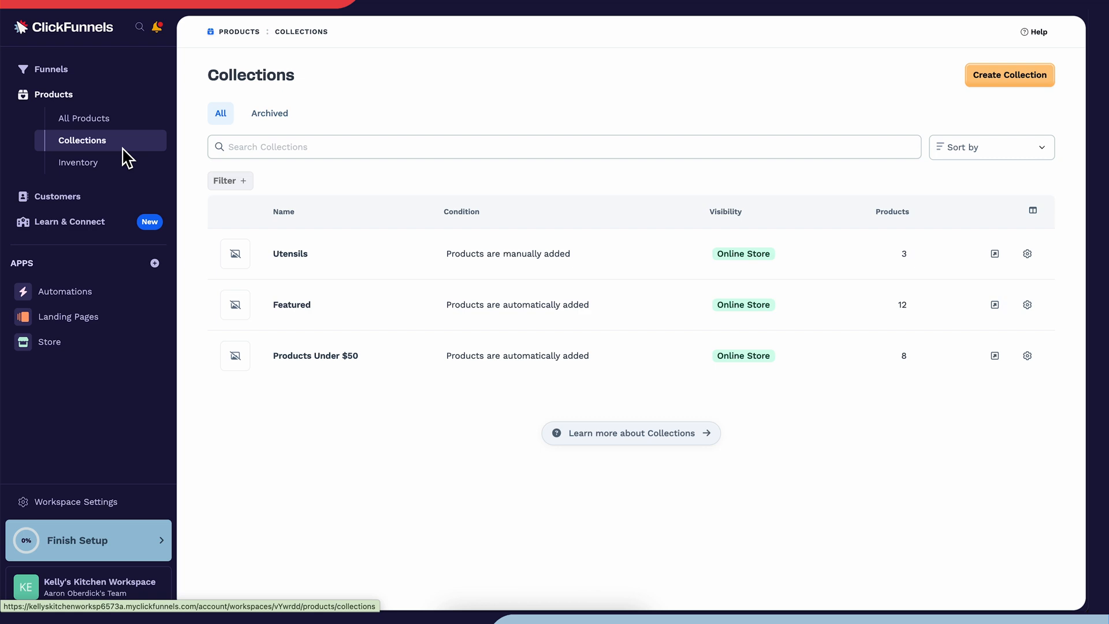
View the Wooden Pizza Spatula Paddle (Mid Shovel) variant's $47.92 price and Inventory & Shipping details
click(79, 162)
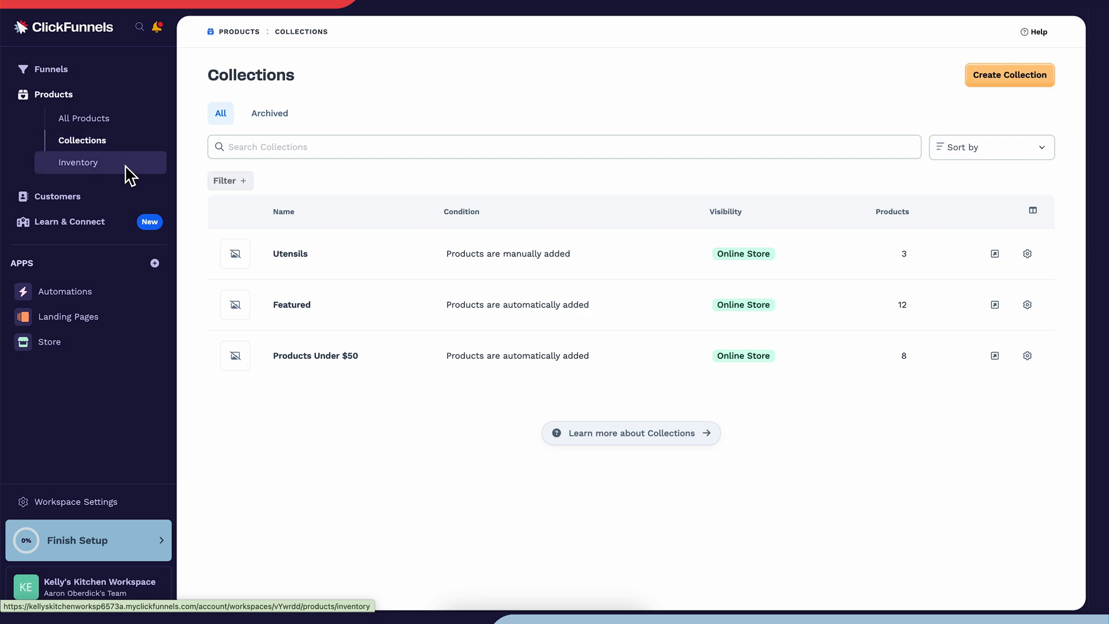
click(78, 161)
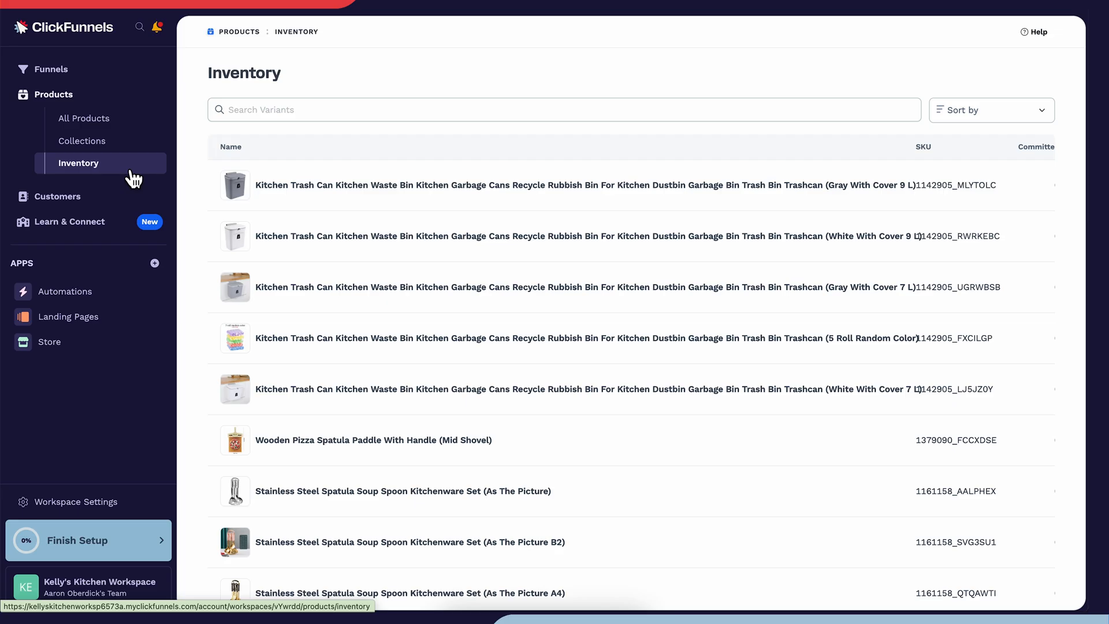
mouse_move(219, 254)
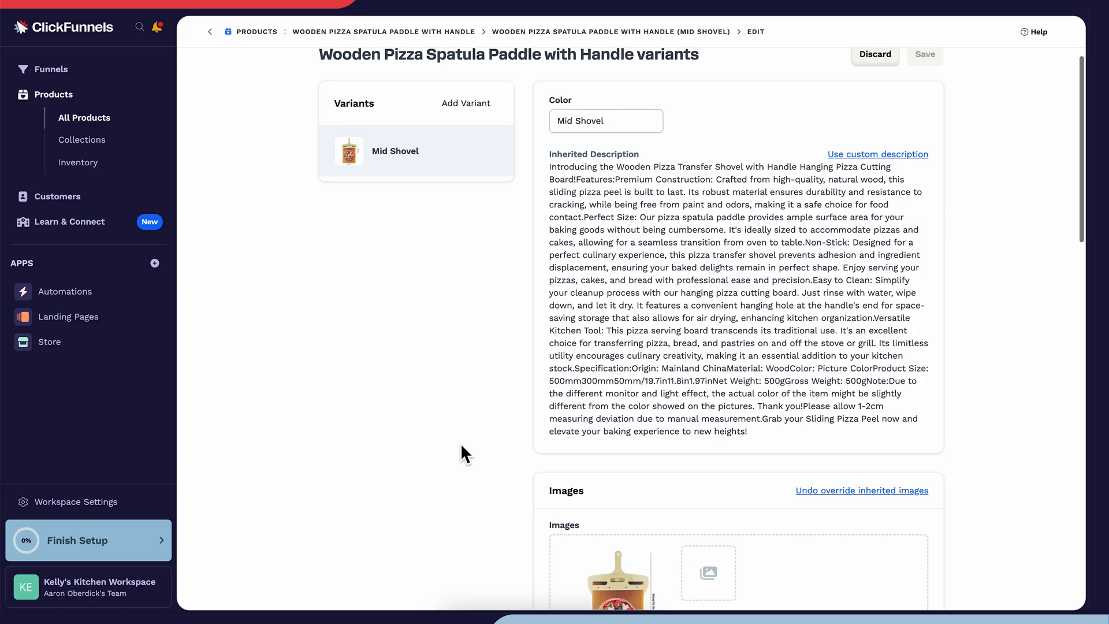
scroll(down, 3)
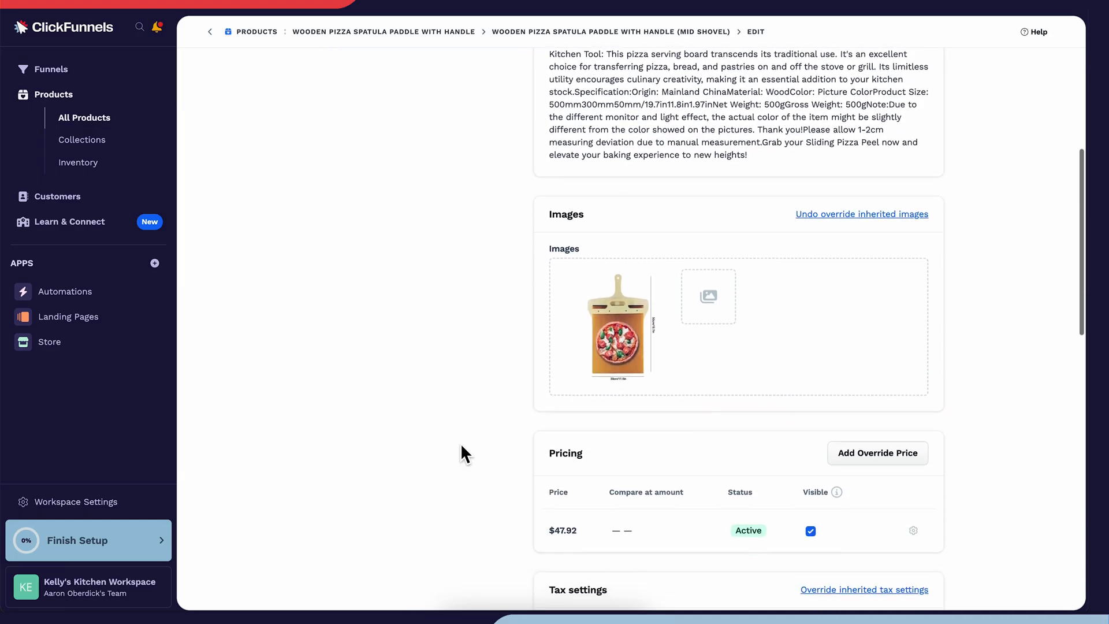
scroll(down, 3)
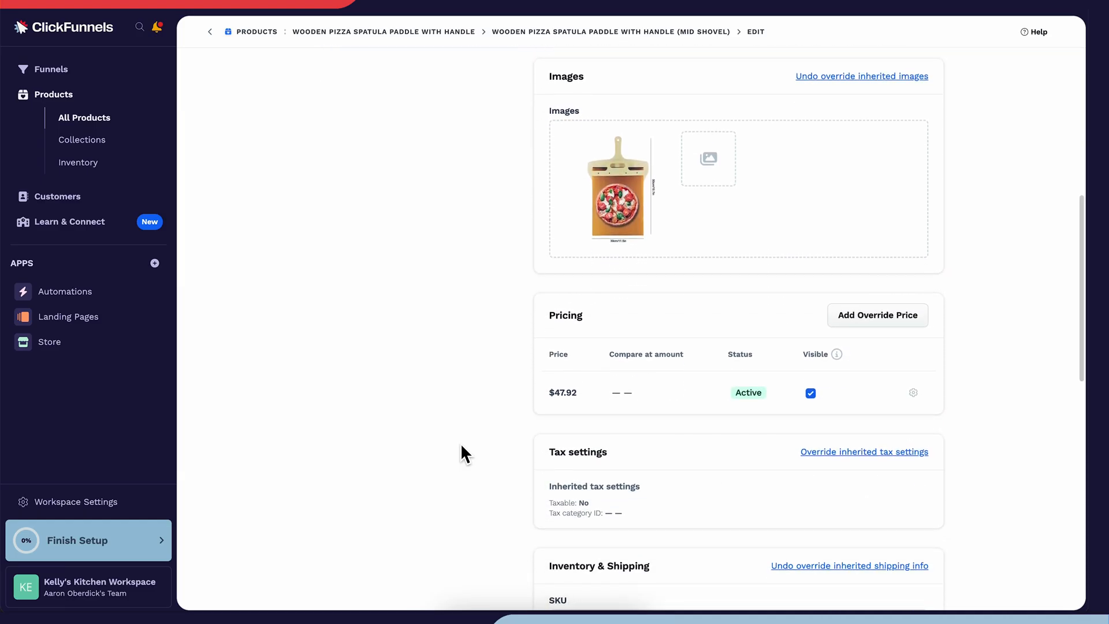
scroll(down, 3)
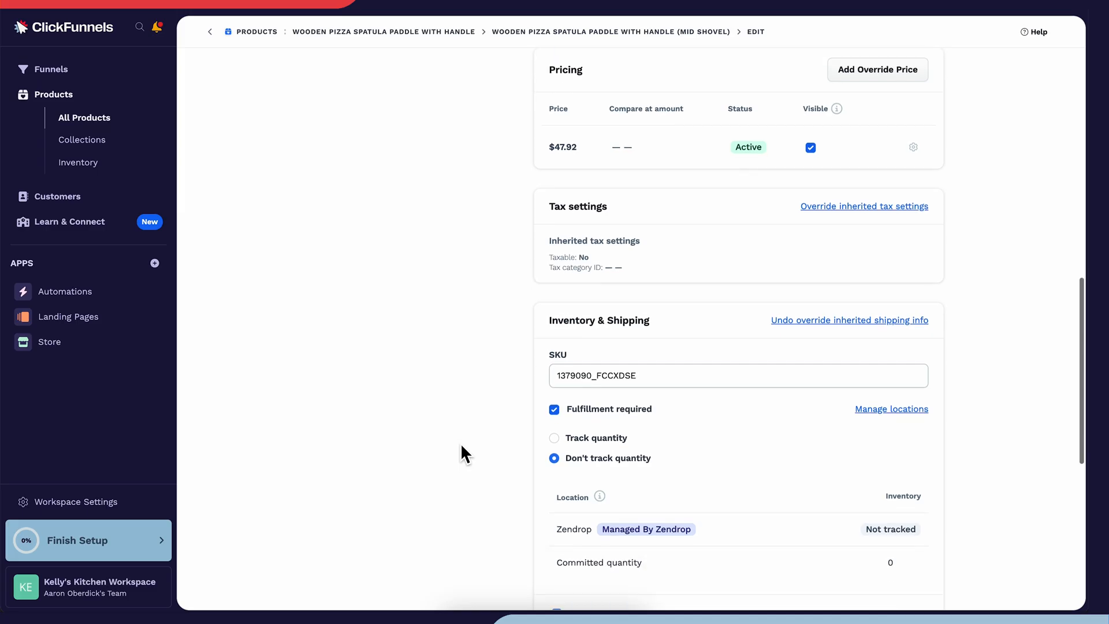
scroll(down, 3)
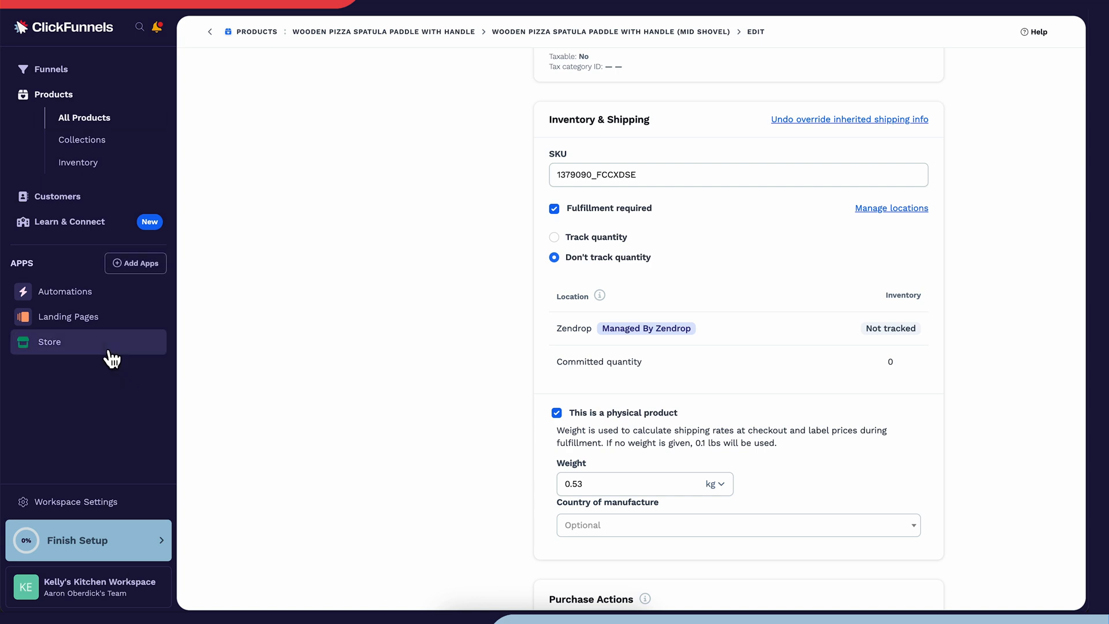
Open Customize Store from the Store Overview to edit Kelly's Kitchen theme
click(50, 342)
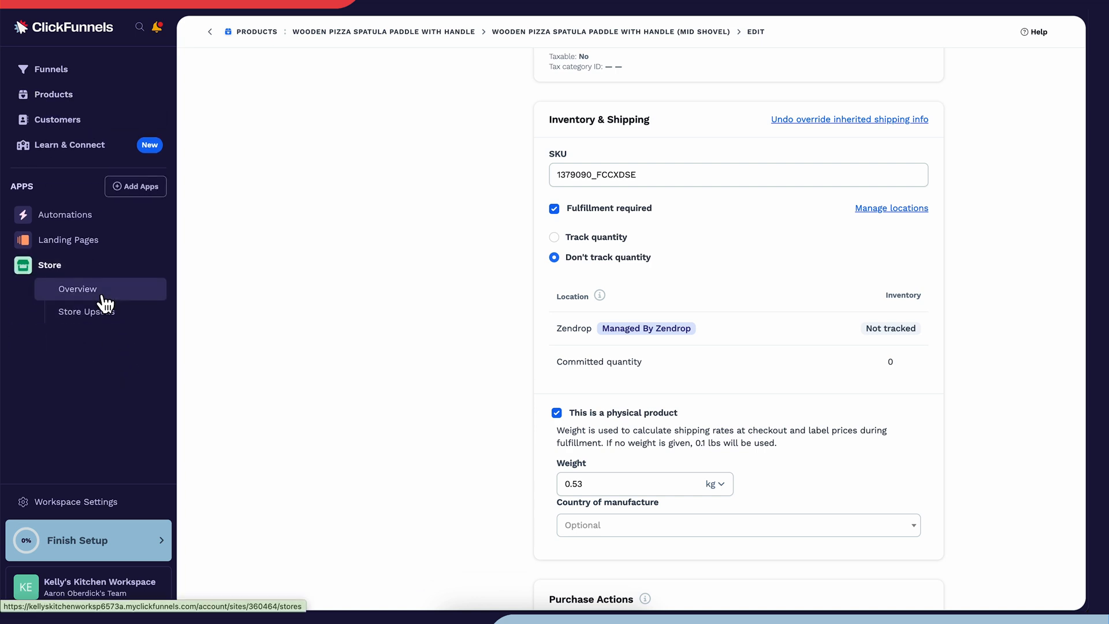
click(78, 288)
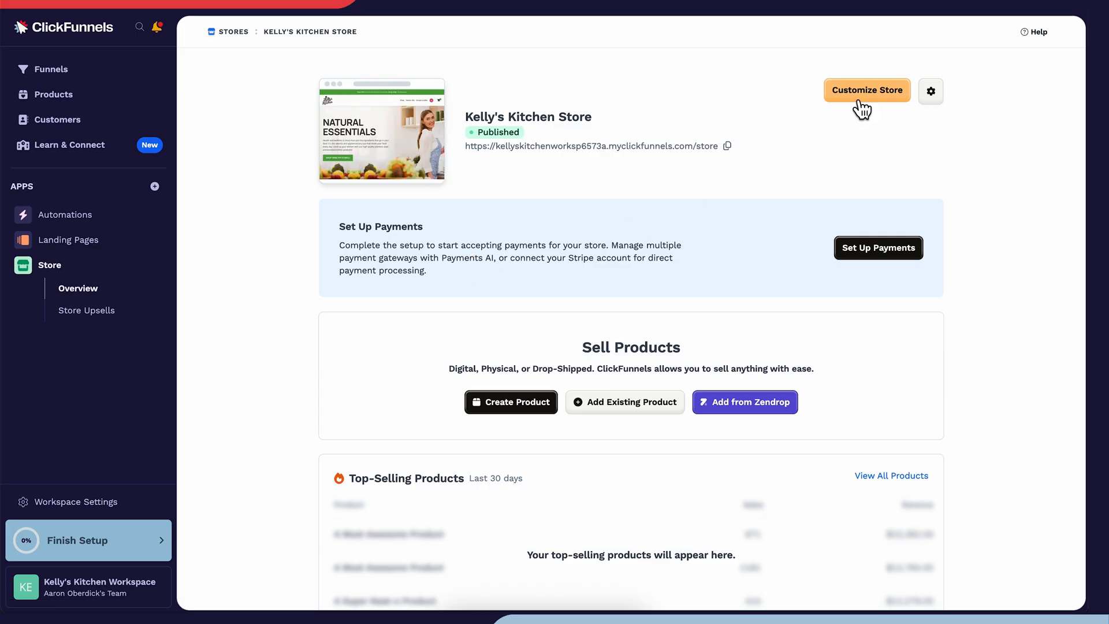
click(865, 90)
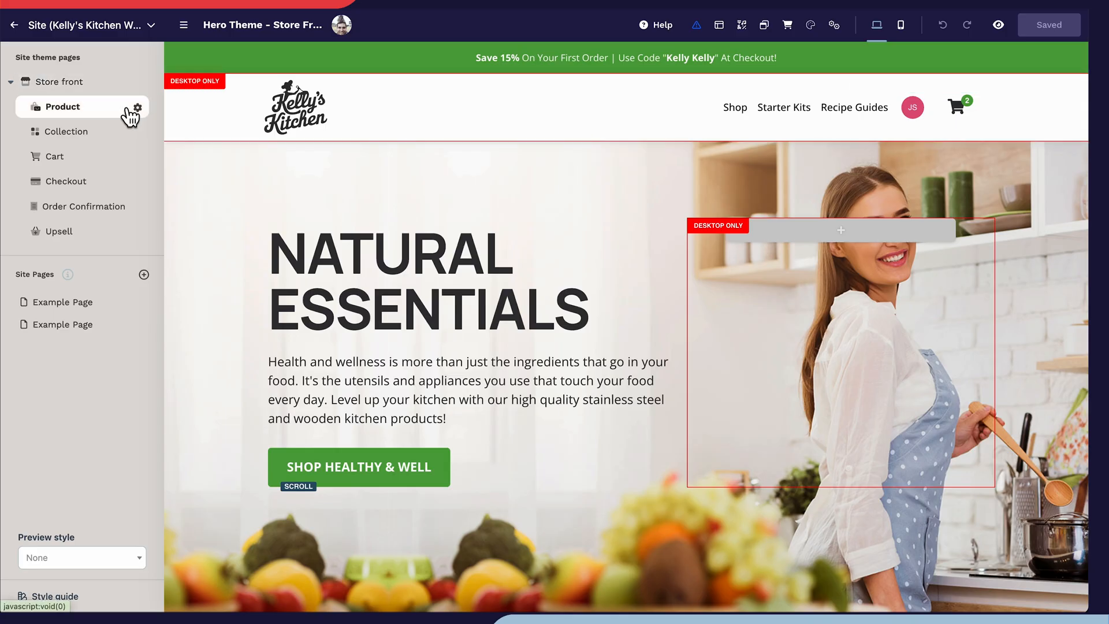
Edit the Product page's add-to-cart block and make its product row narrower
click(62, 106)
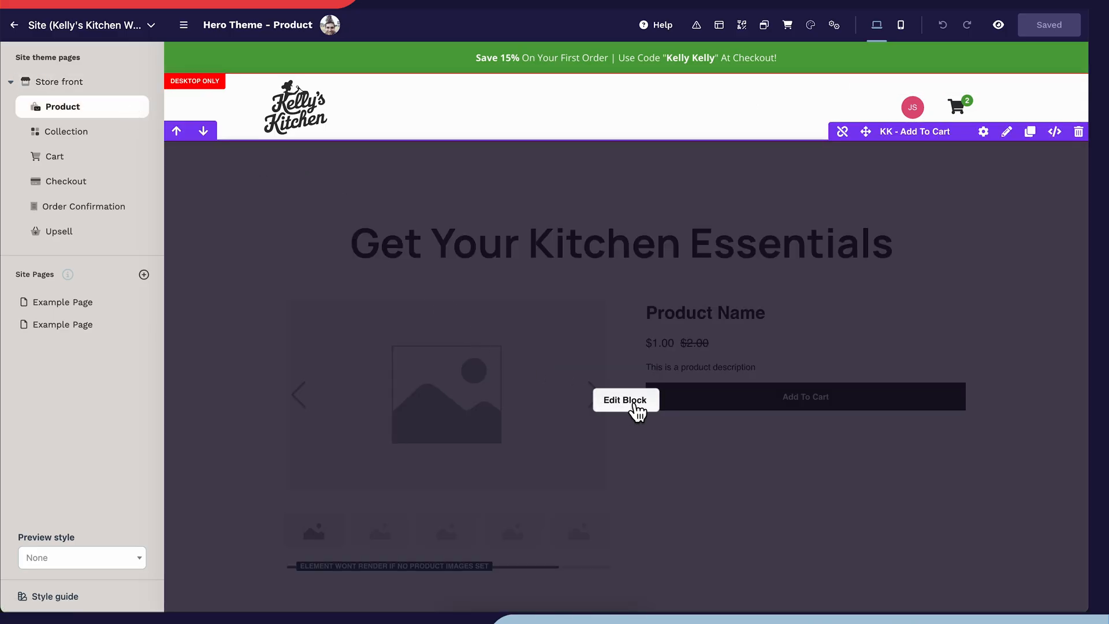
click(625, 401)
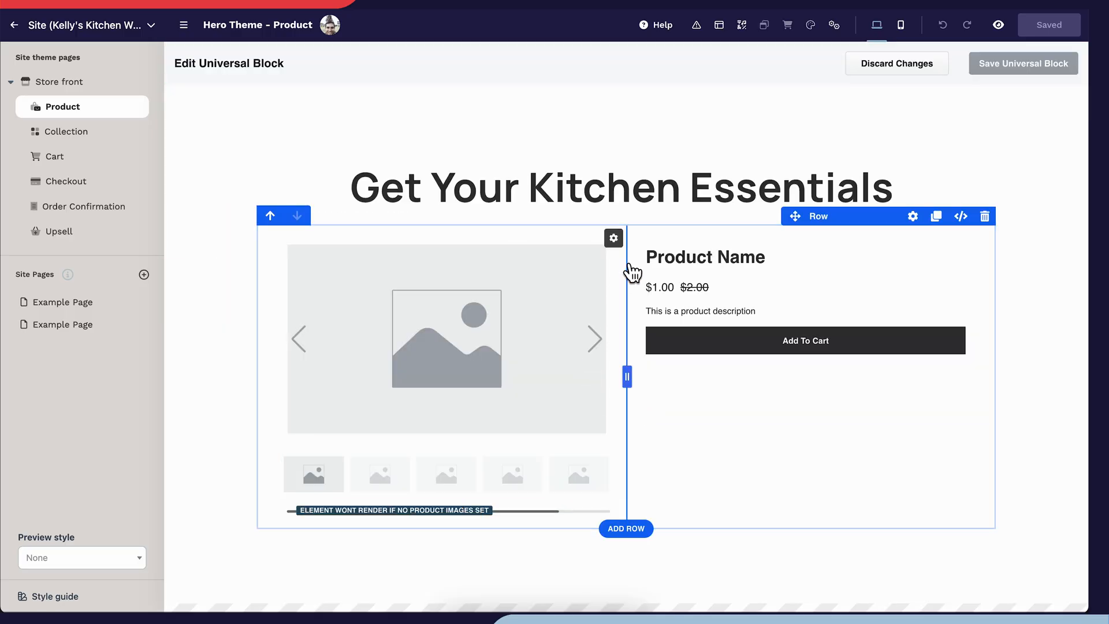
click(911, 216)
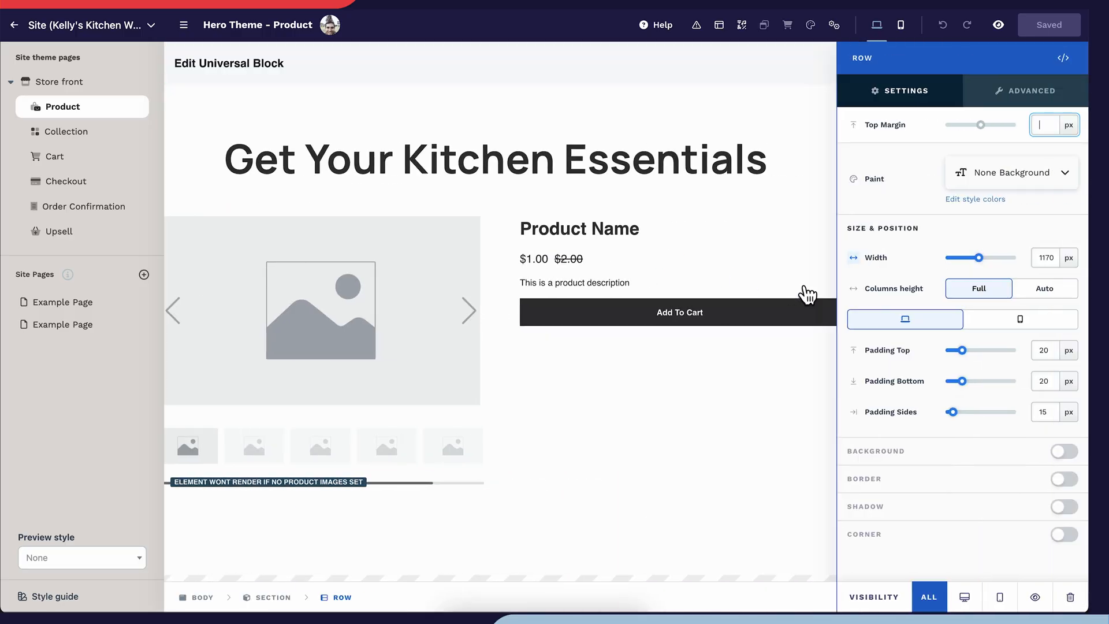
drag(1000, 256, 979, 257)
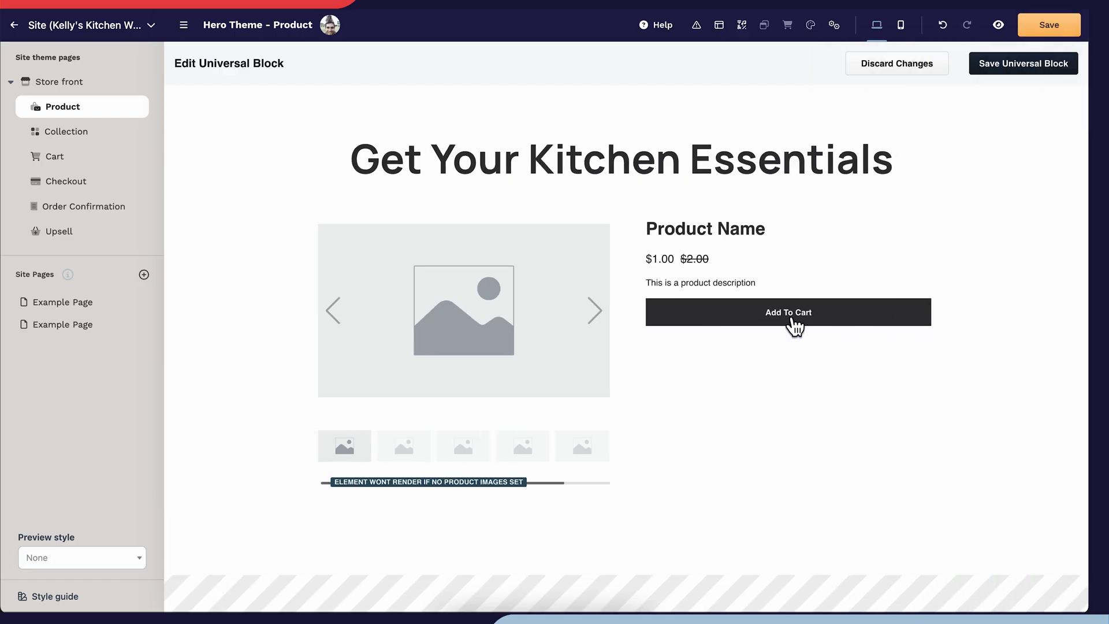
Set the Add To Cart button background to the styleguide green and save the page
click(786, 312)
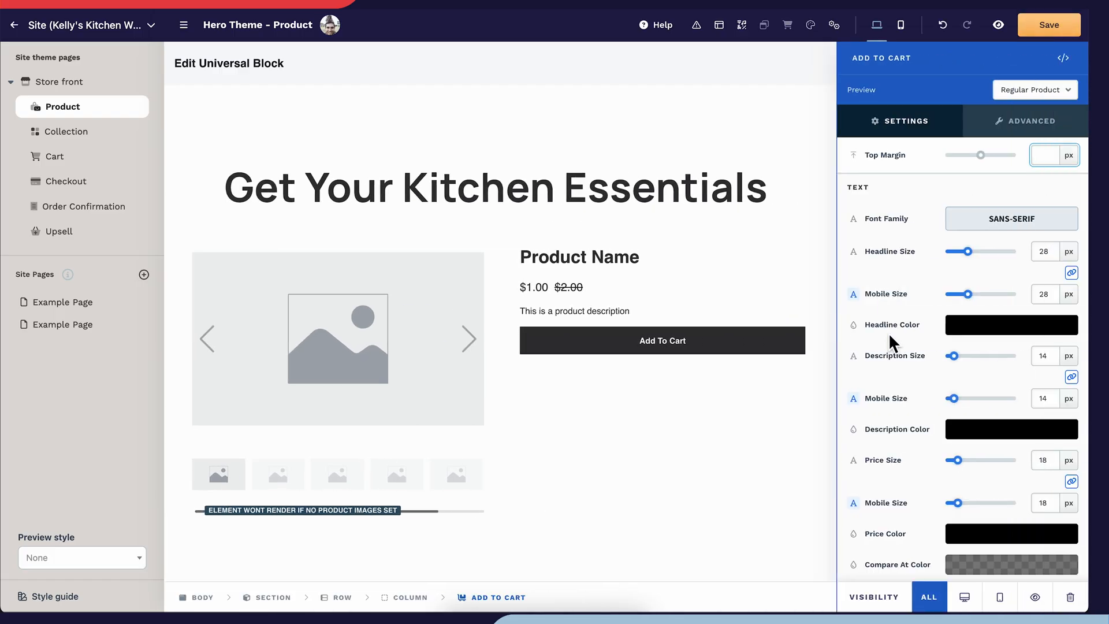
scroll(down, 3)
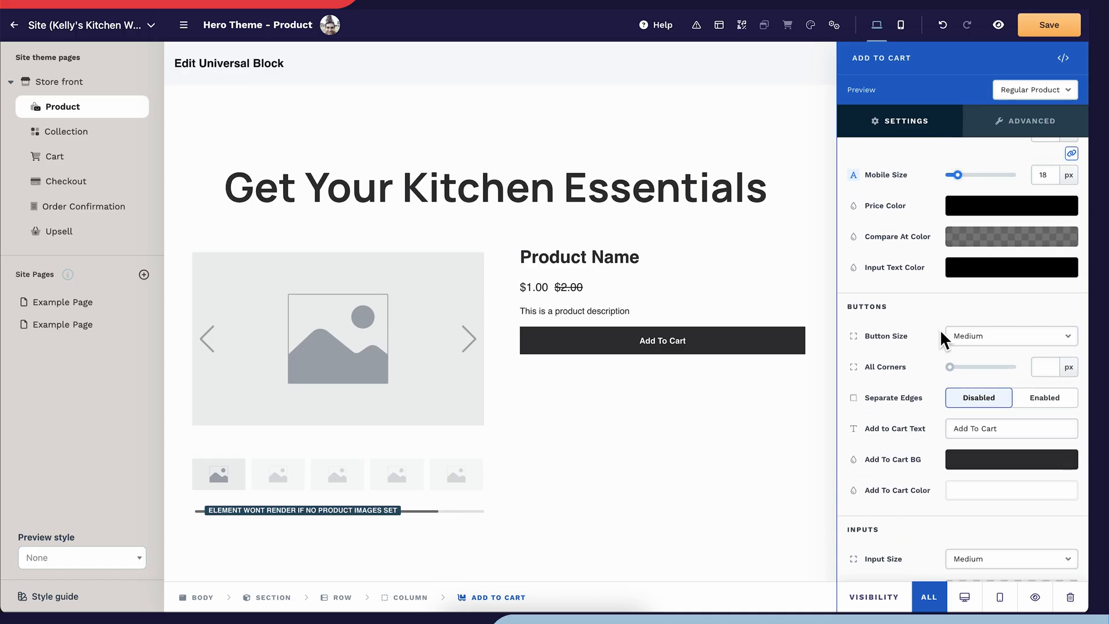
click(1010, 459)
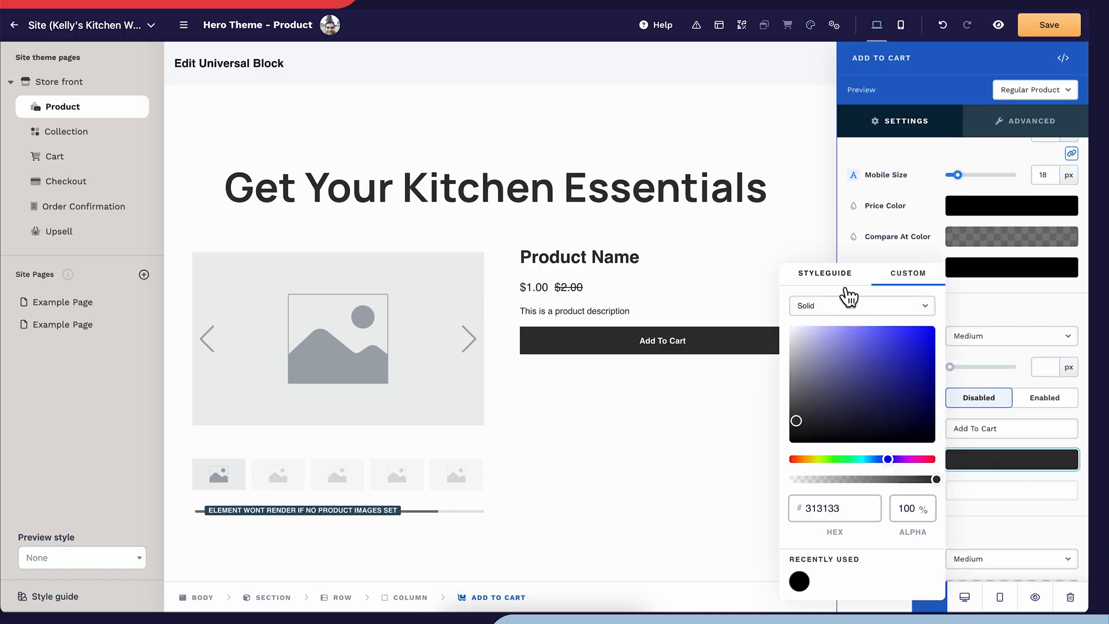
click(842, 534)
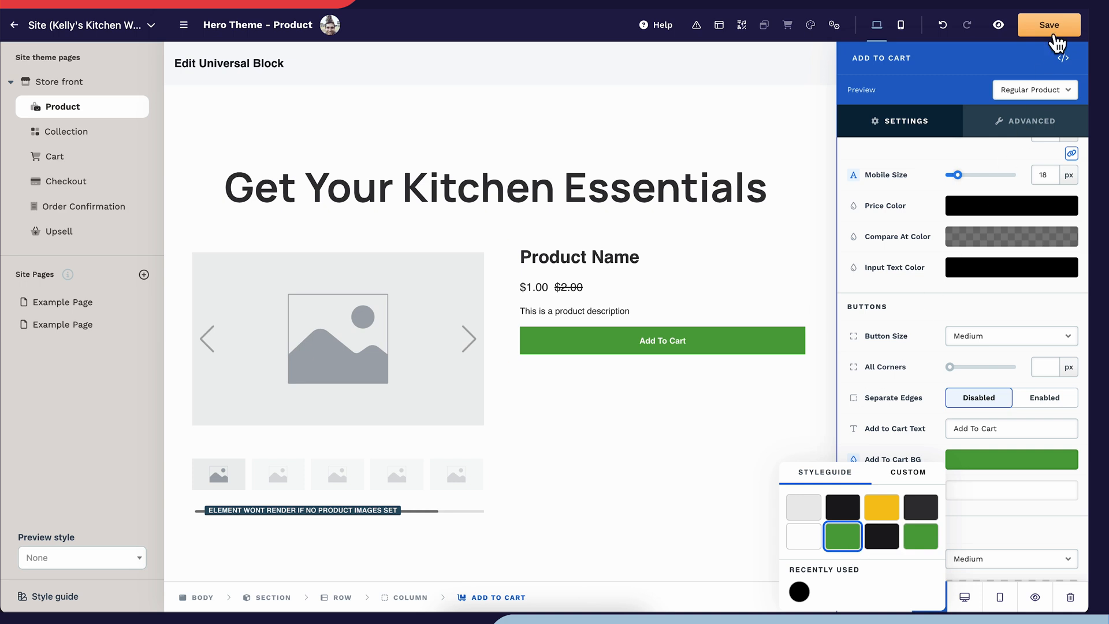
click(1049, 25)
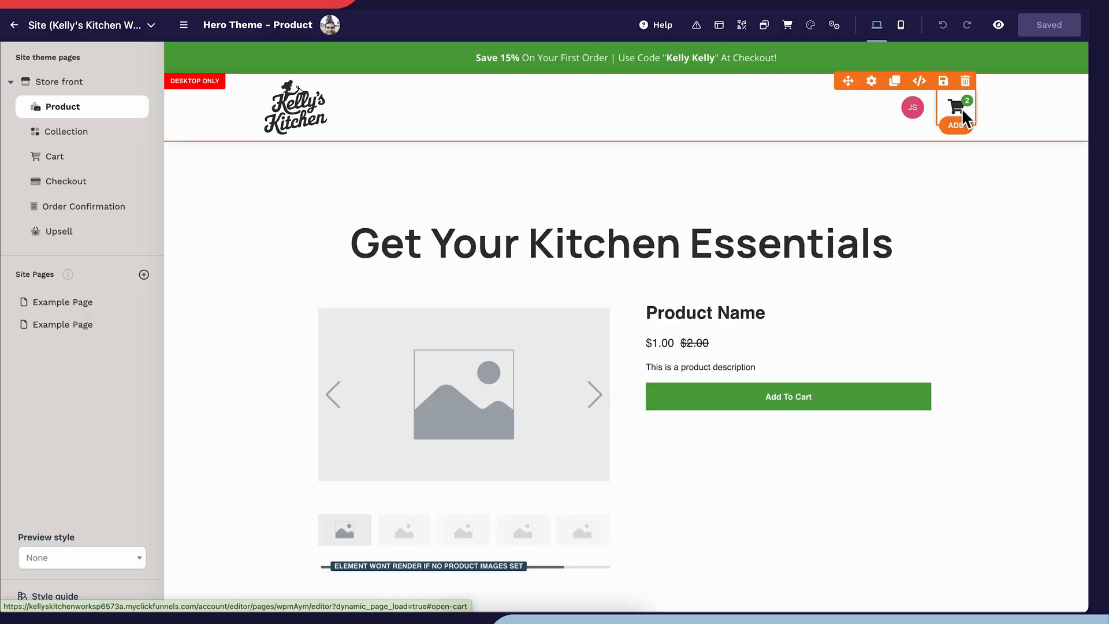
mouse_move(965, 80)
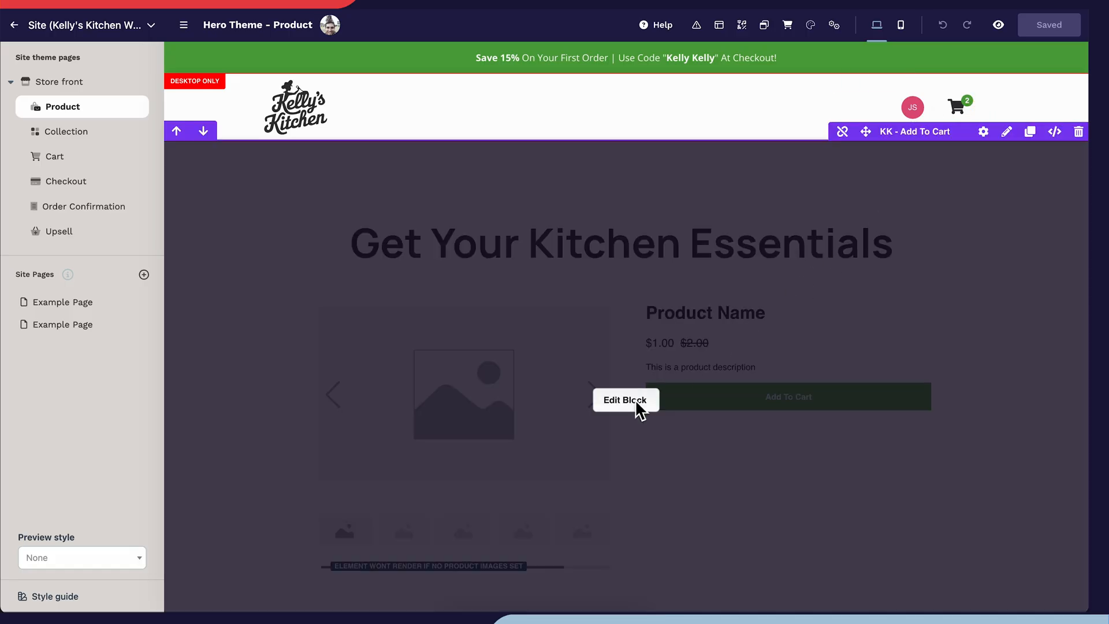
click(625, 399)
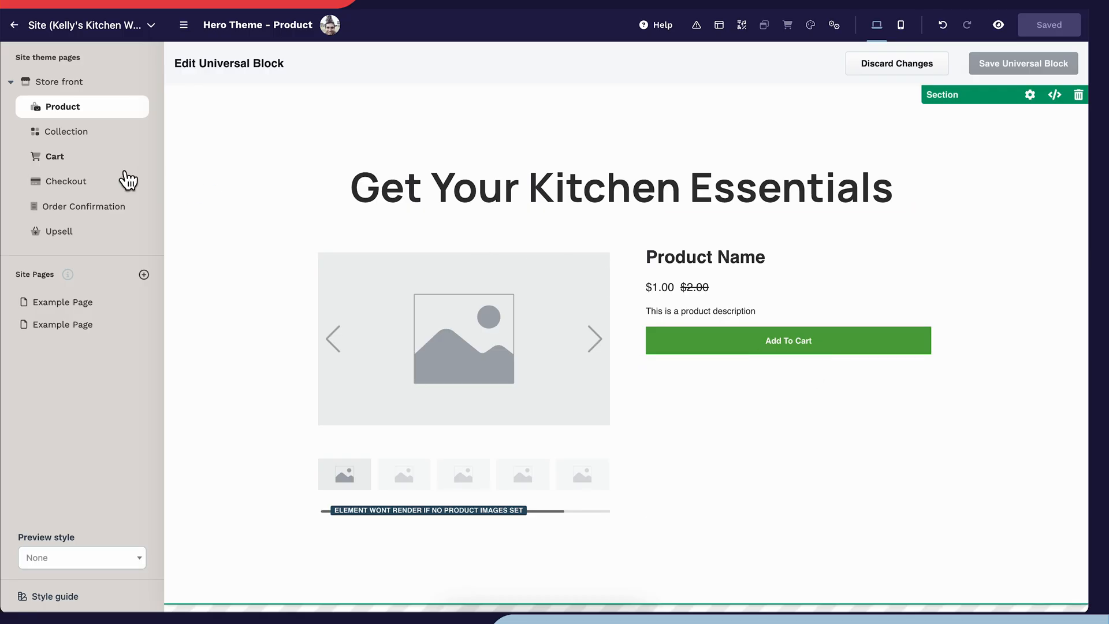
Retitle the cart modal 'YOUR CART' and make product names yellow at 24 px
click(56, 156)
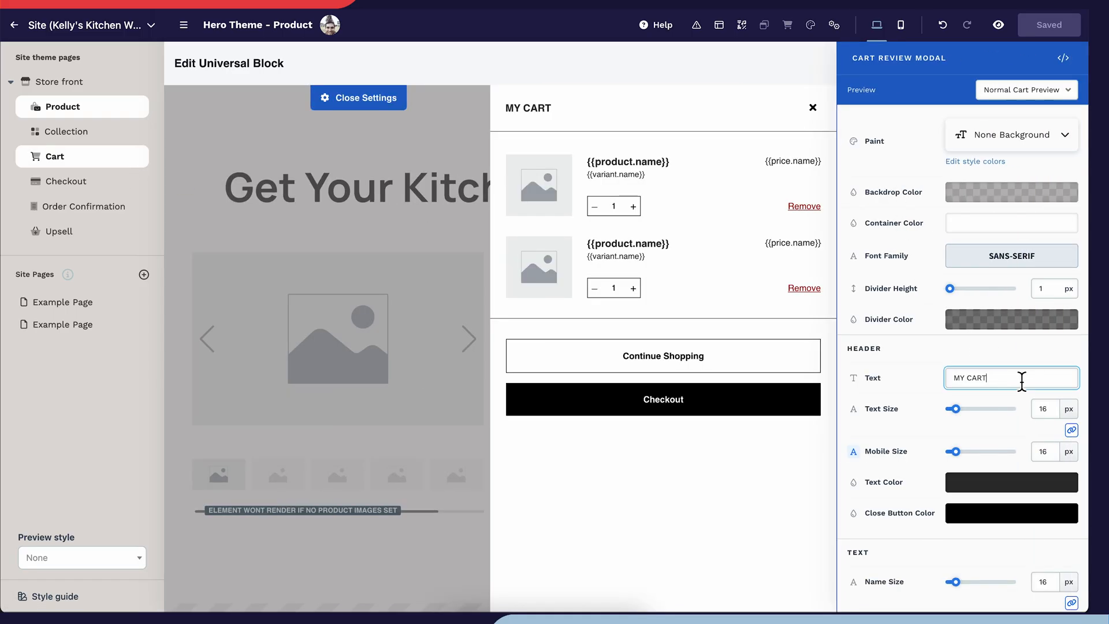
text(YOUR CART)
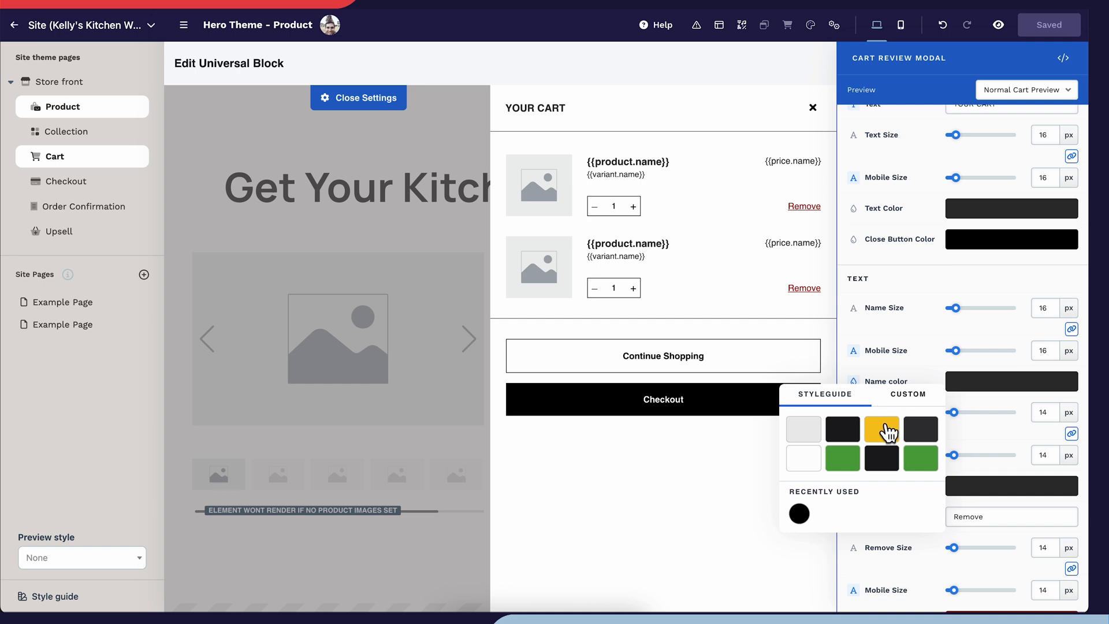
click(881, 429)
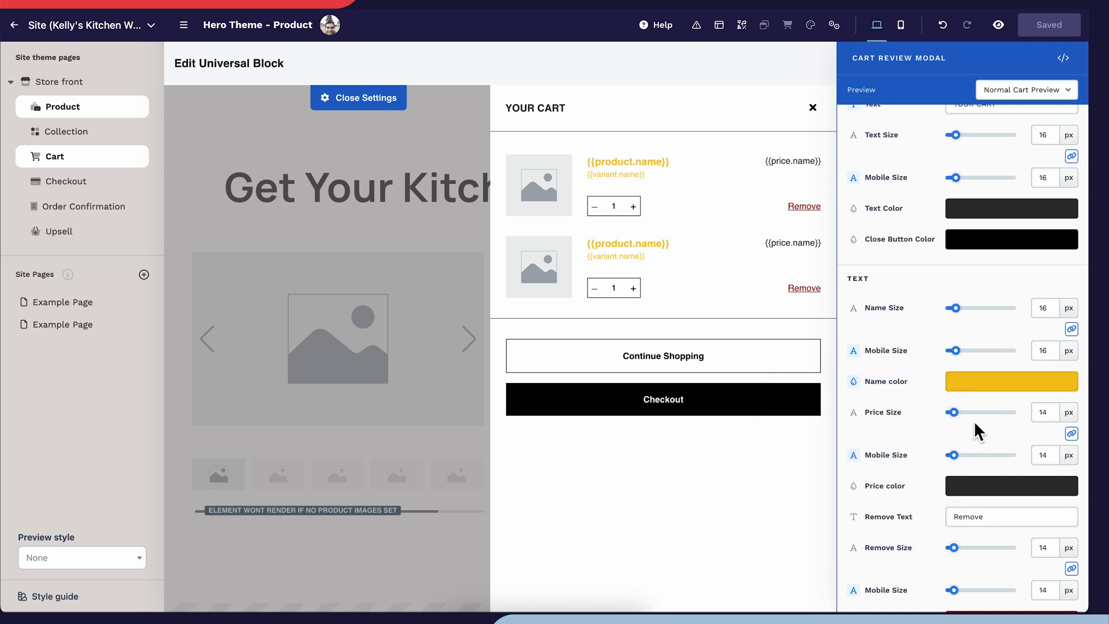
drag(957, 307, 977, 307)
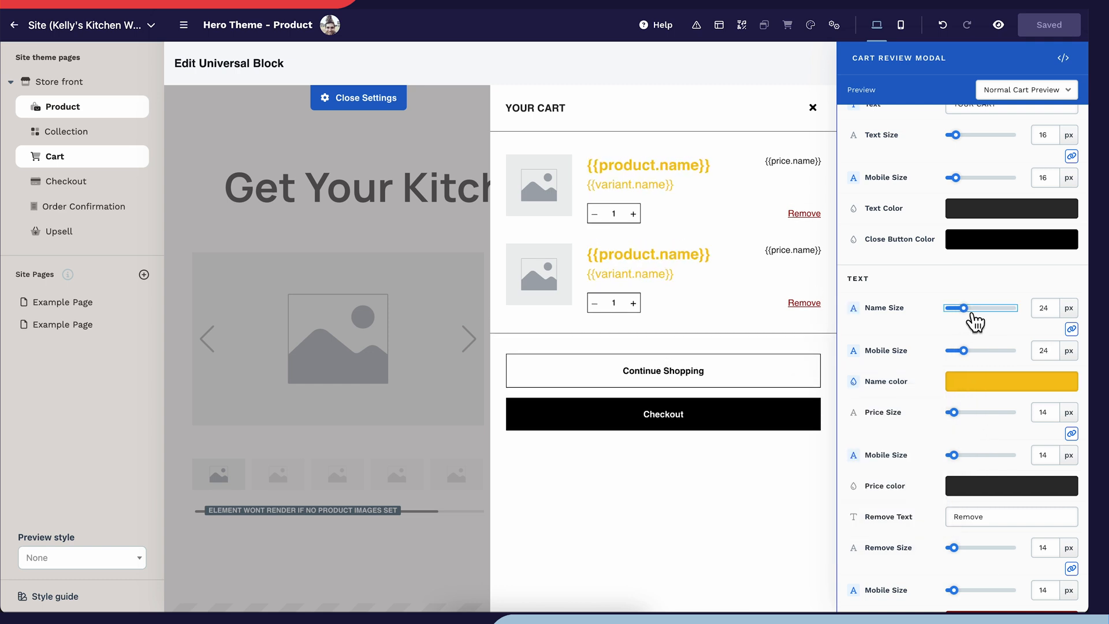
drag(956, 307, 967, 307)
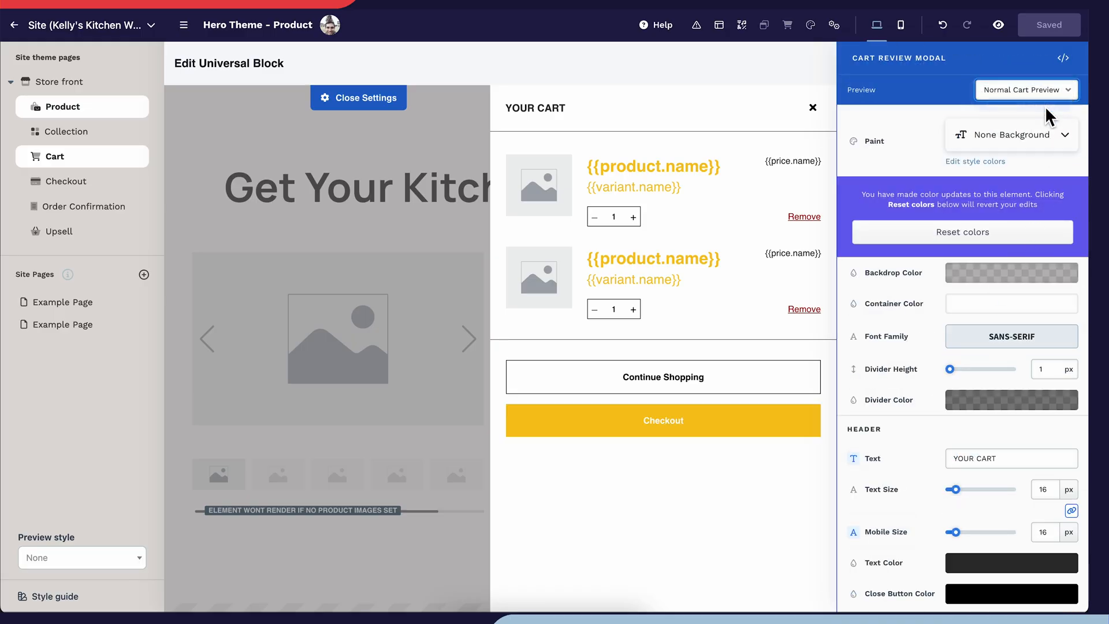
Preview the empty cart, then close the cart modal settings
click(1026, 89)
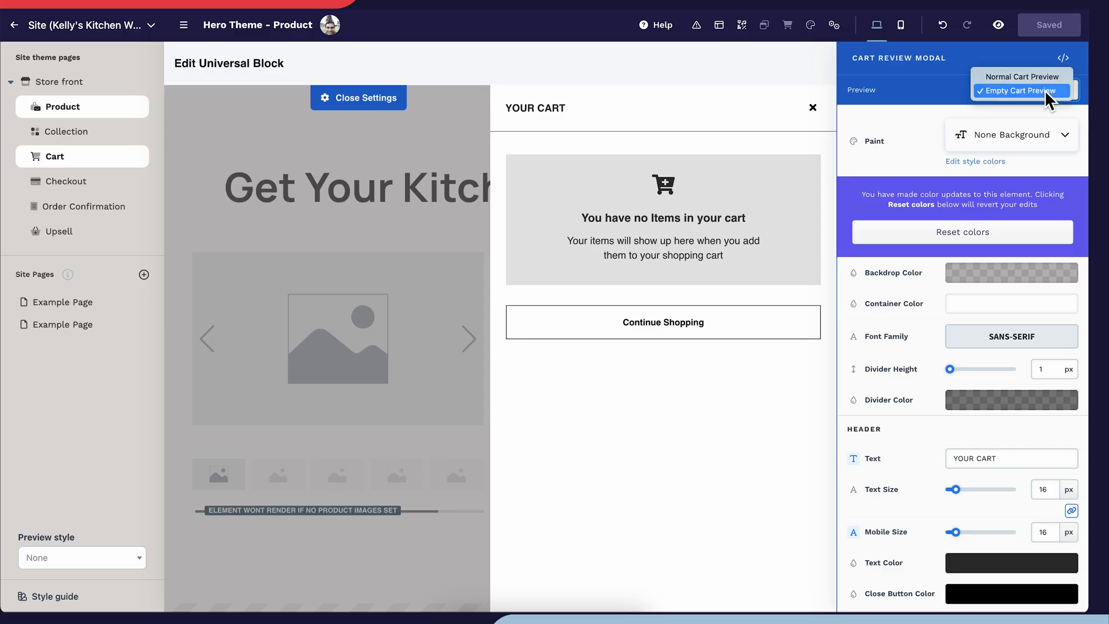
click(1021, 76)
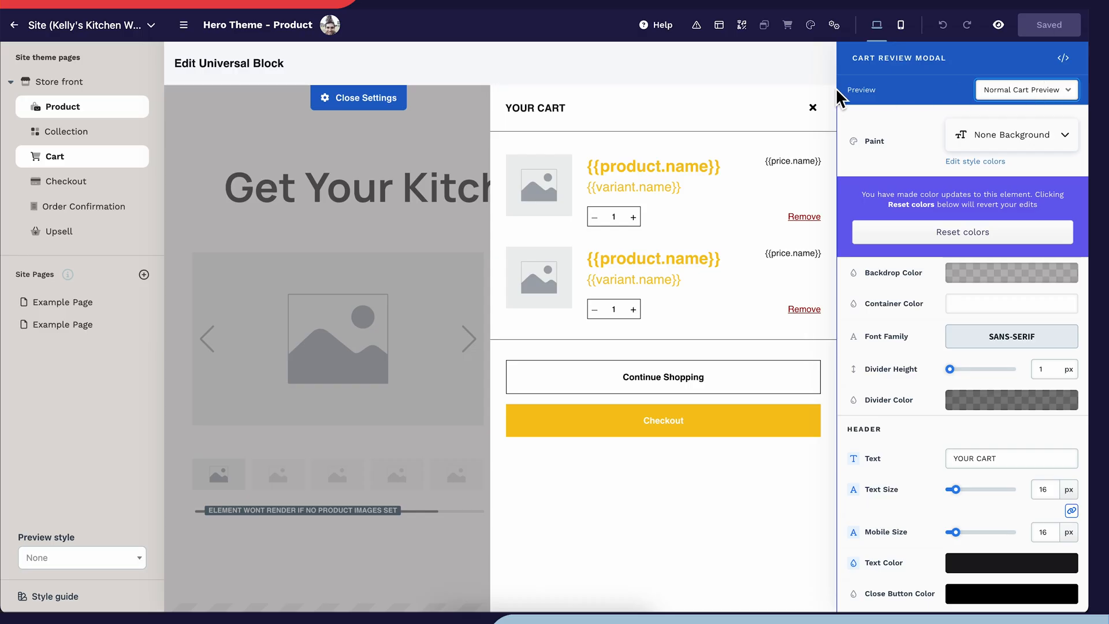
click(67, 132)
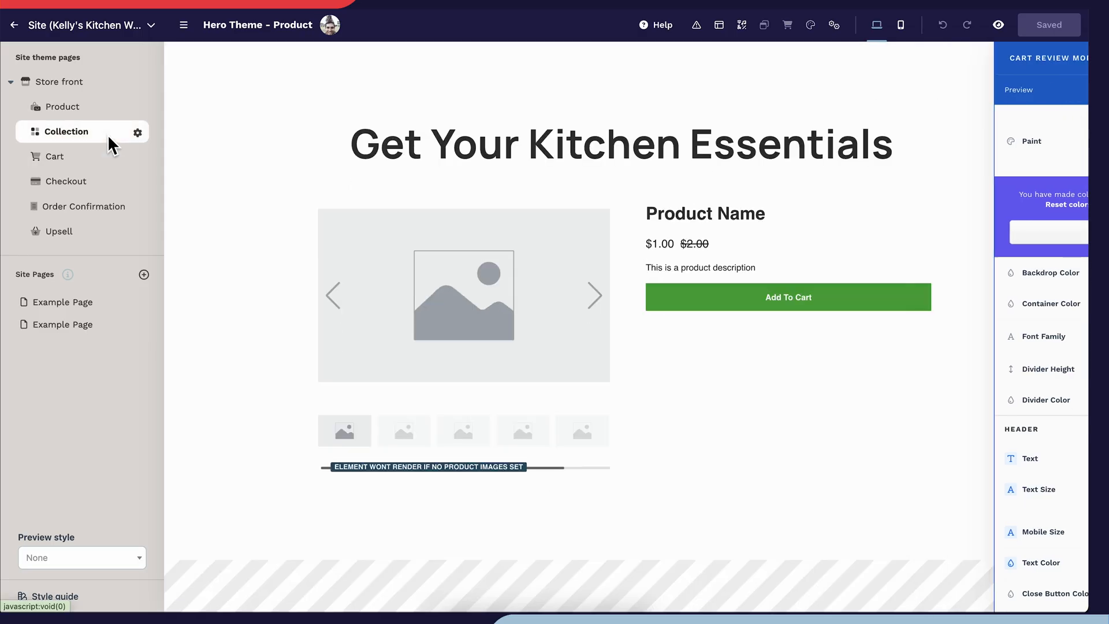
Set the Collection page's Products grid to Filter By Collection and pick a collection
click(67, 131)
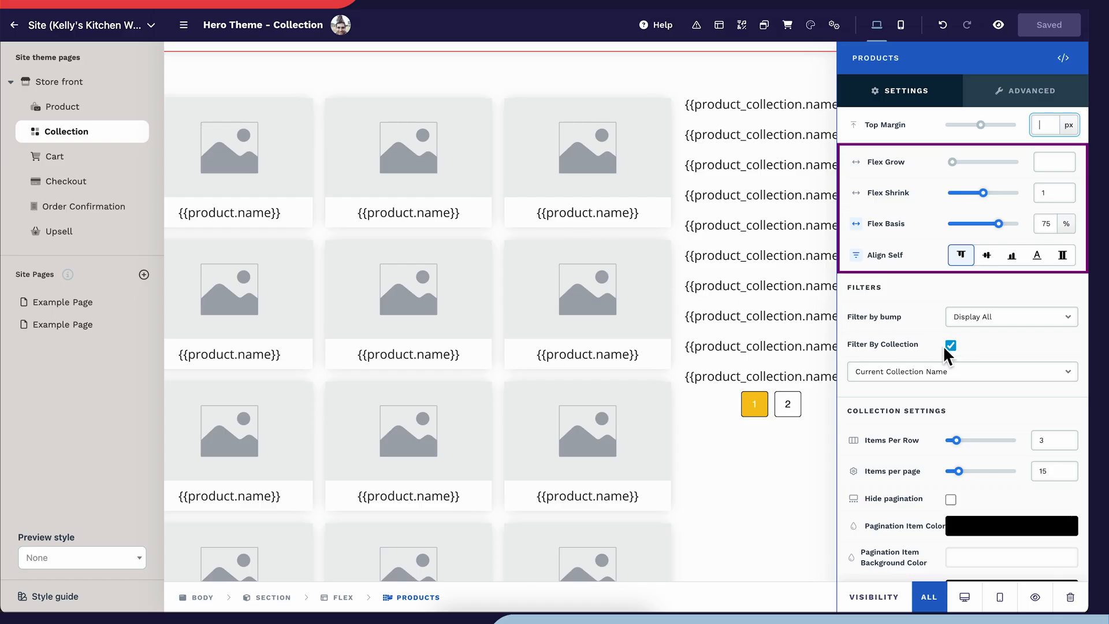
click(960, 371)
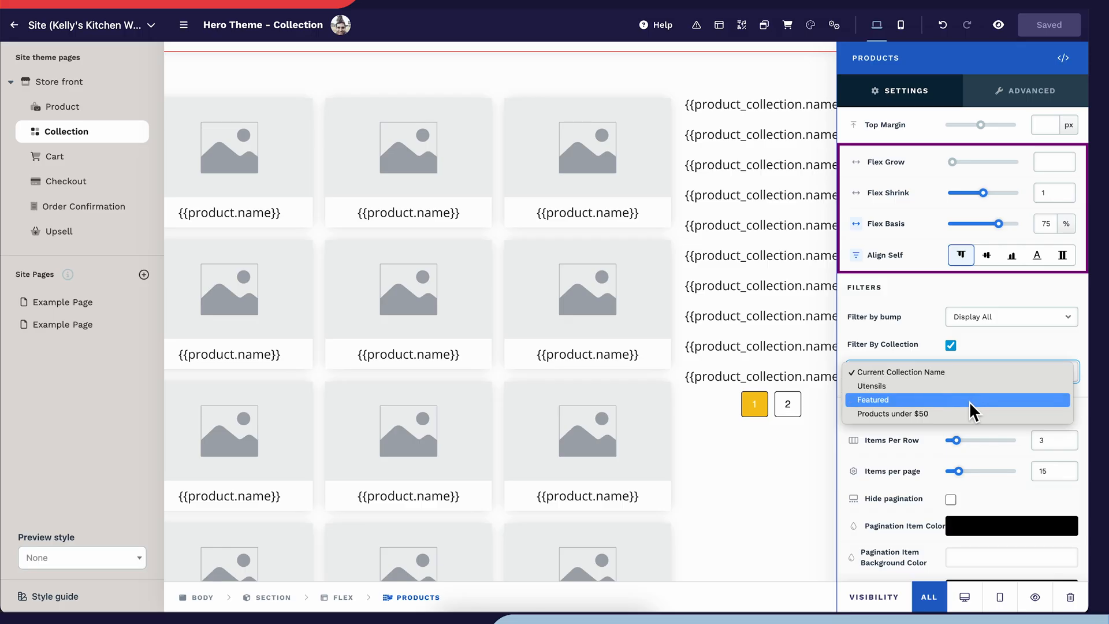
mouse_move(975, 418)
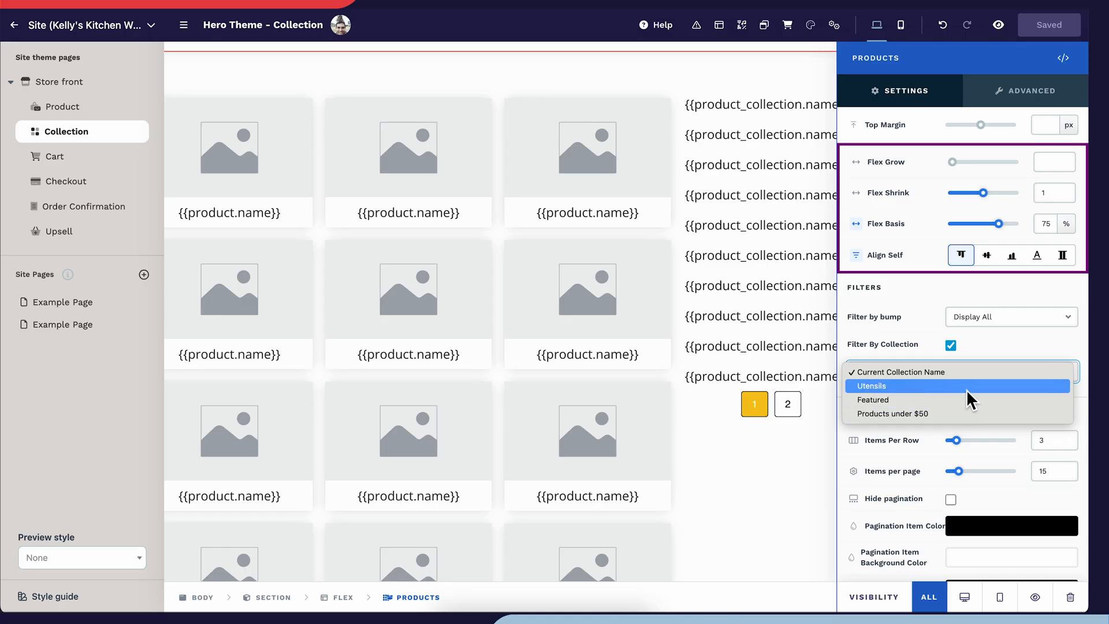
click(900, 371)
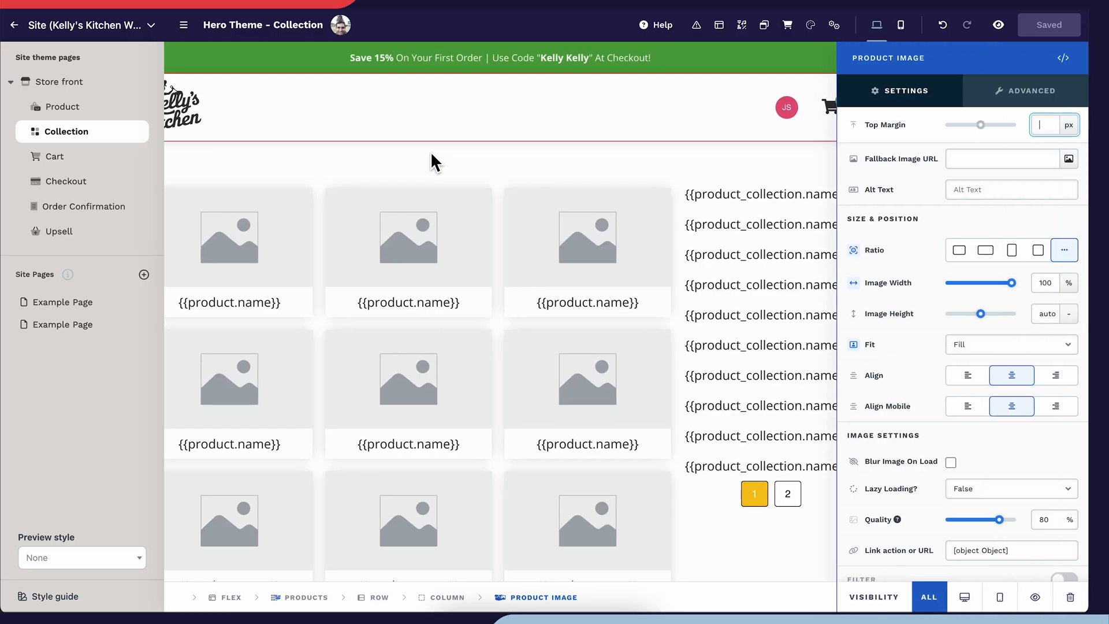
mouse_move(501, 198)
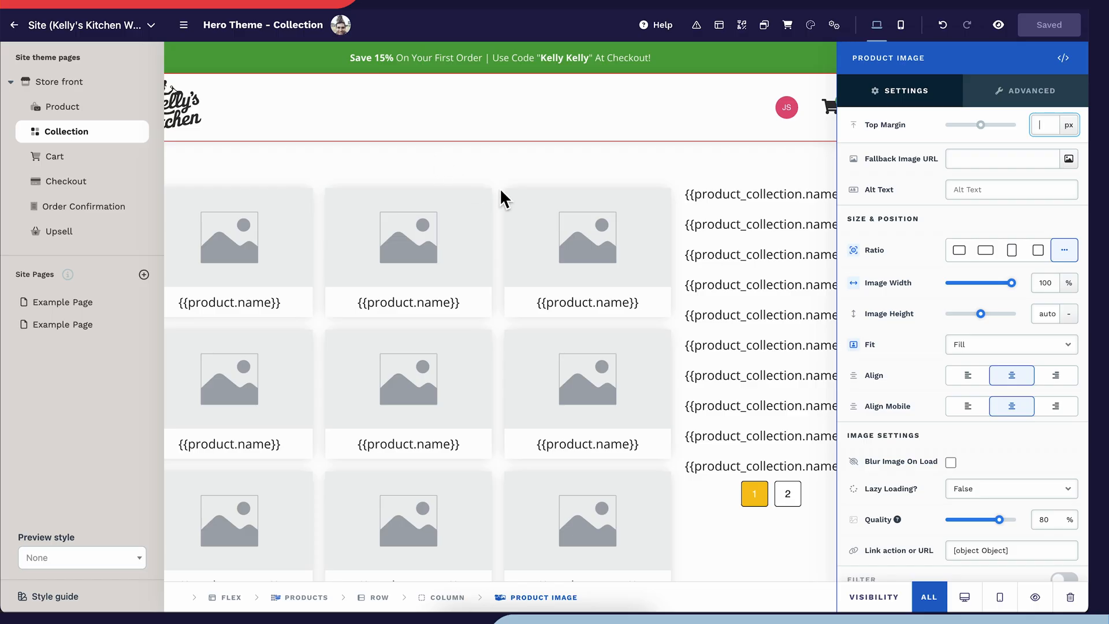
Give product images a border in style 3 and save the Collection page
scroll(down, 3)
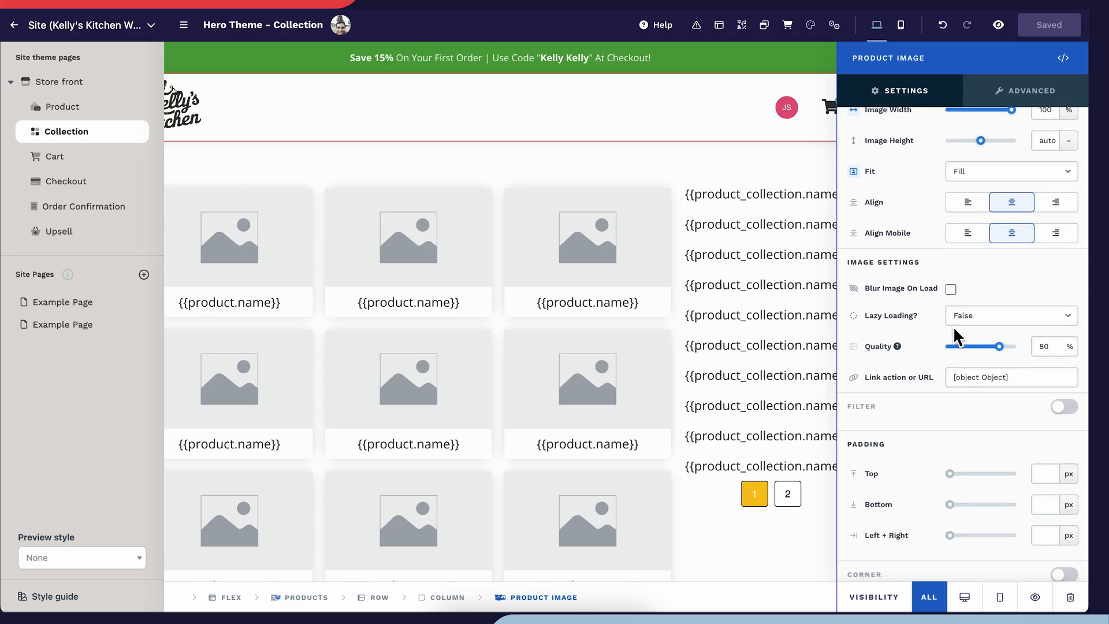
scroll(down, 3)
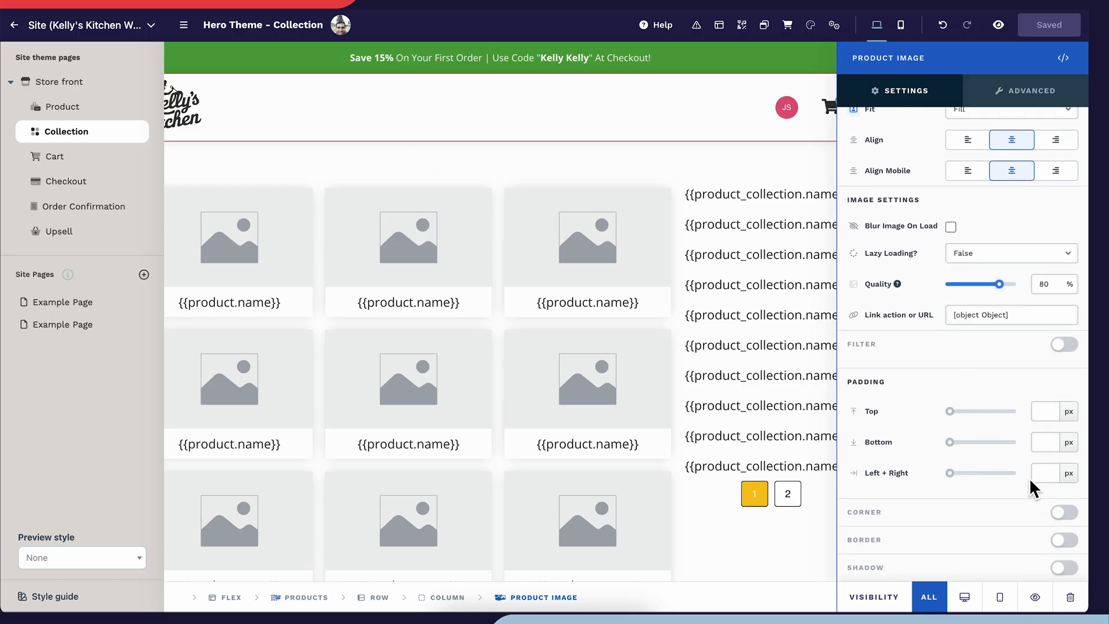
click(1062, 539)
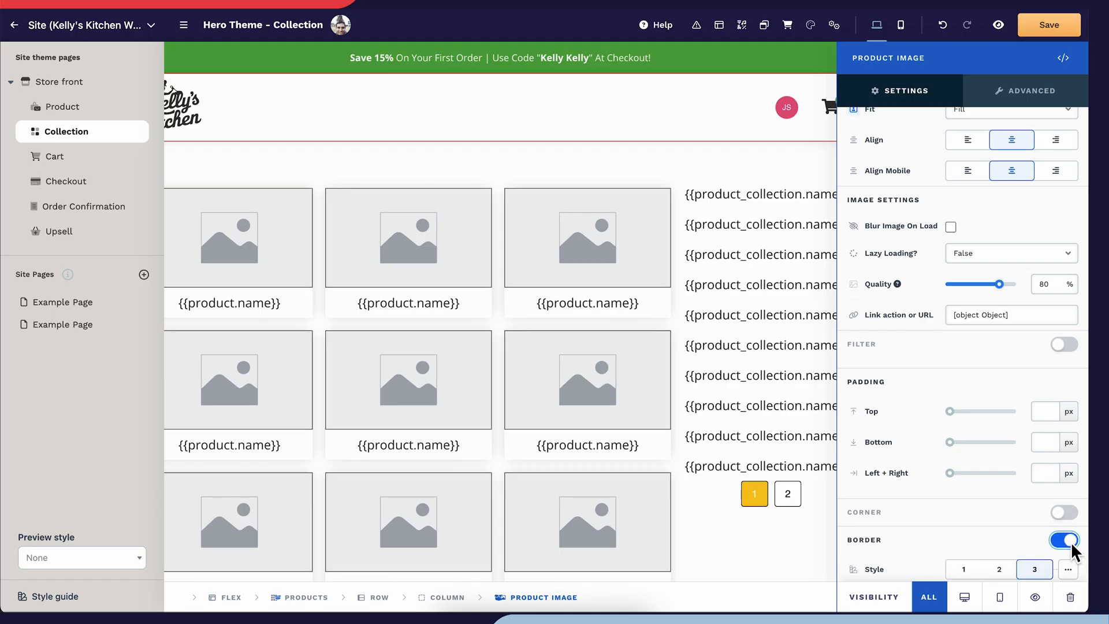
scroll(down, 3)
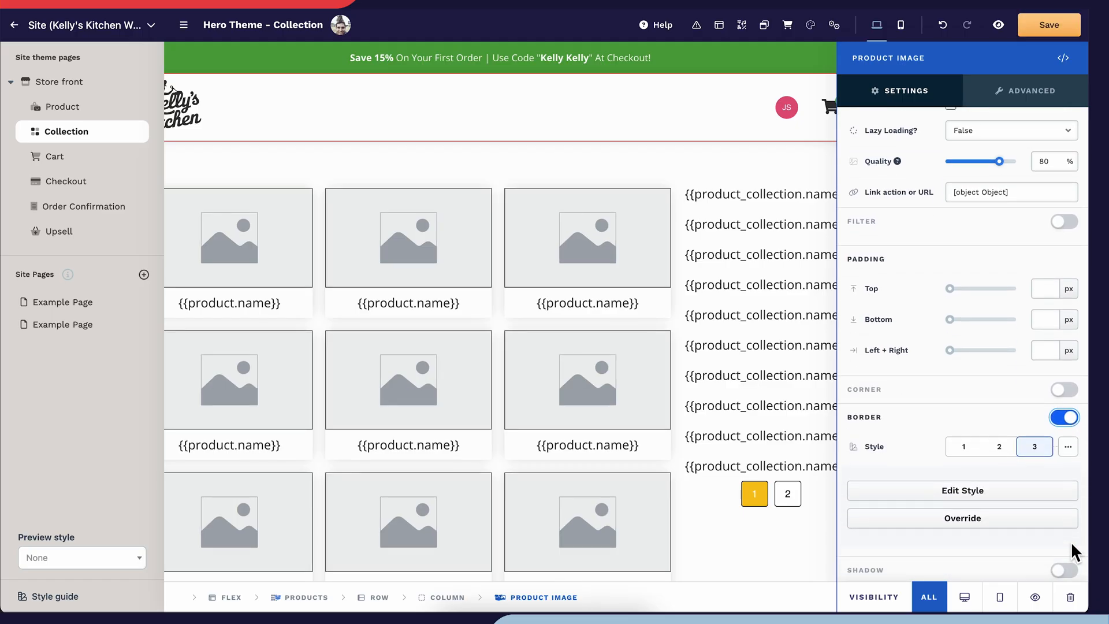
click(998, 446)
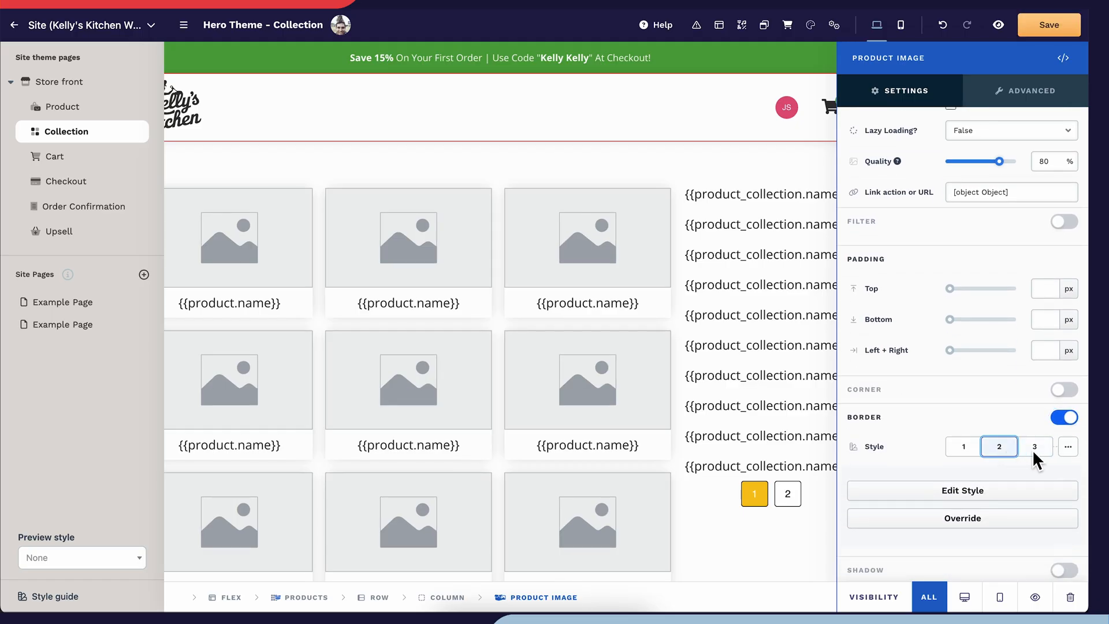
click(1035, 445)
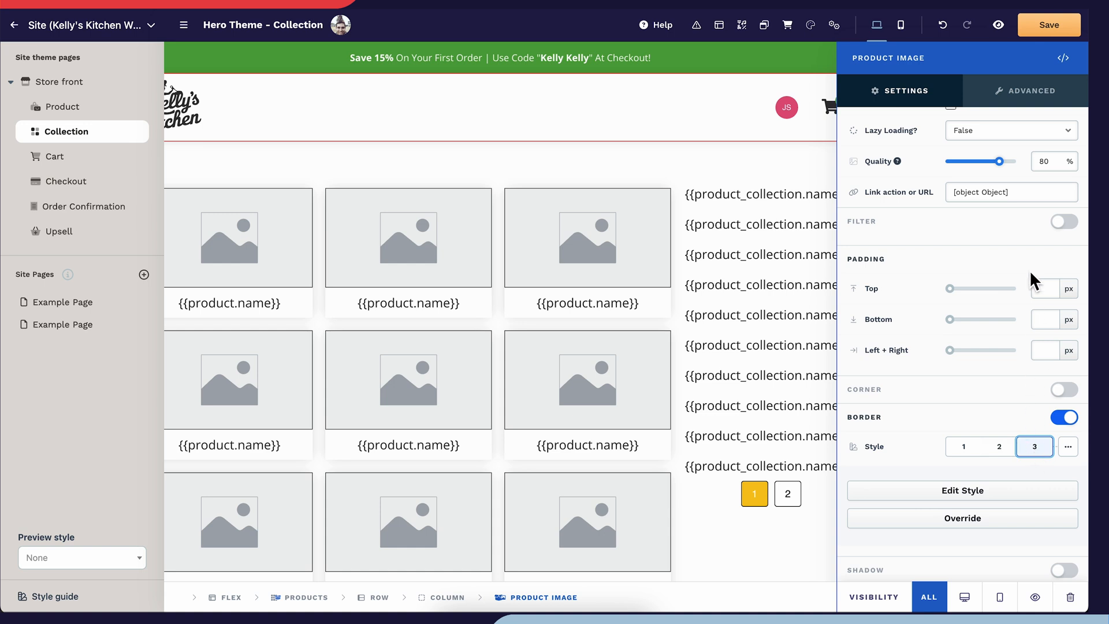
click(1049, 25)
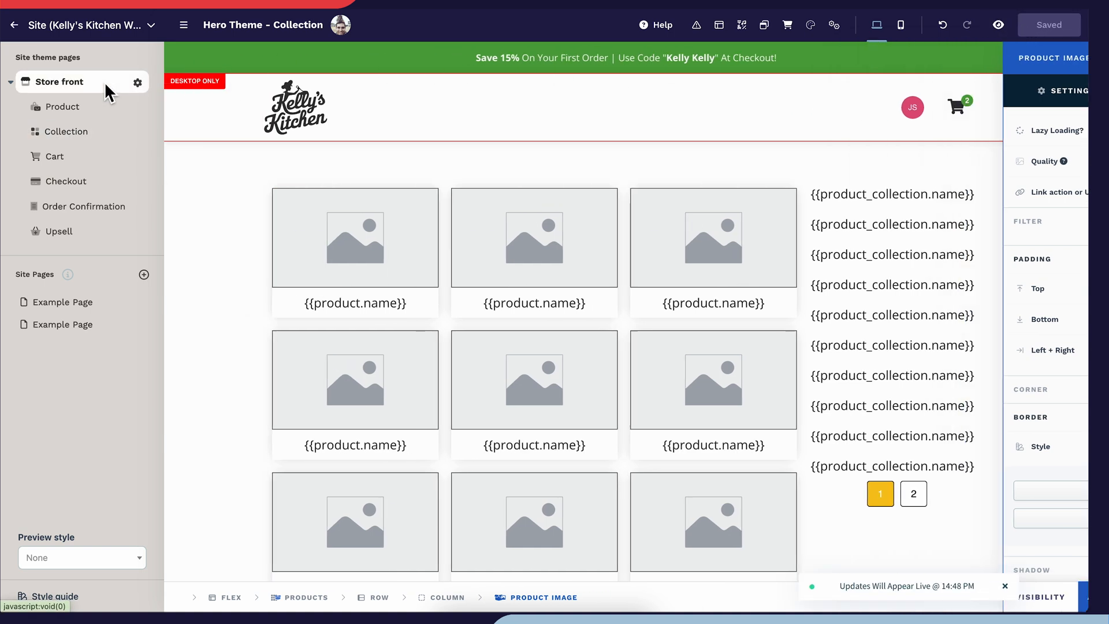
Show the Store front theme page's Shop Our Exclusive Products product grid
click(61, 81)
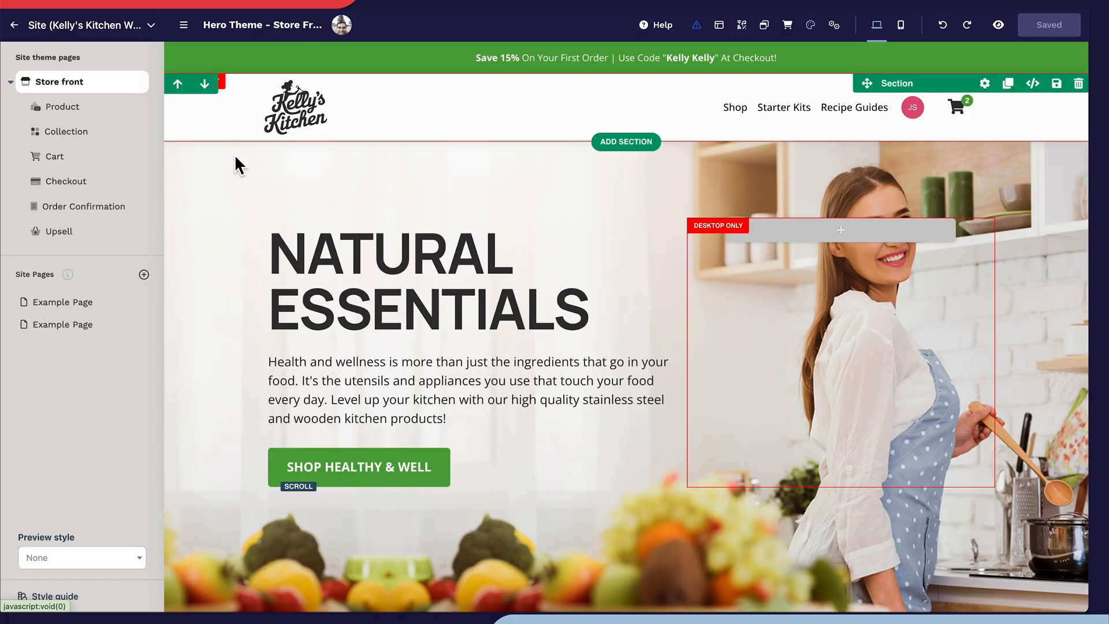
scroll(down, 3)
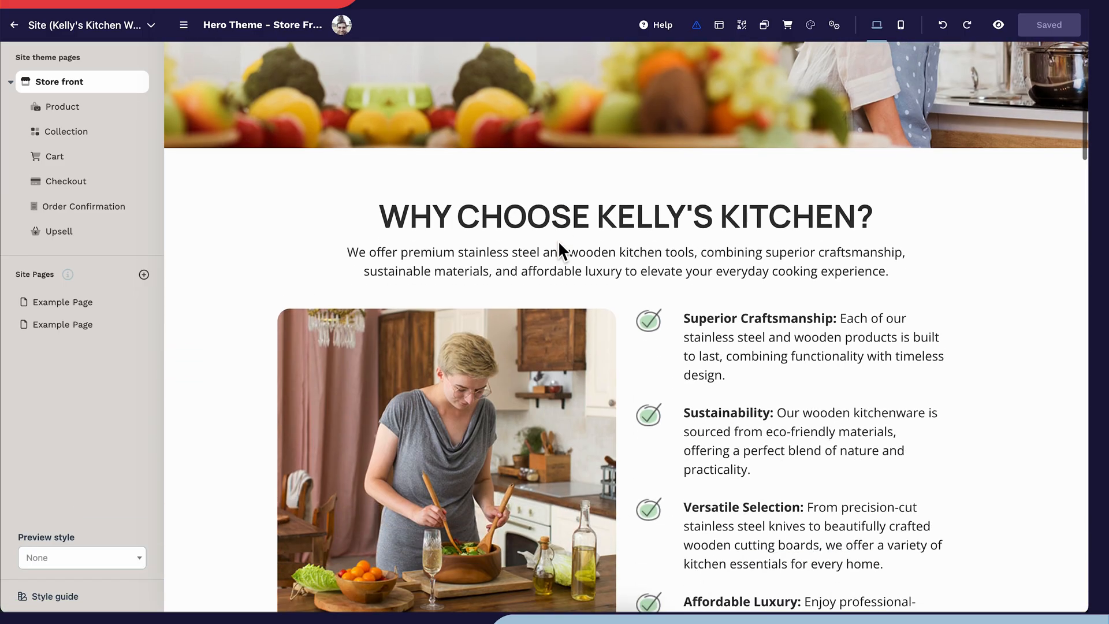
scroll(down, 3)
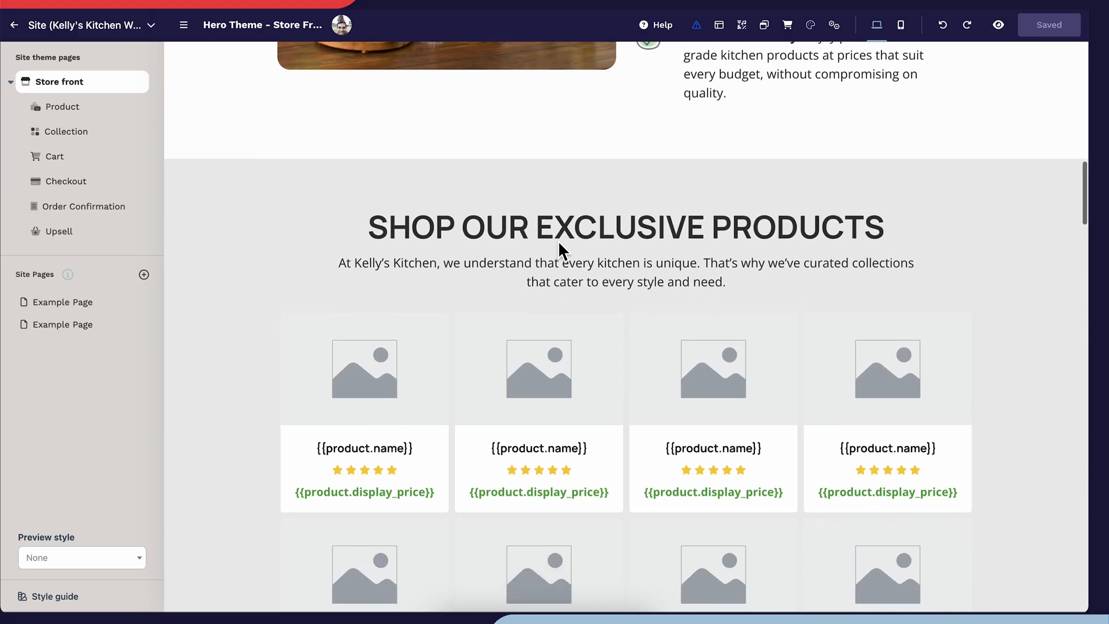
scroll(down, 3)
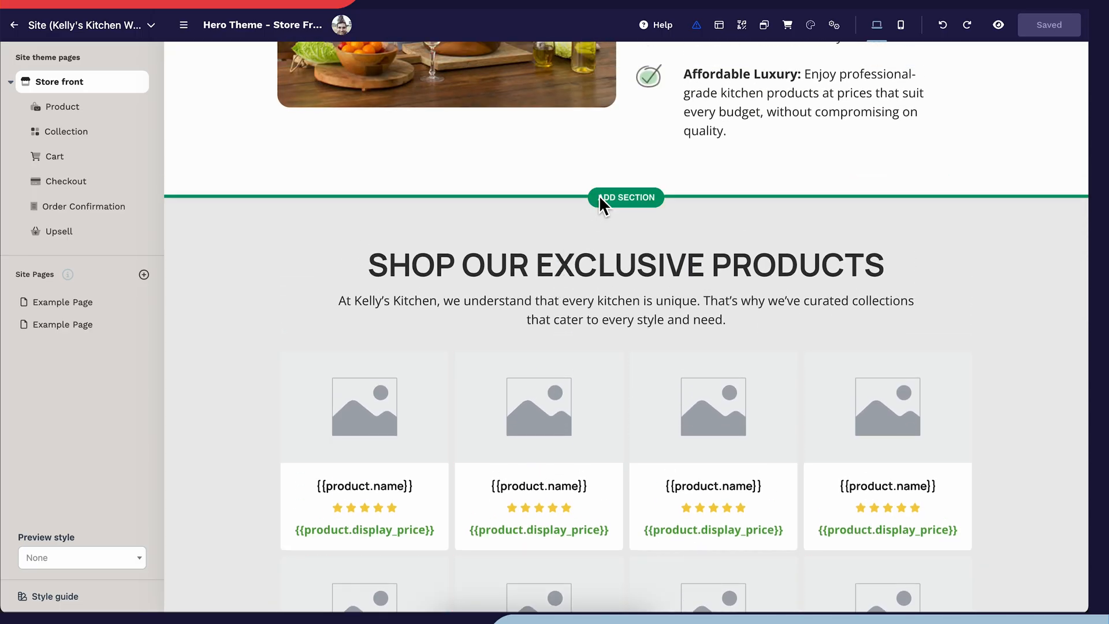
Add a Product Collections section above the products, with a collection name headline per item
click(625, 197)
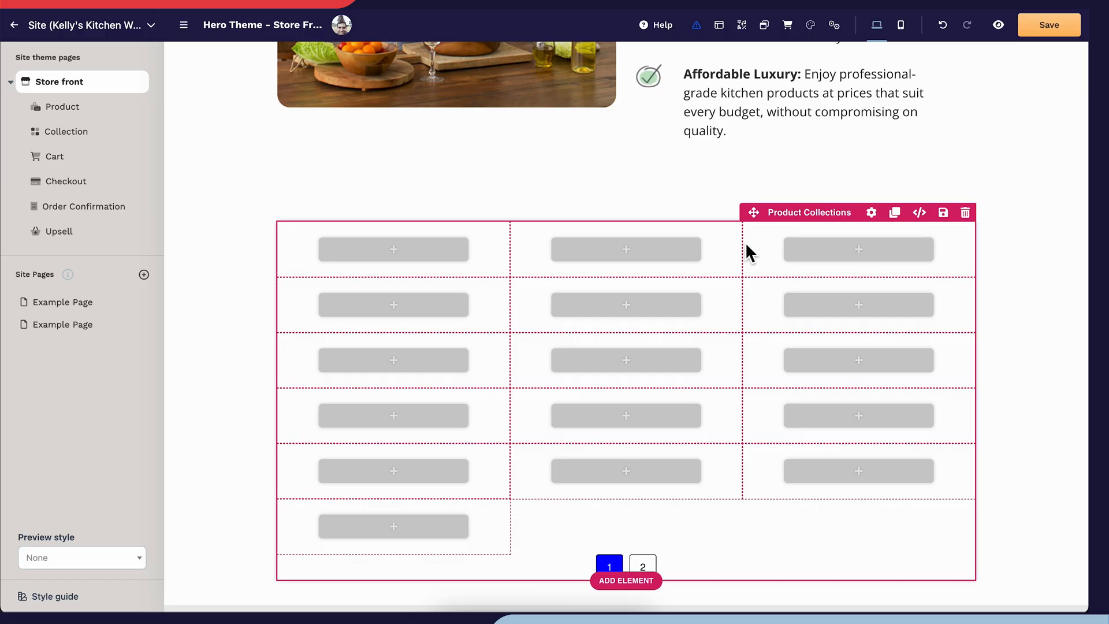
click(871, 213)
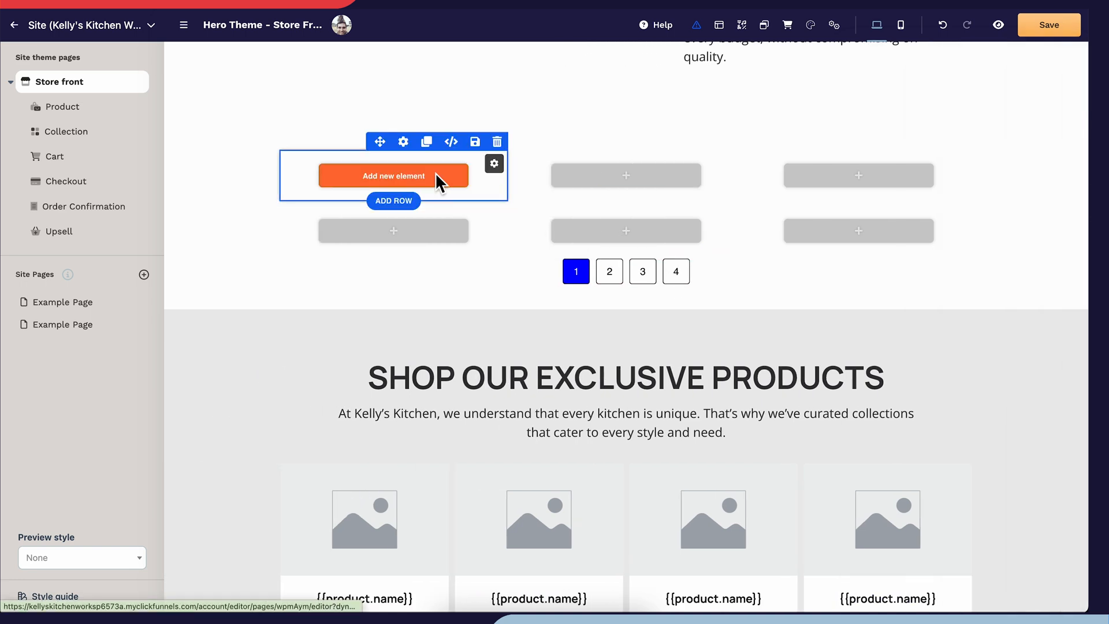
click(392, 176)
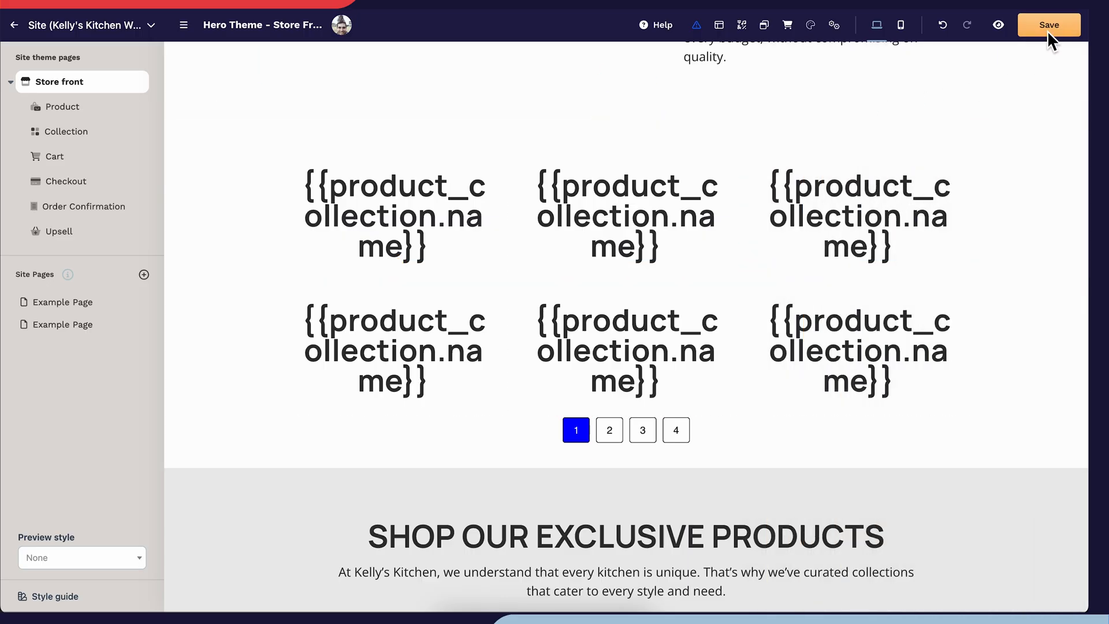
Save and preview the storefront collections (Products under $50, Featured, Utensils), then return to editing
click(1047, 24)
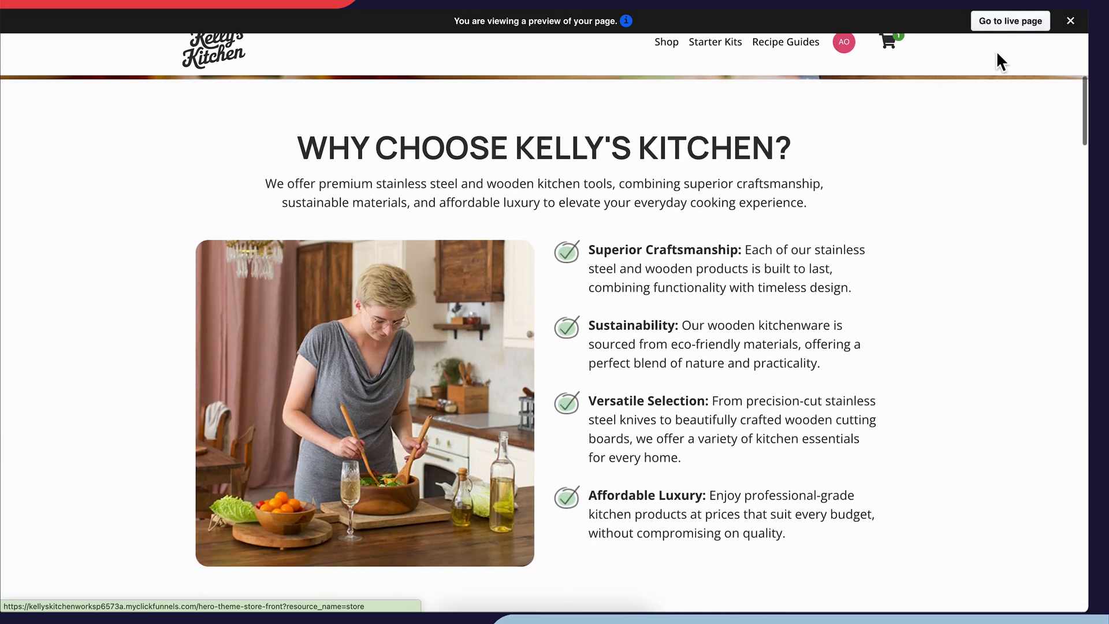
scroll(down, 3)
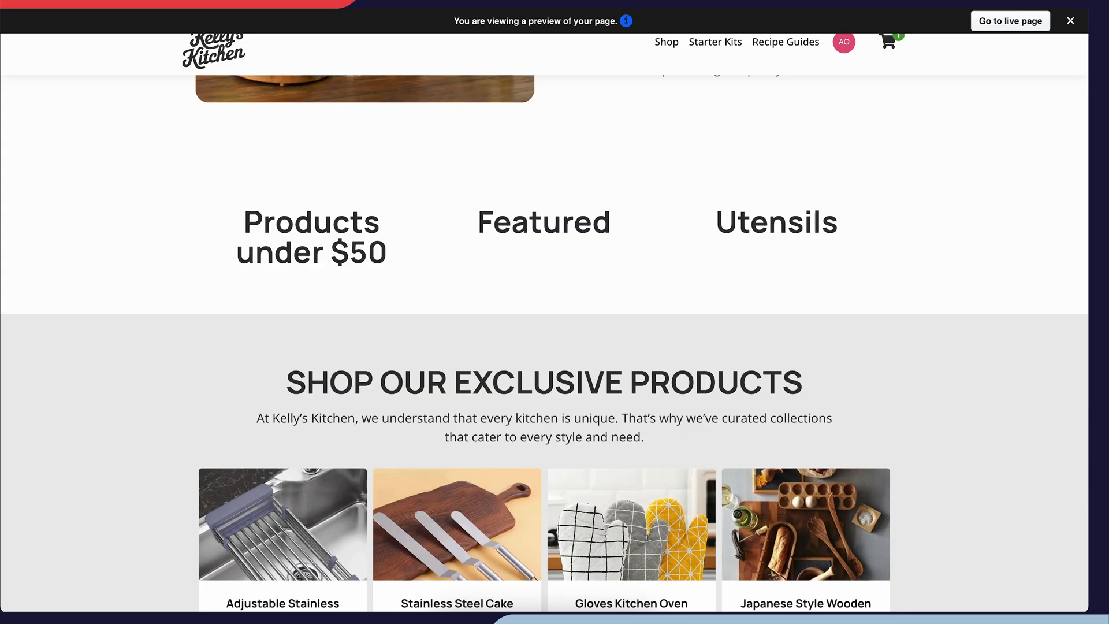
click(1070, 21)
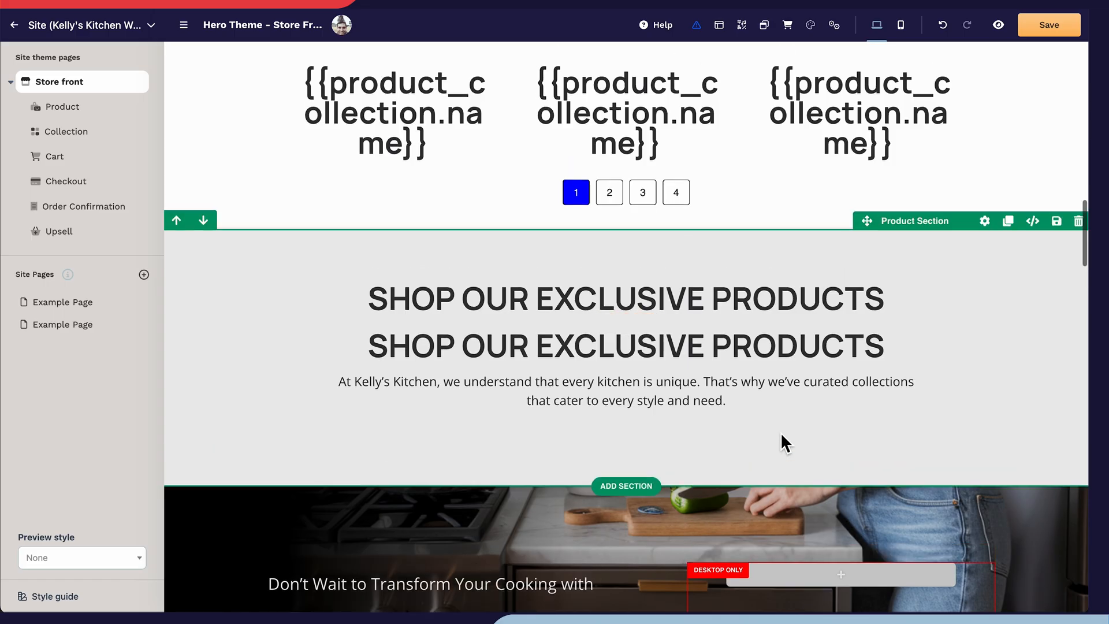
Head the collections grid 'Shop Our Exclusive Collections' and save to preview again
scroll(down, 3)
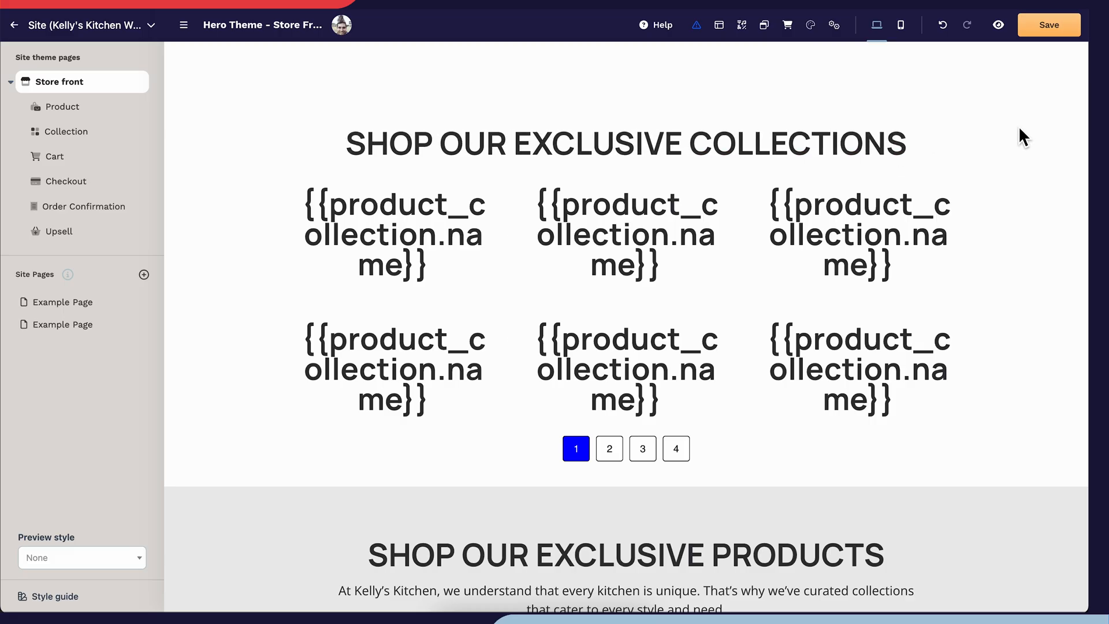
click(1049, 24)
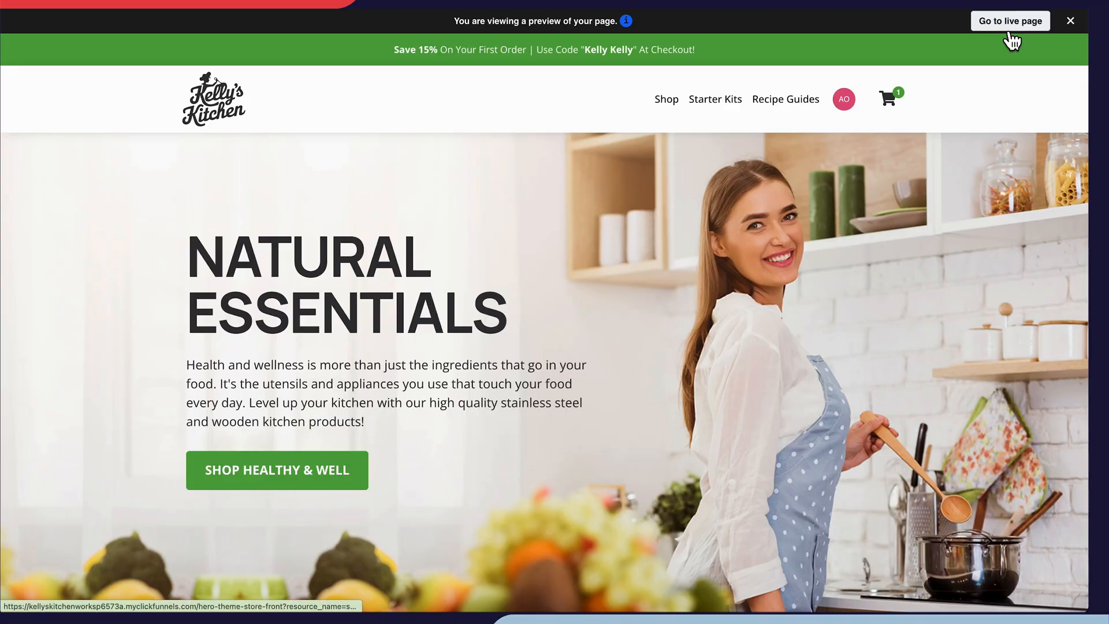
Test the Products under $50 collection in the preview, its product grid and the cart drawer
scroll(down, 3)
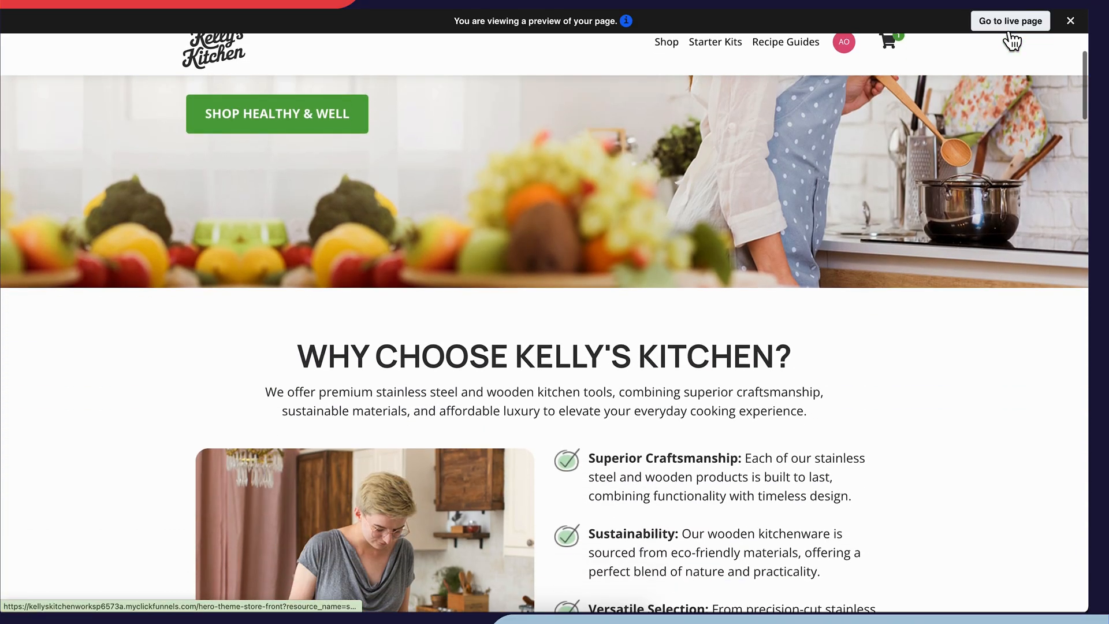
scroll(down, 3)
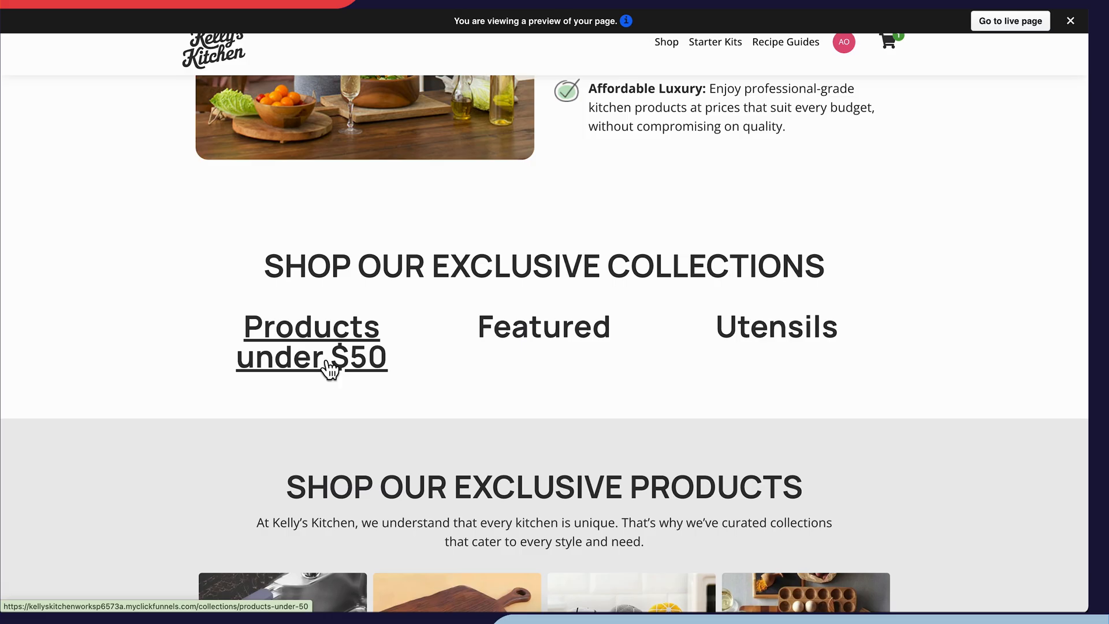
click(311, 342)
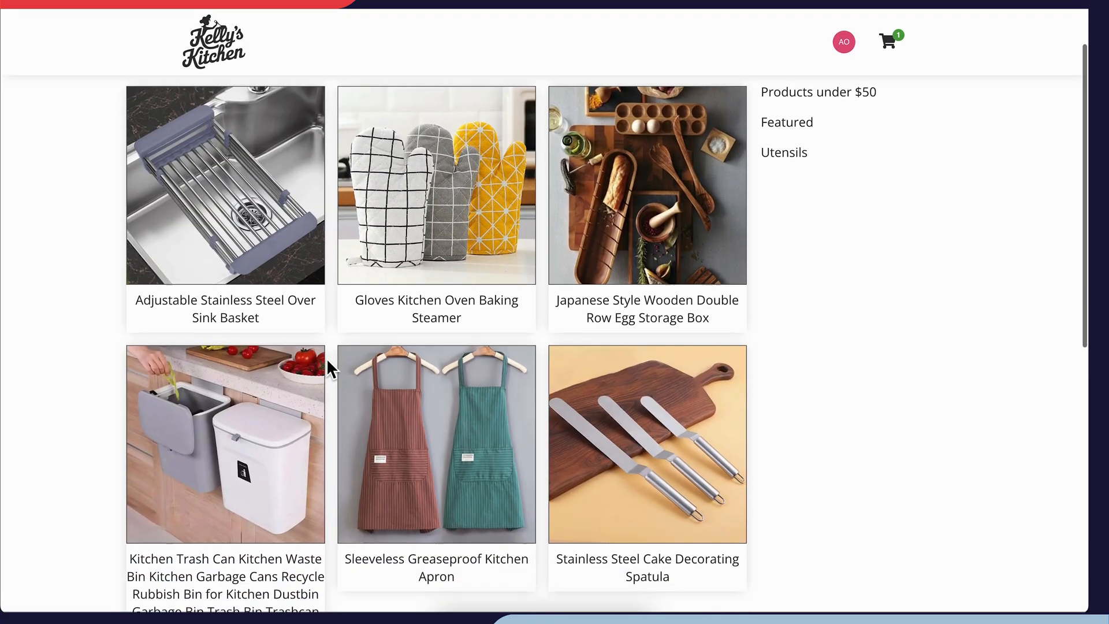
scroll(down, 3)
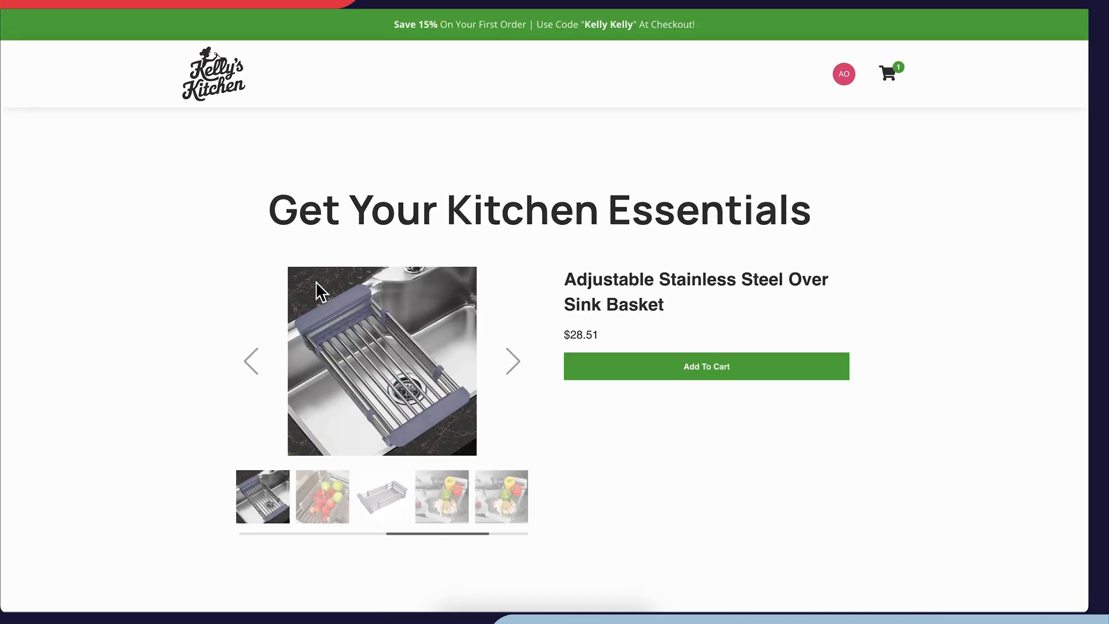
mouse_move(410, 322)
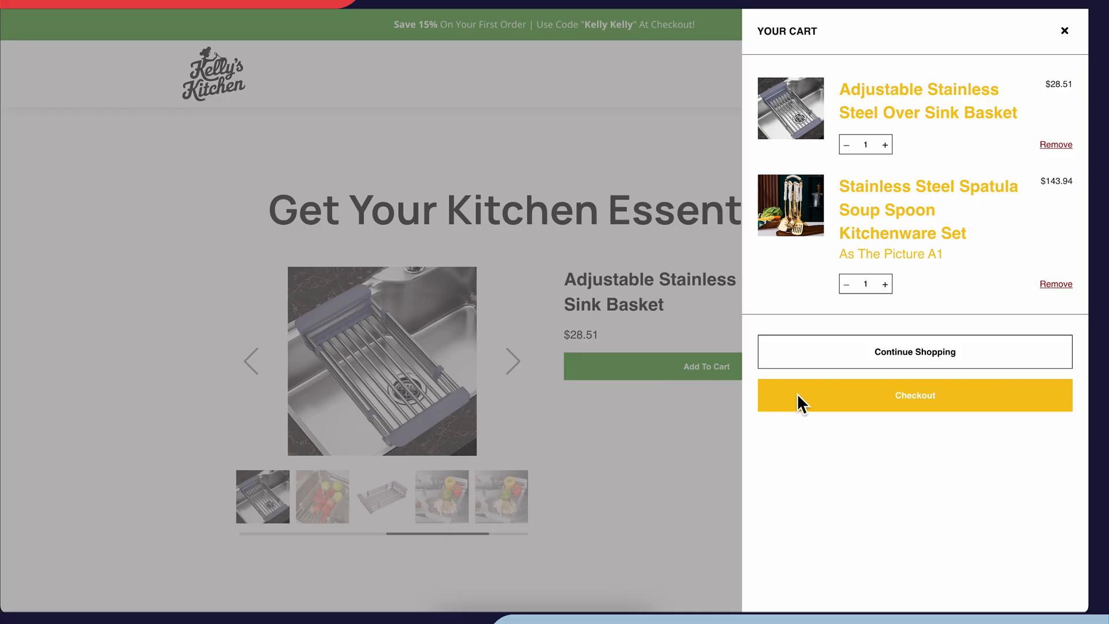
click(914, 395)
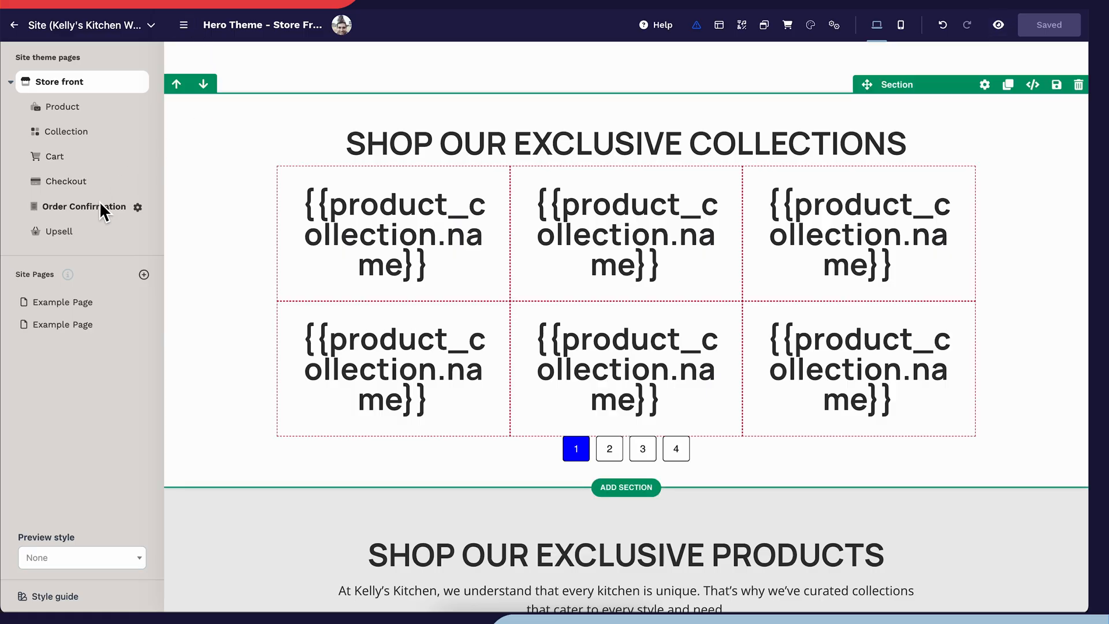
Review the Order Confirmation and Upsell theme pages in the site editor
click(83, 206)
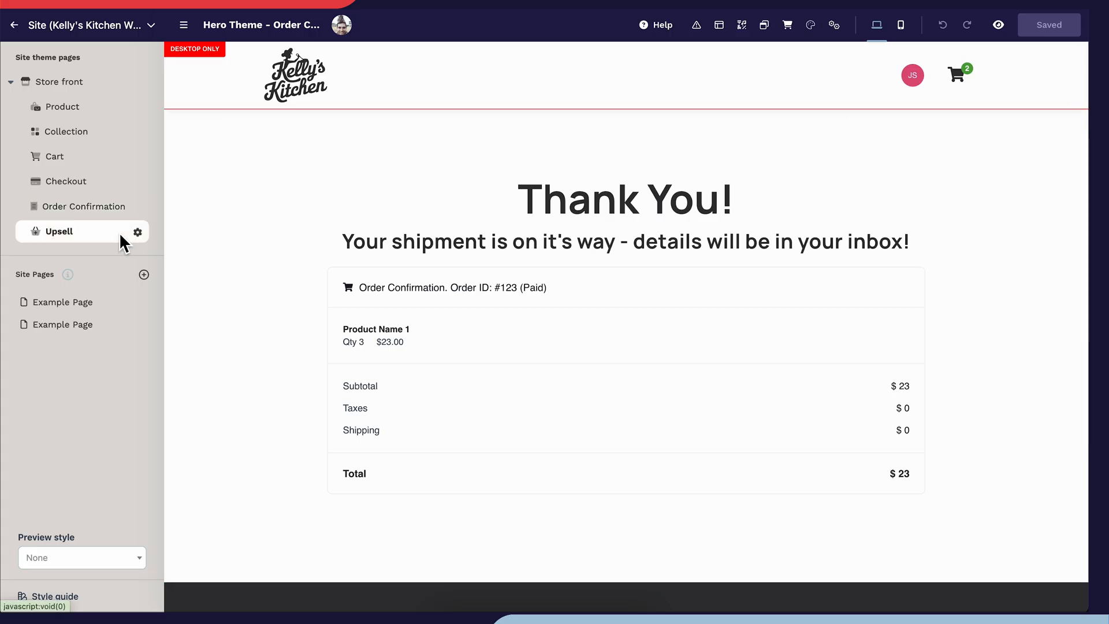
click(60, 231)
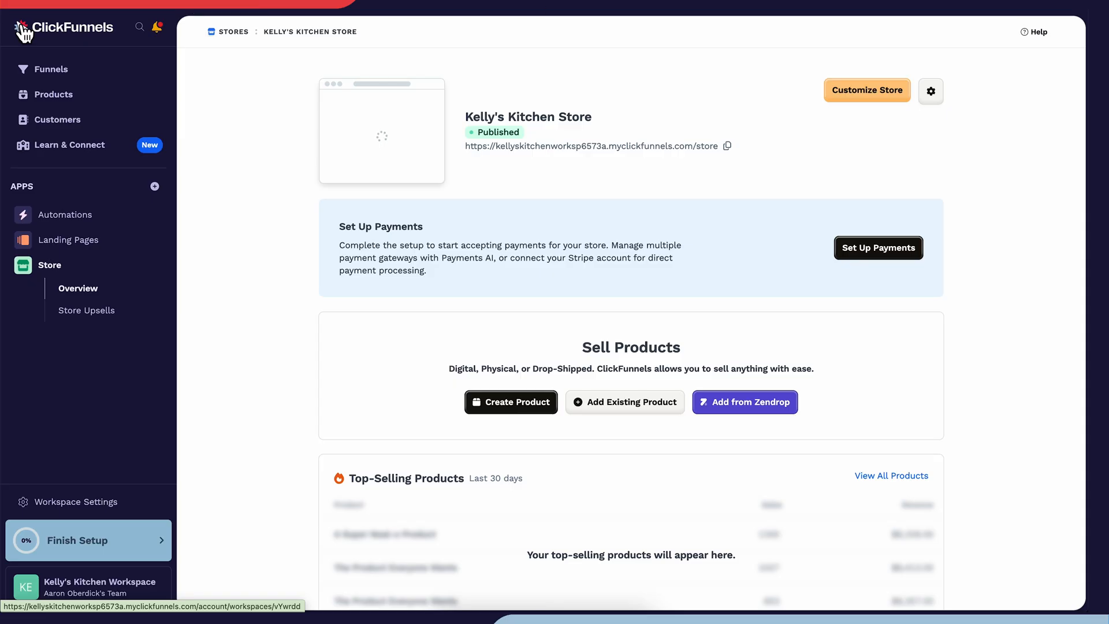
mouse_move(22, 55)
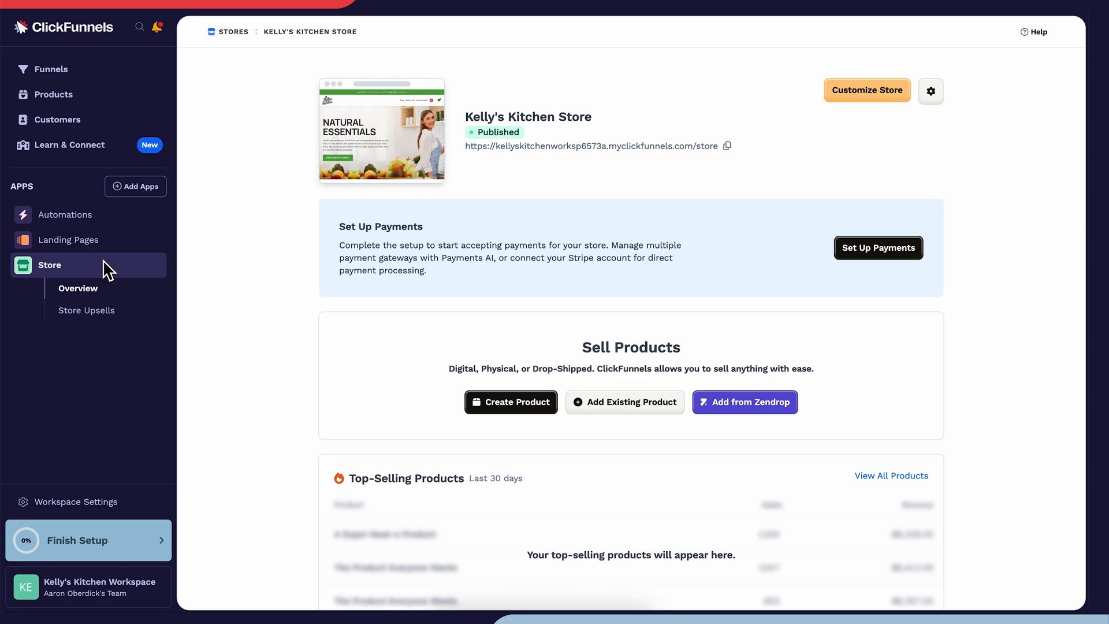
Start a new store upsell for Kelly's Kitchen Store from Store Upsells
click(87, 310)
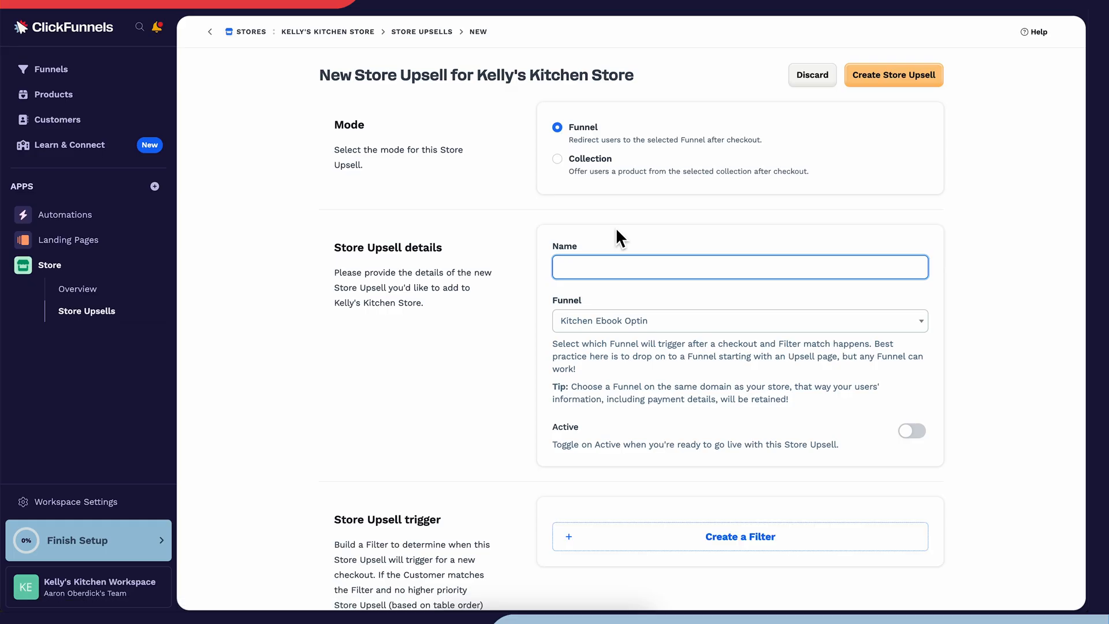
mouse_move(592, 143)
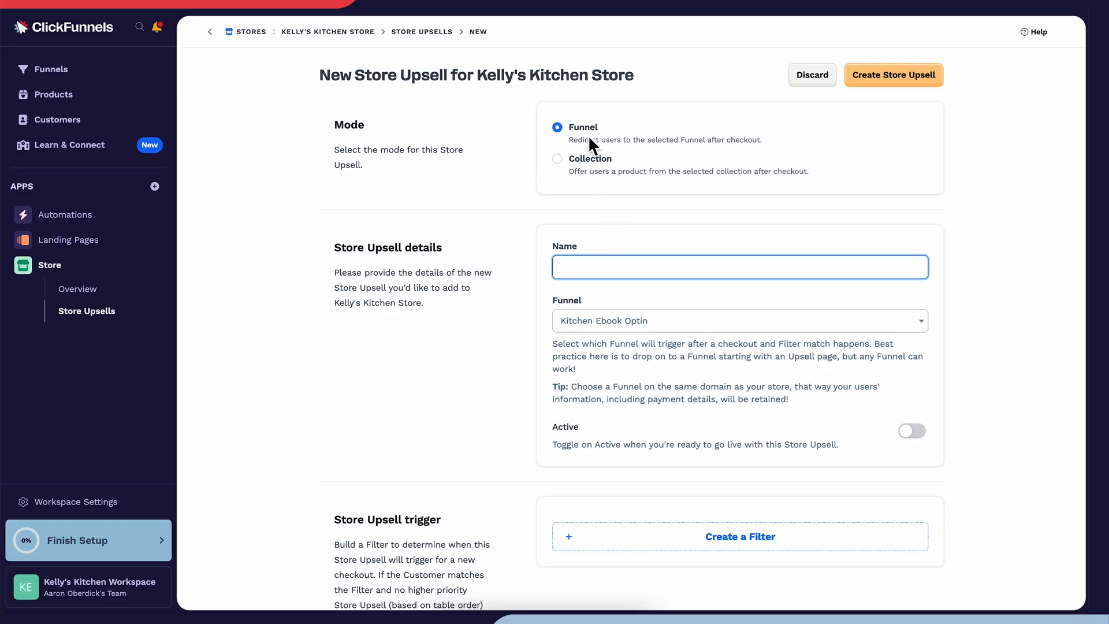
Make the upsell a Collection named Featured, offering the Featured collection, set Active
click(556, 159)
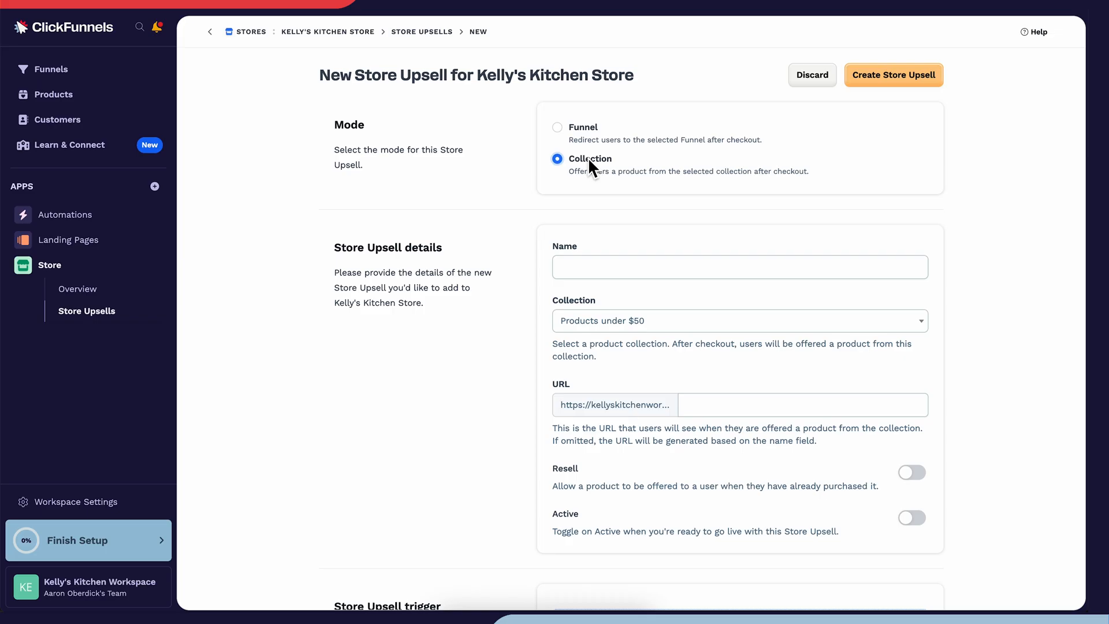
mouse_move(601, 271)
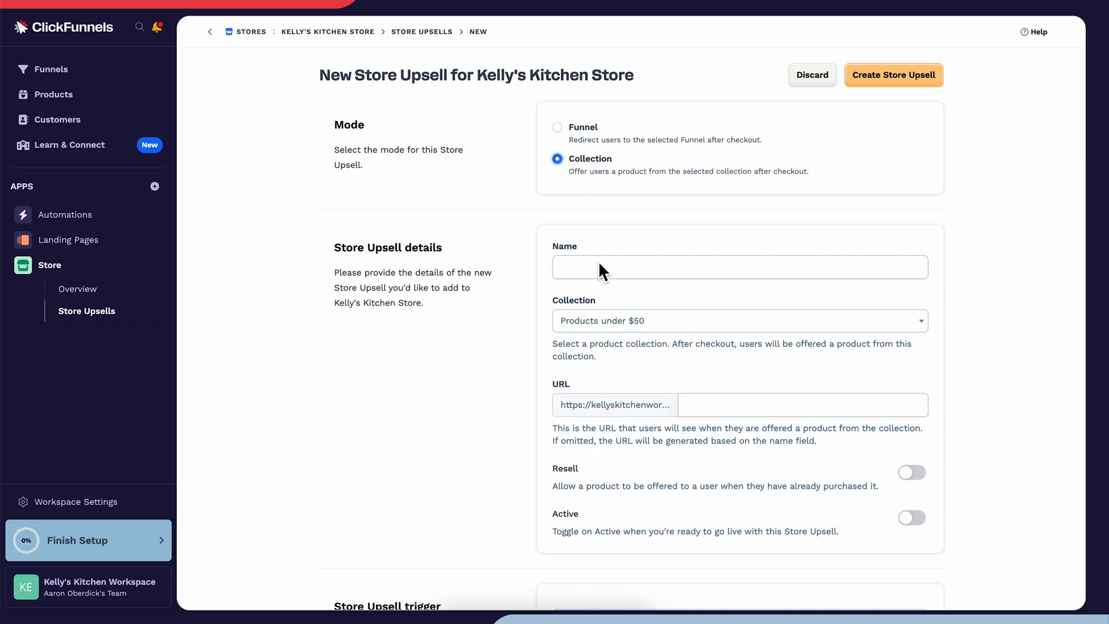
text(Featured)
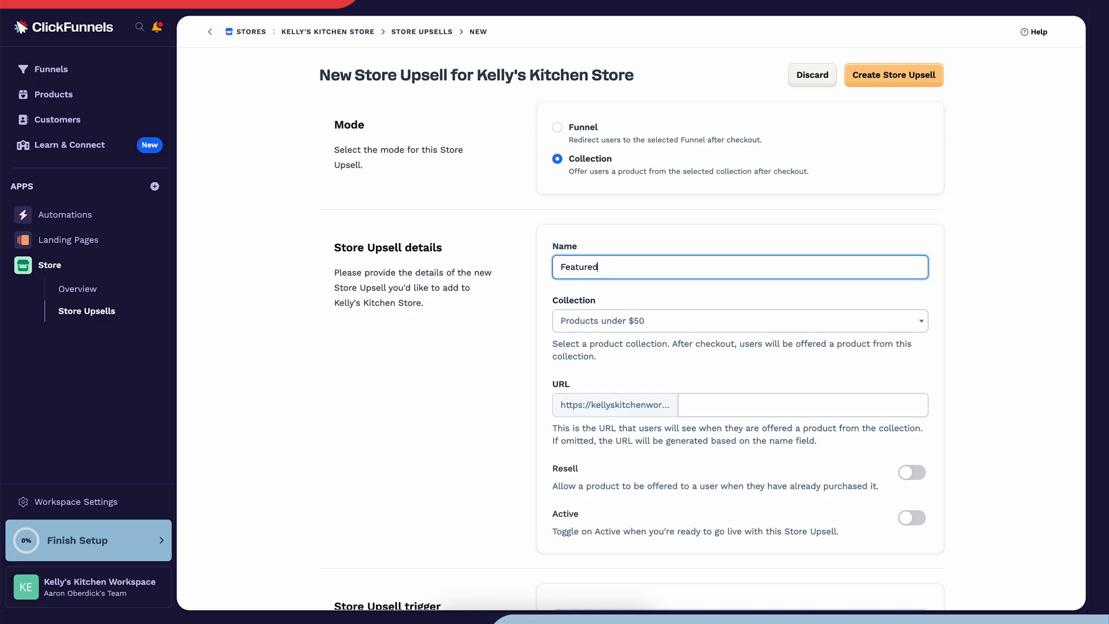
click(740, 320)
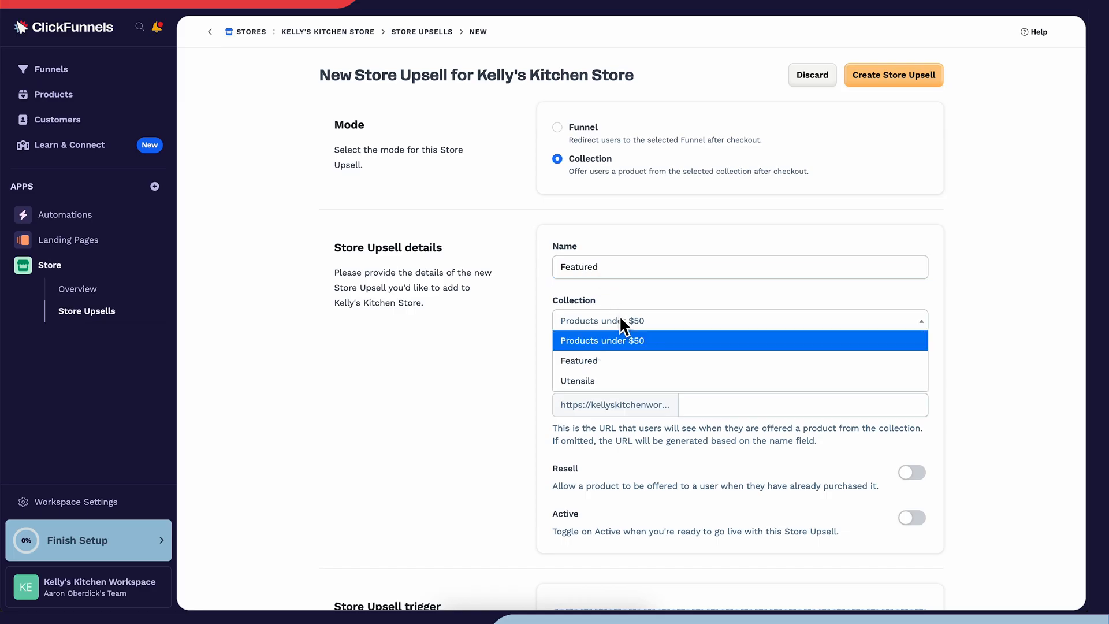
click(579, 361)
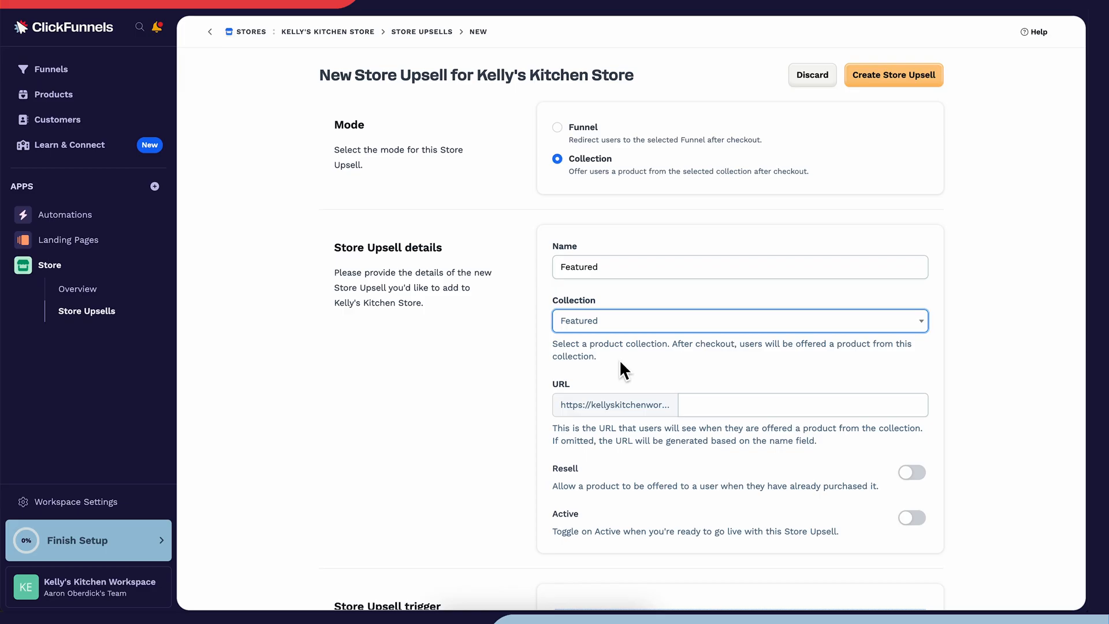
scroll(down, 3)
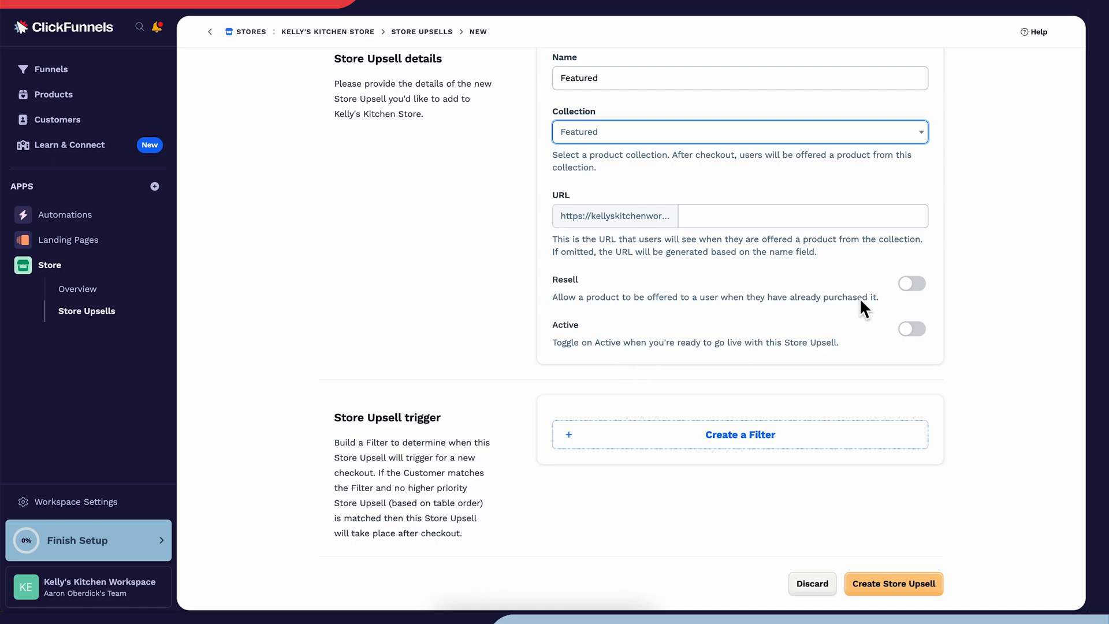
mouse_move(909, 300)
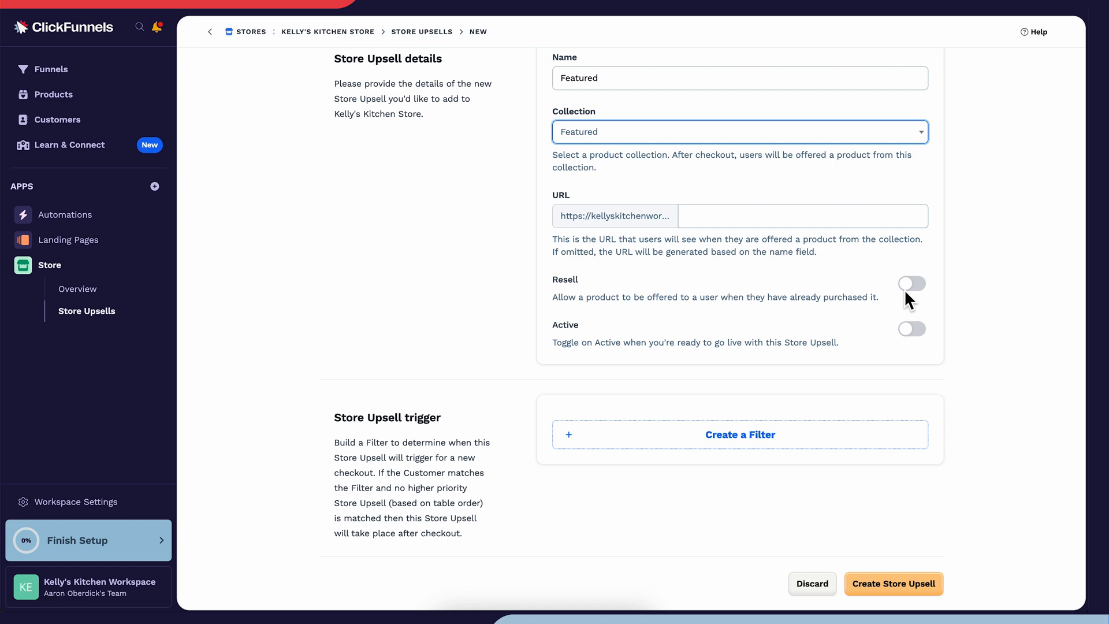
click(912, 328)
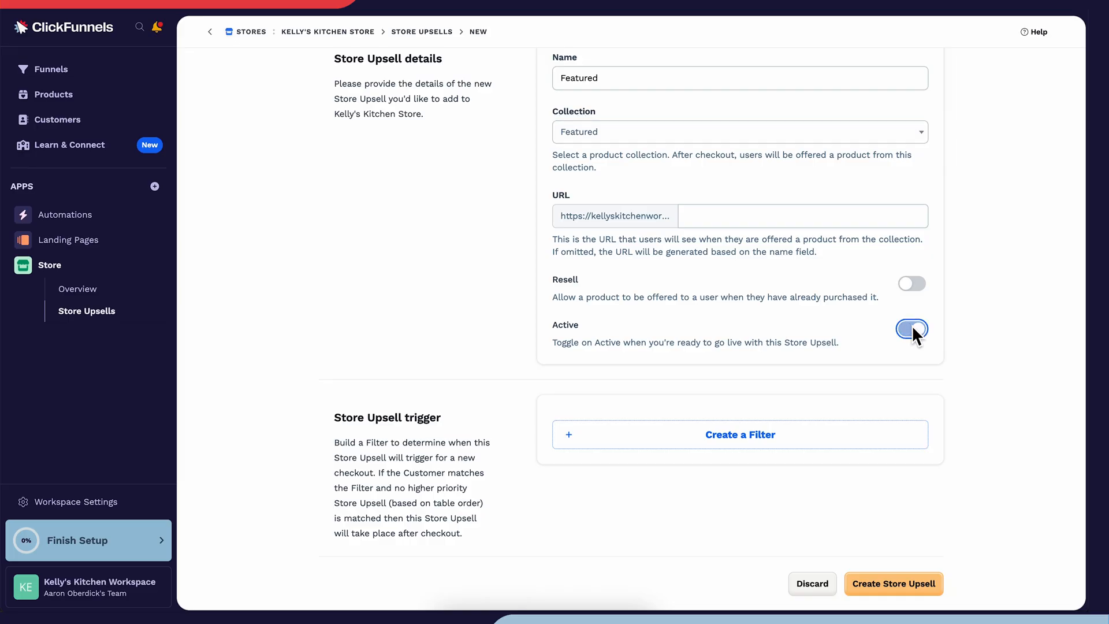
click(911, 329)
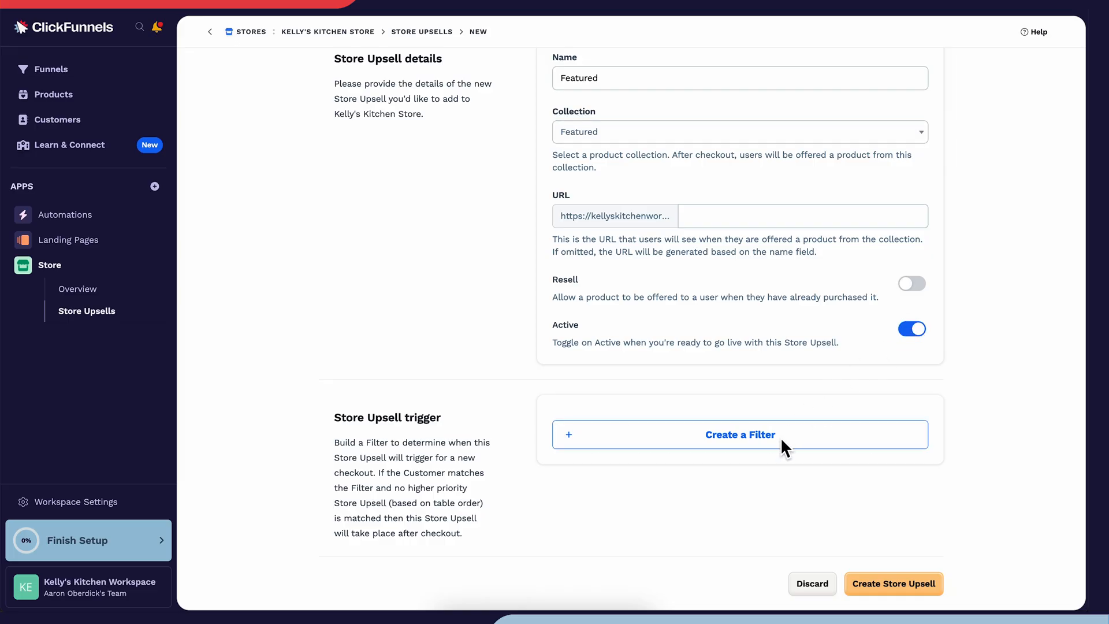
Add a Purchased Product is Kitchen Trash Can filter and create the store upsell
click(739, 434)
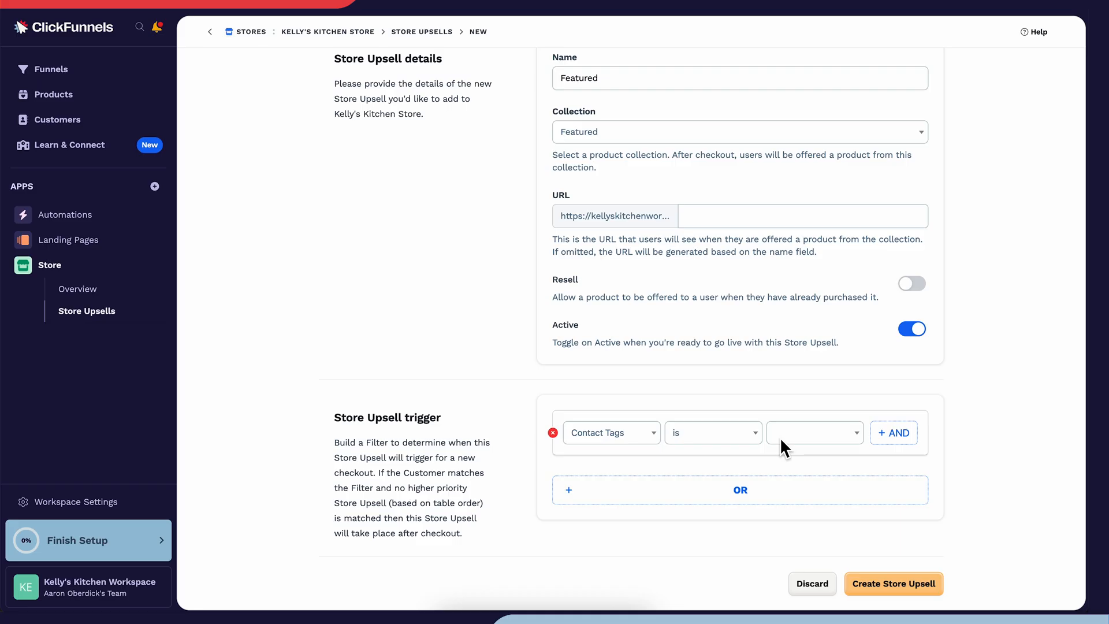
click(610, 432)
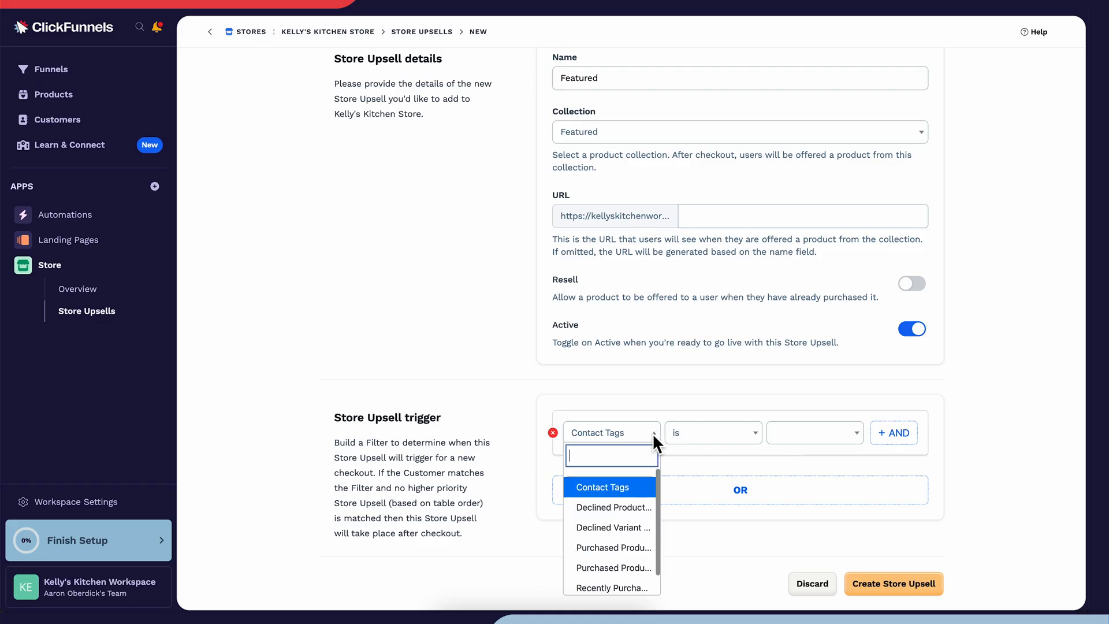
mouse_move(614, 548)
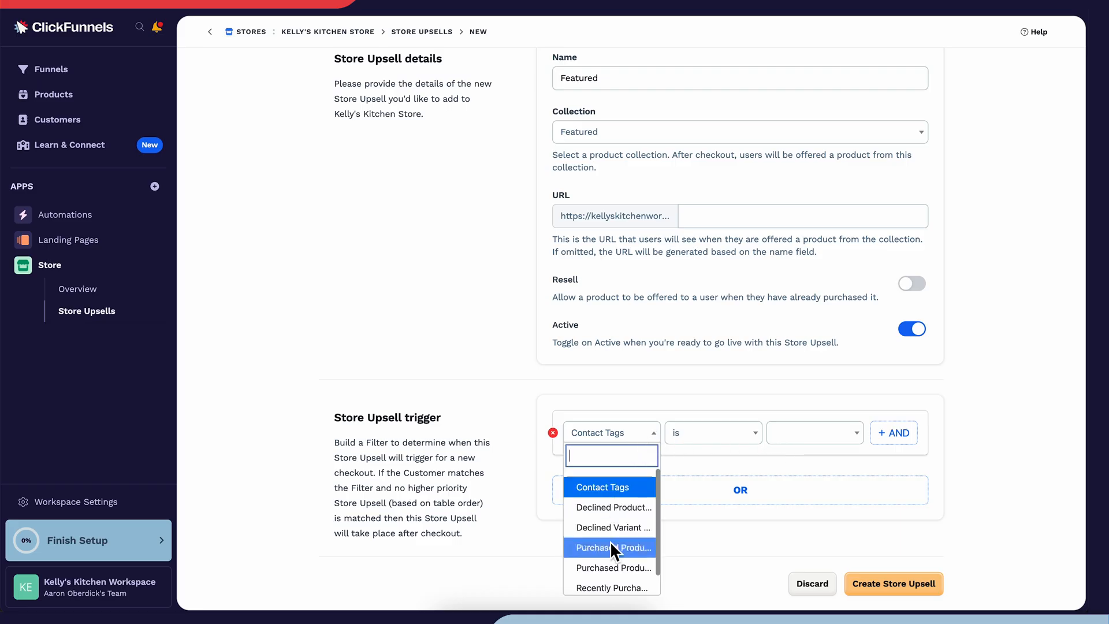
click(612, 546)
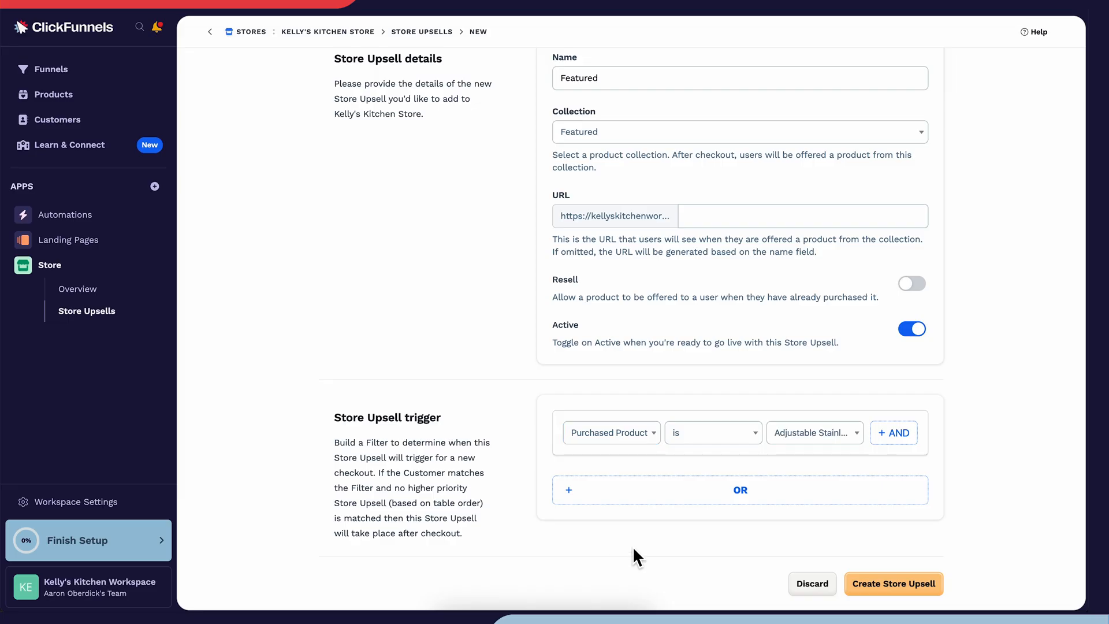
click(814, 432)
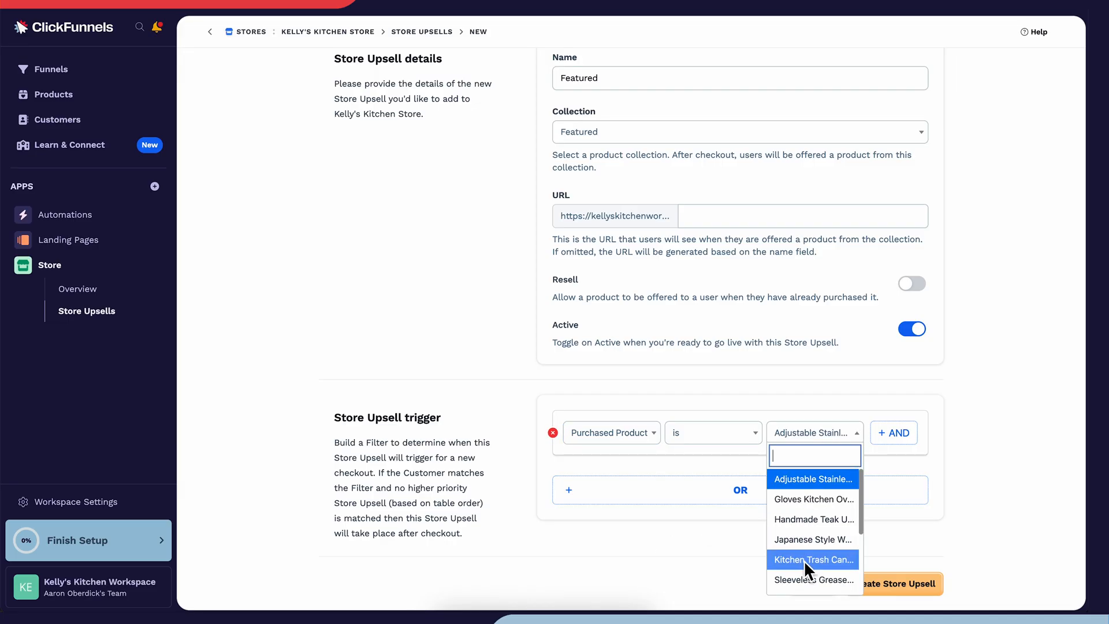
click(812, 559)
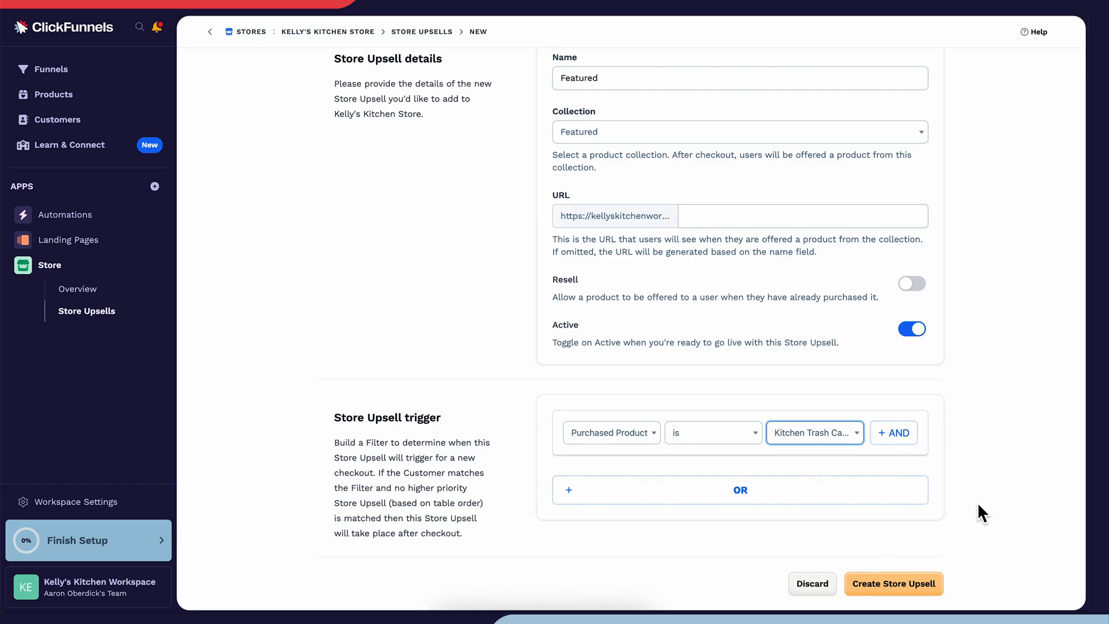
scroll(down, 3)
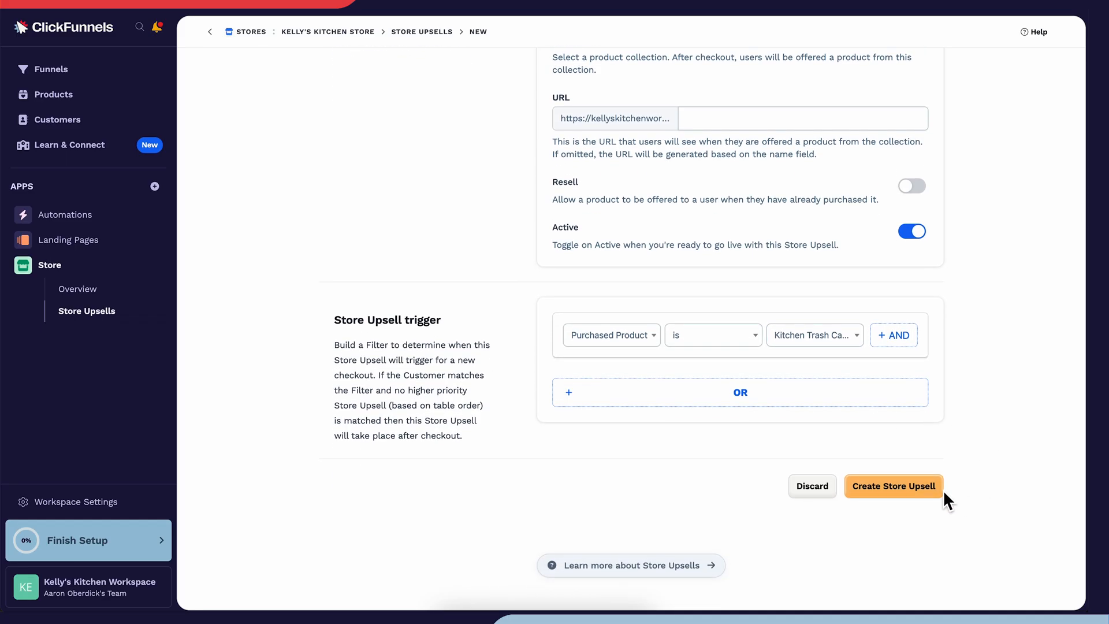
click(893, 486)
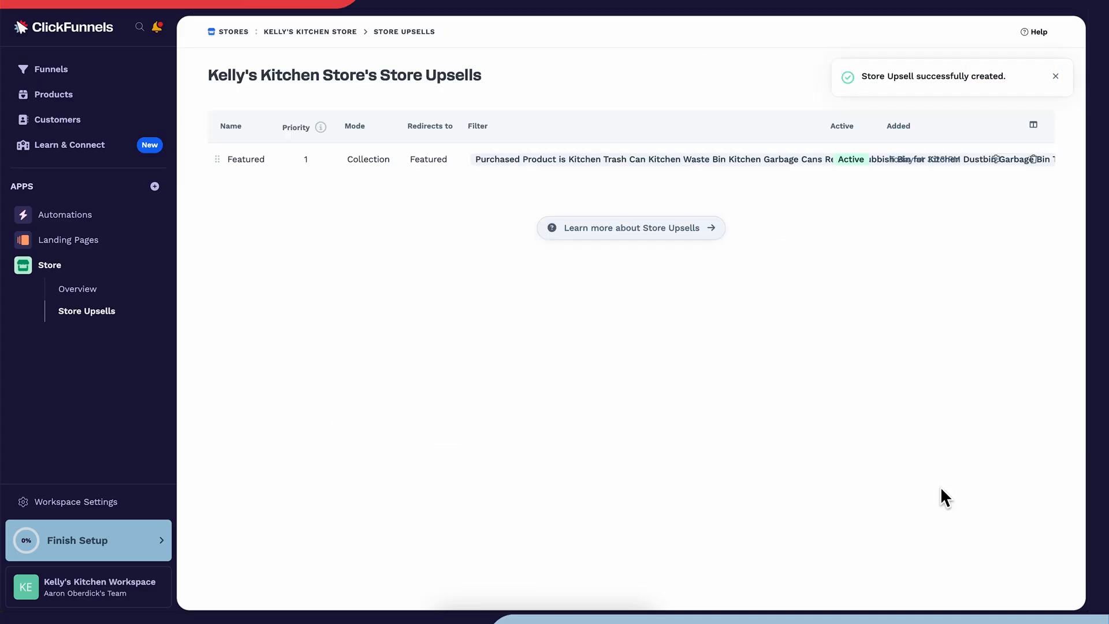